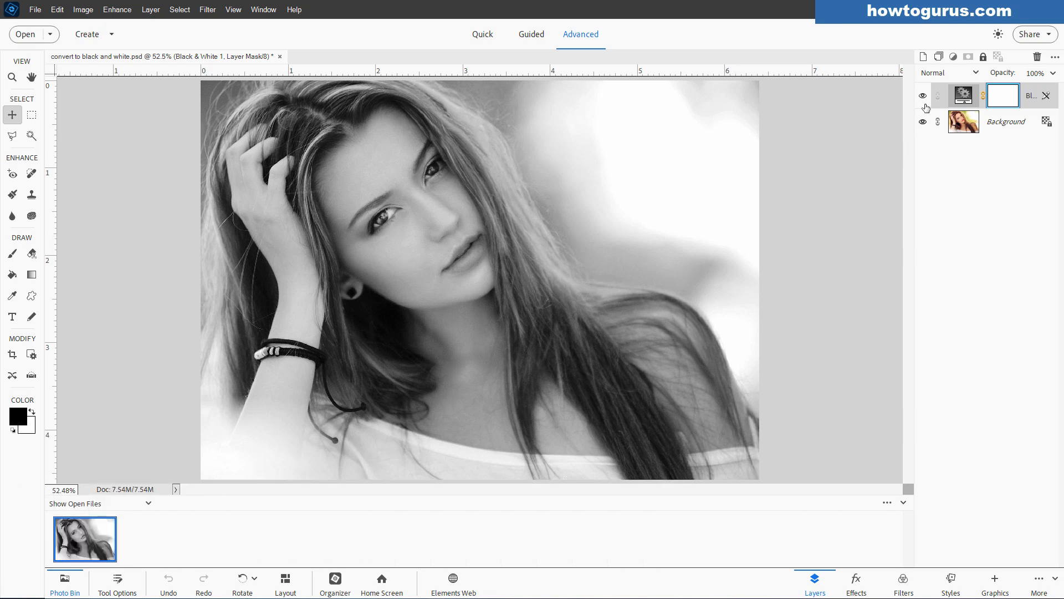
Hide the Black & White 1 layer to show the colour portrait, glancing at Effects first
left_click(923, 95)
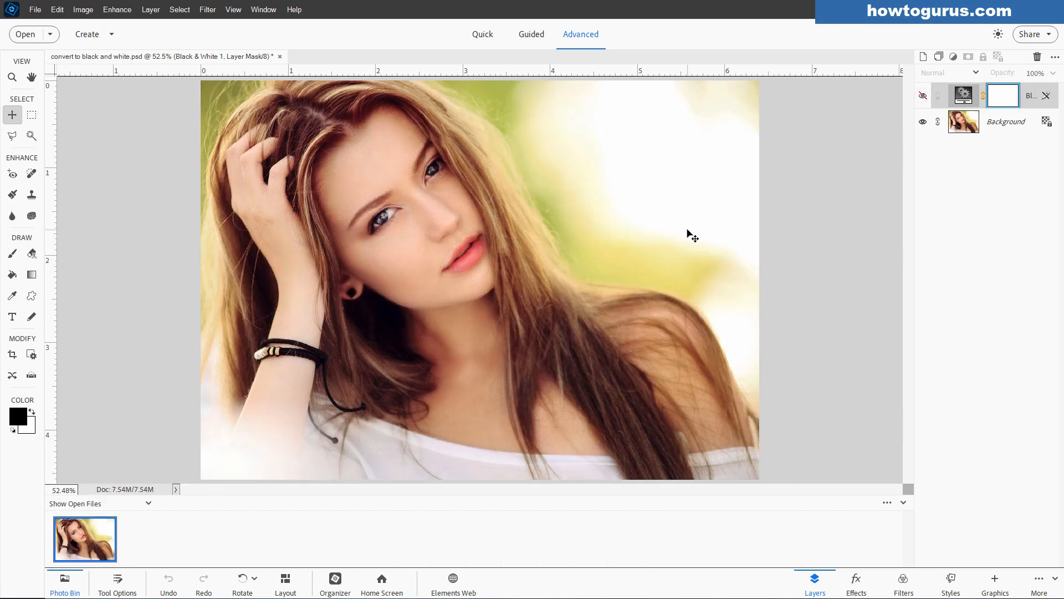
left_click(855, 583)
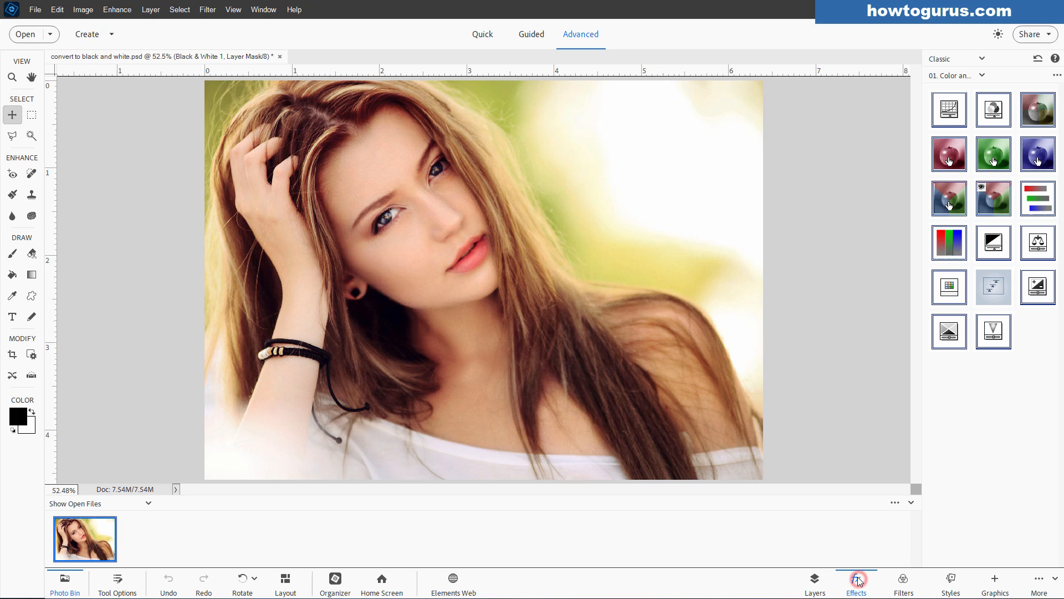
mouse_move(993, 242)
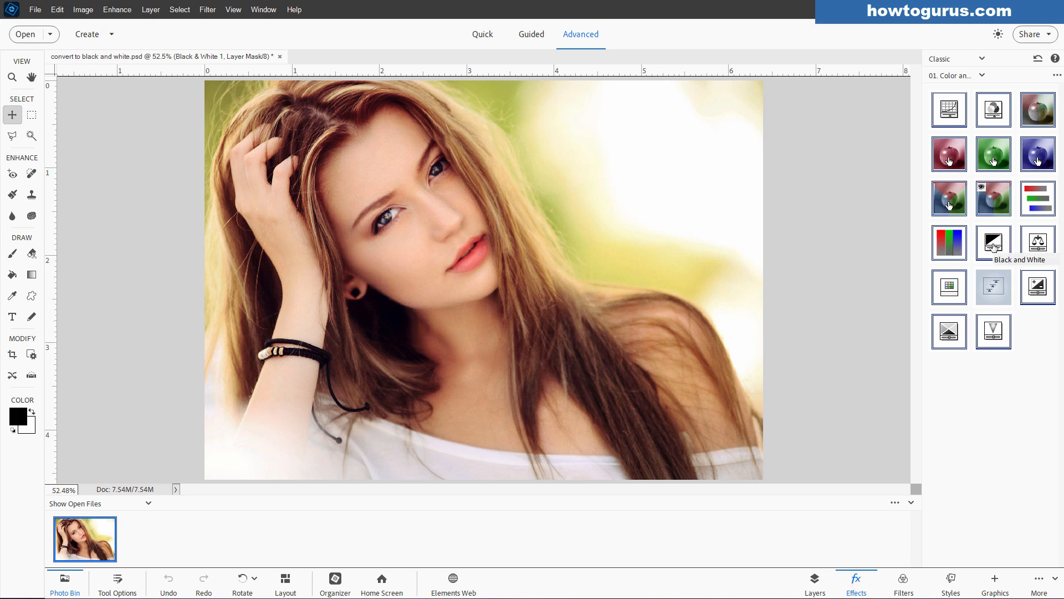
mouse_move(865, 465)
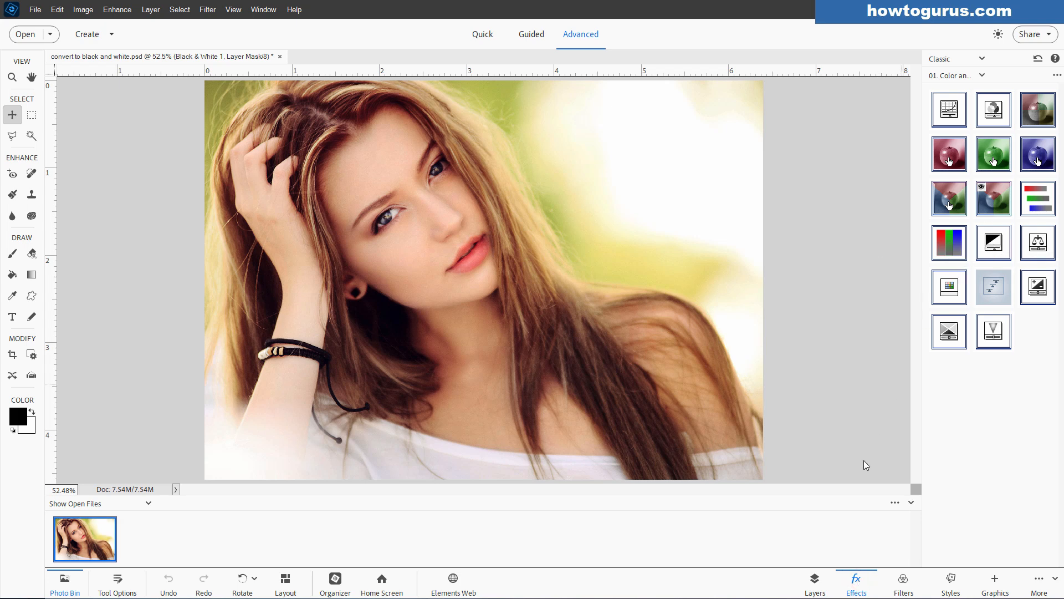
left_click(814, 582)
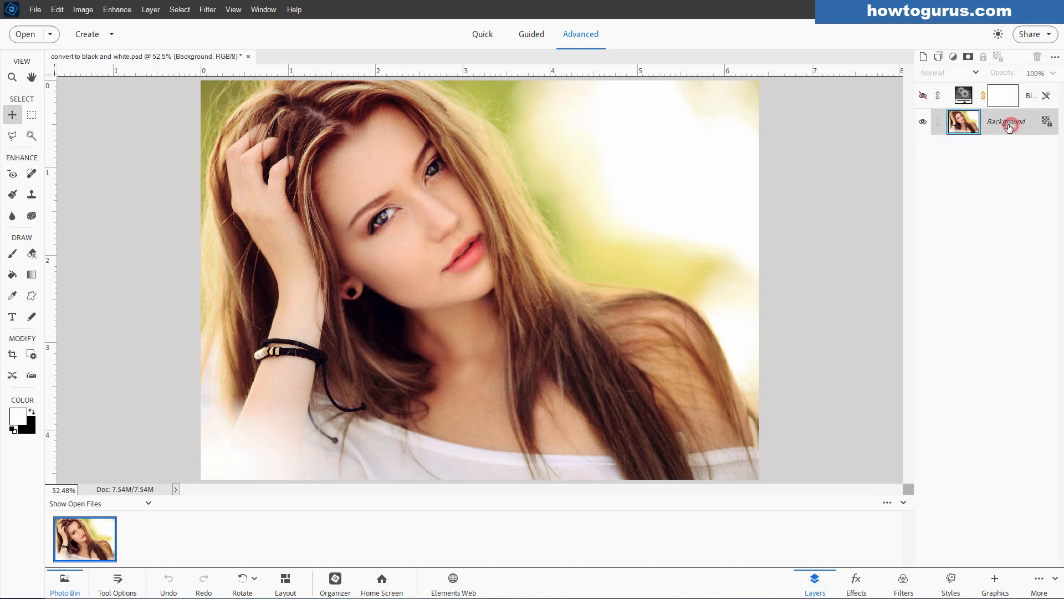
left_click(117, 10)
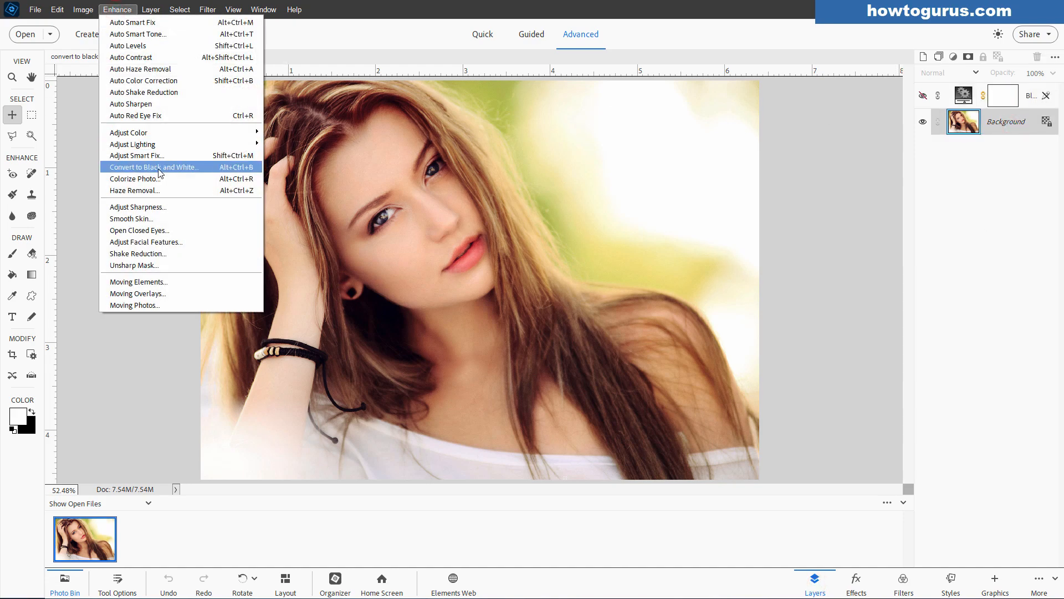
left_click(154, 167)
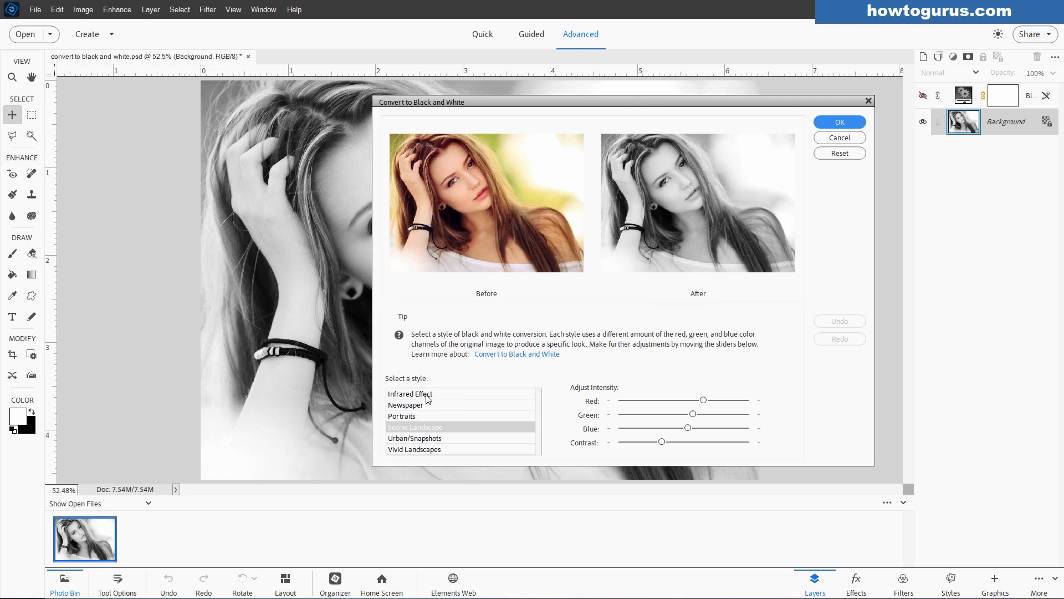
left_click(407, 415)
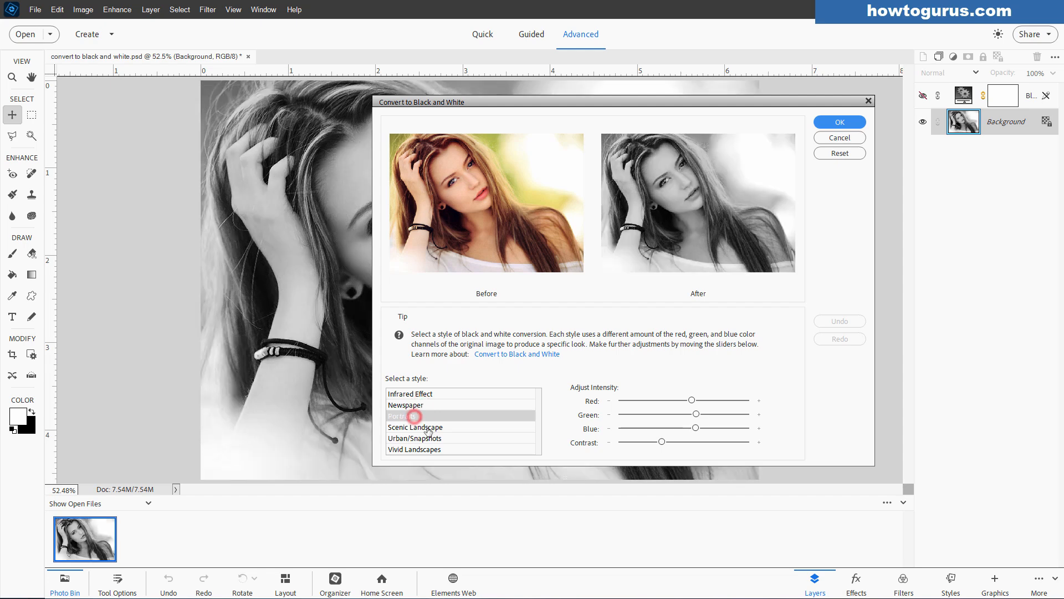
left_click(414, 427)
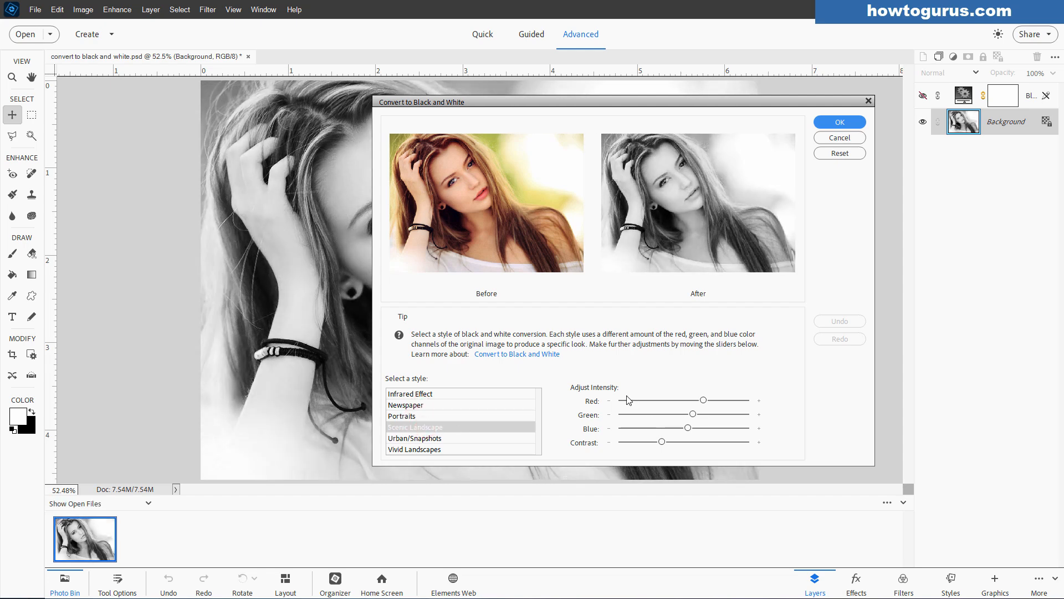
mouse_move(602, 412)
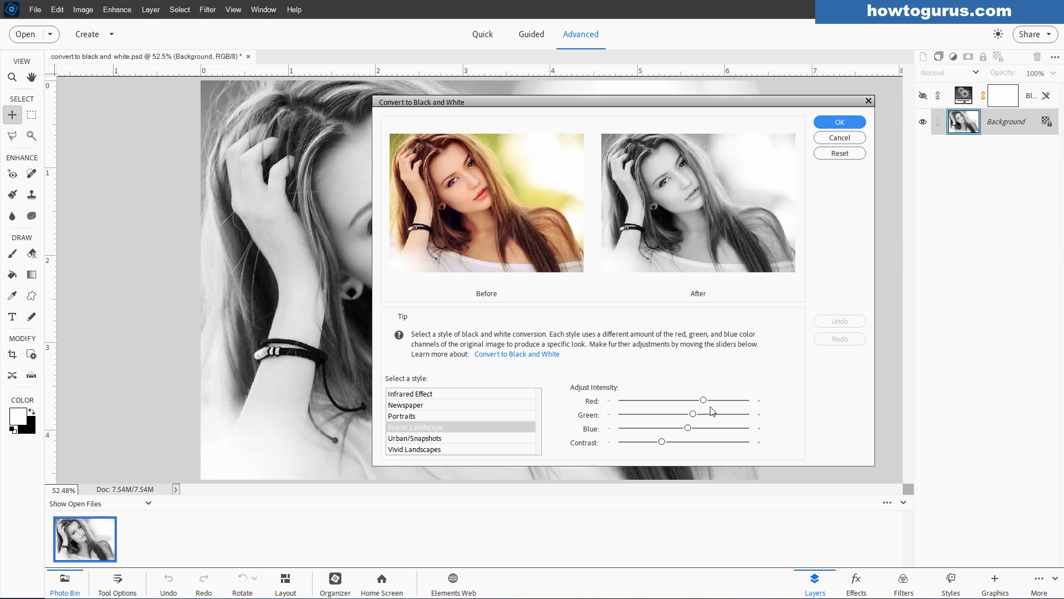
left_click_drag(702, 399, 703, 399)
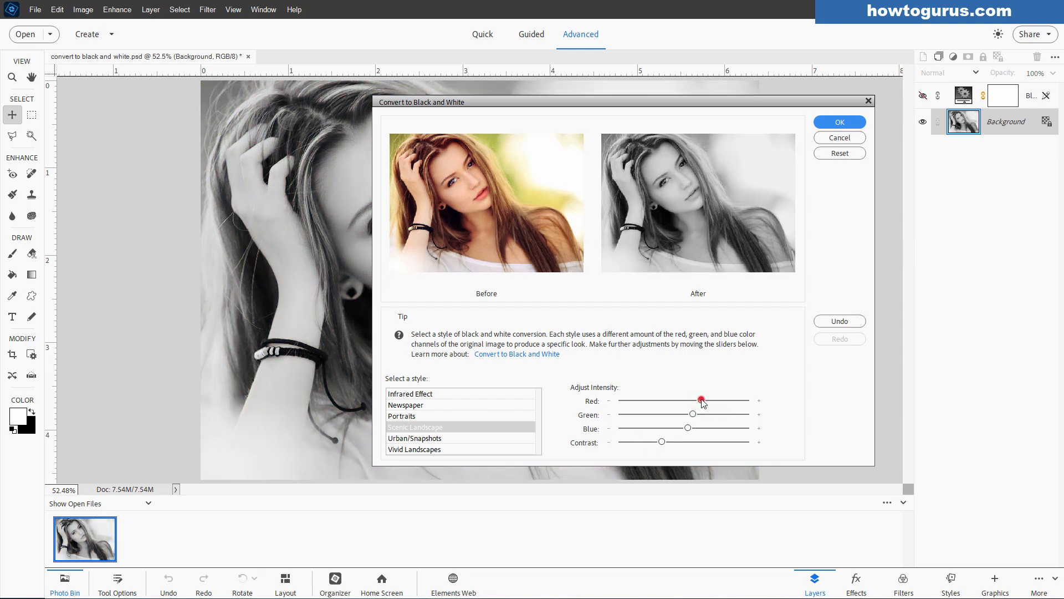
left_click_drag(702, 399, 704, 399)
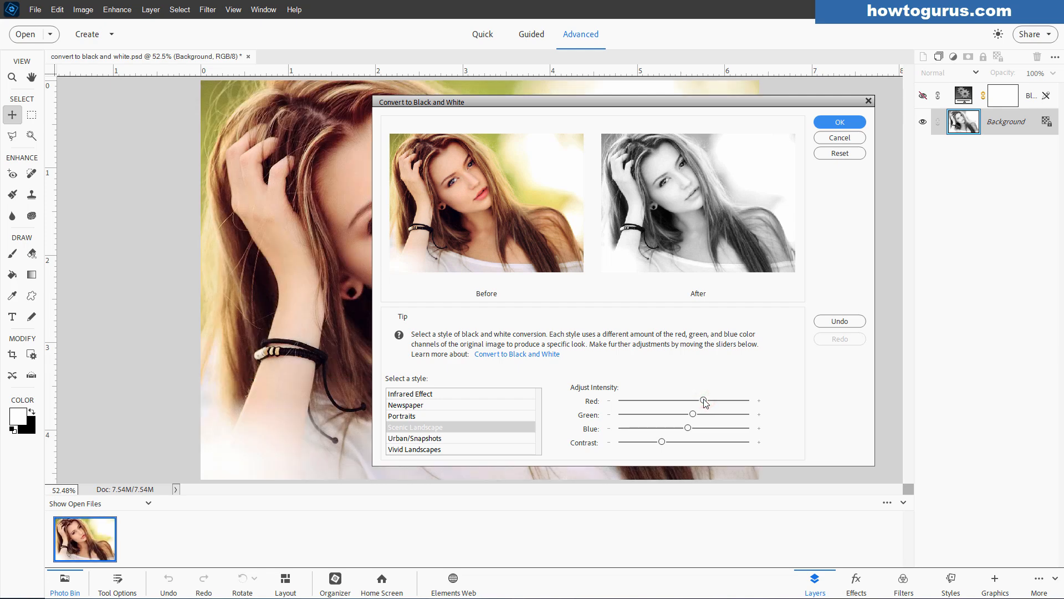
left_click_drag(702, 400, 699, 400)
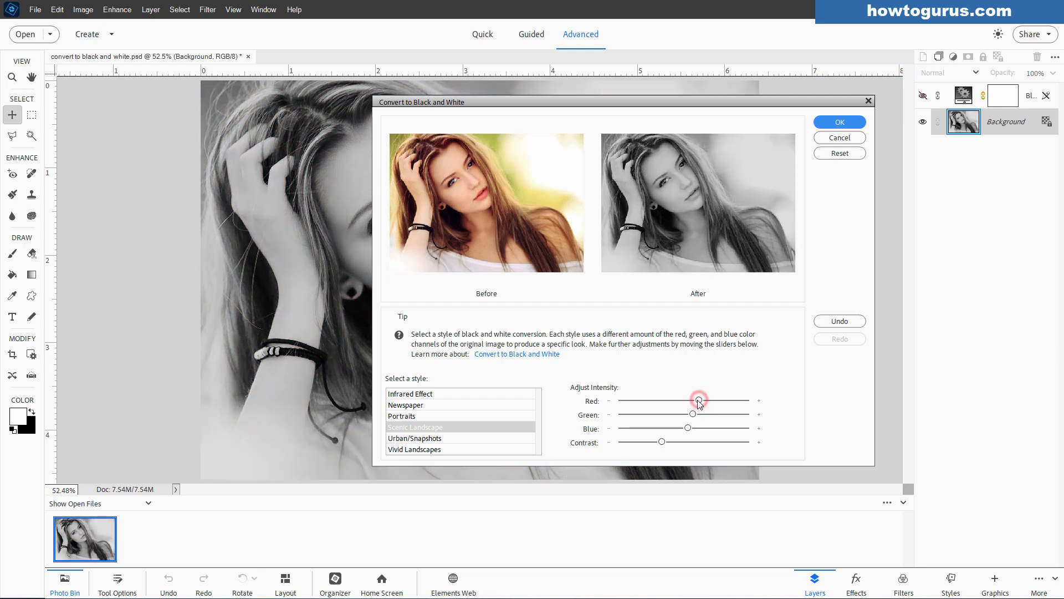
left_click_drag(698, 400, 702, 400)
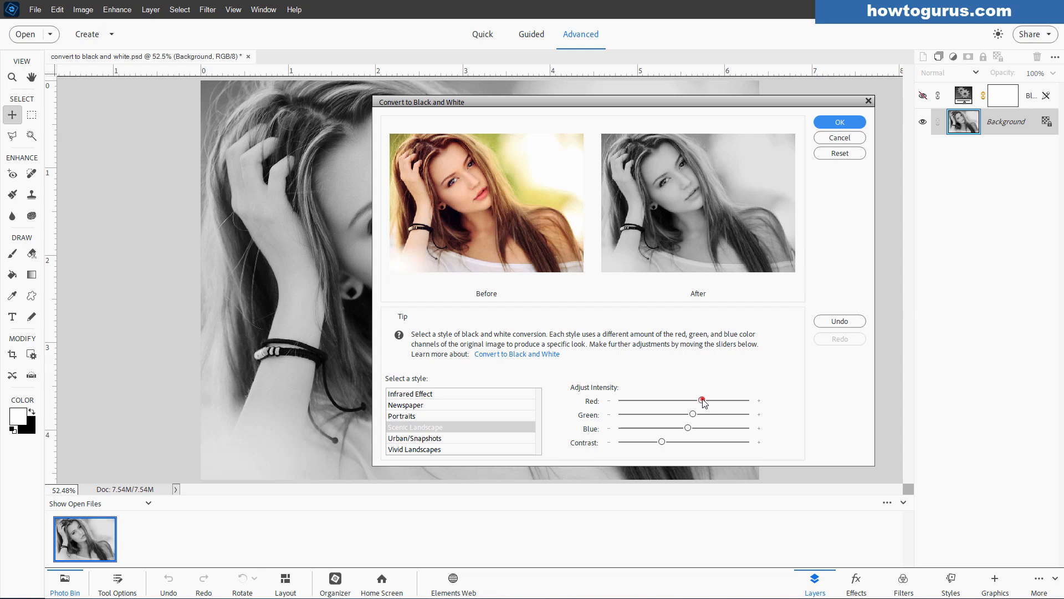
left_click_drag(702, 400, 642, 399)
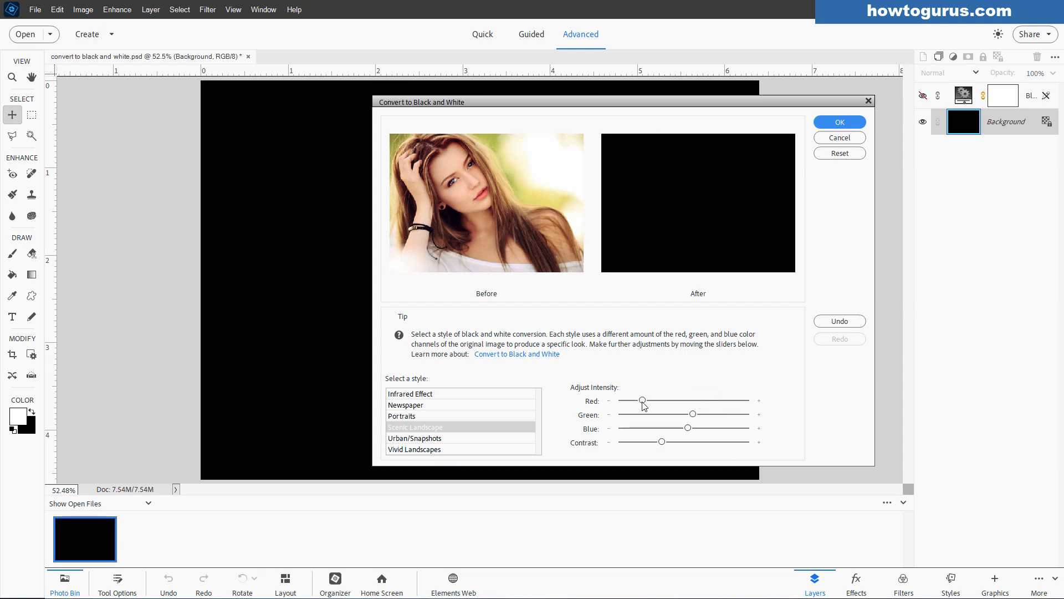
left_click_drag(643, 400, 696, 399)
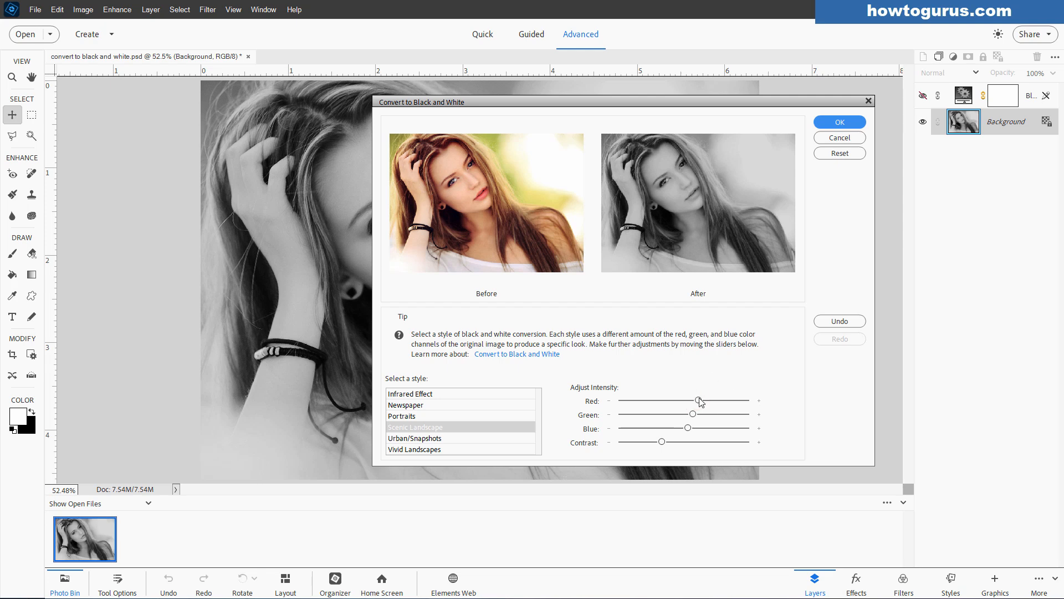
left_click(839, 138)
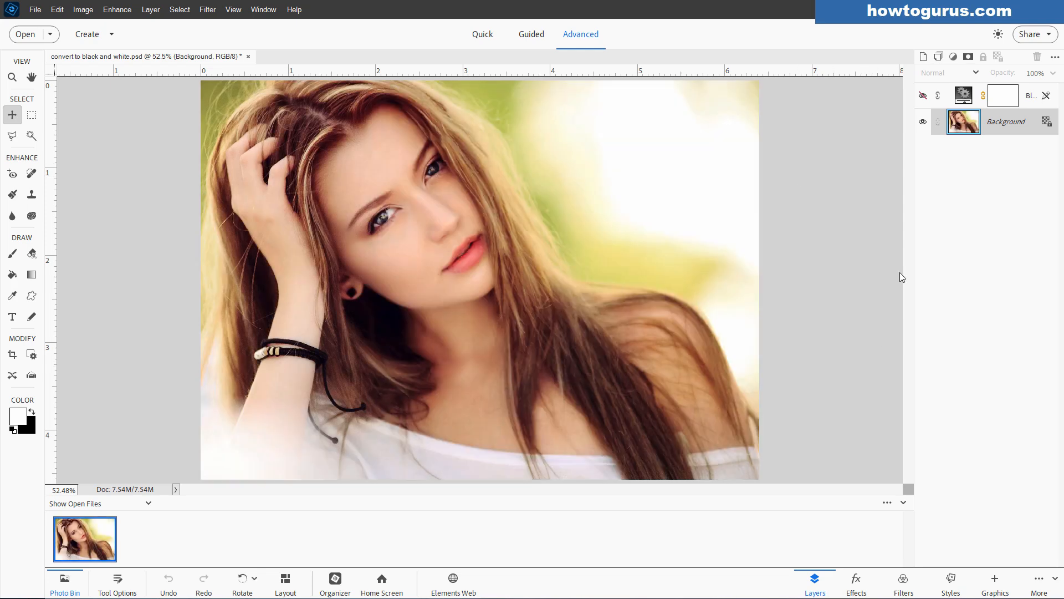
Delete the old Black & White 1 layer and add a fresh Black and White adjustment layer
left_click(1027, 96)
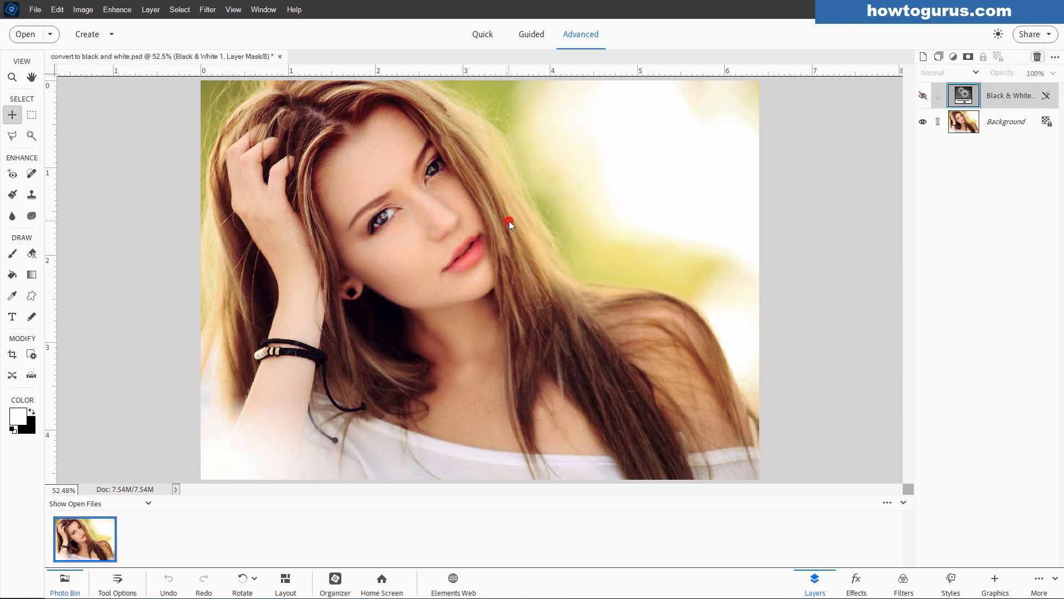
left_click(856, 578)
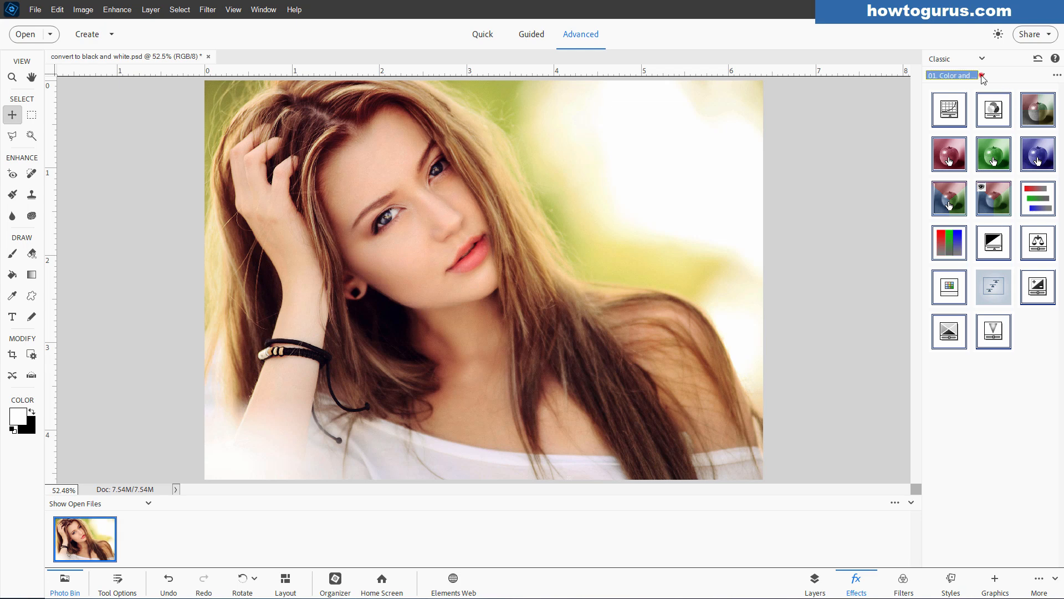
left_click(981, 75)
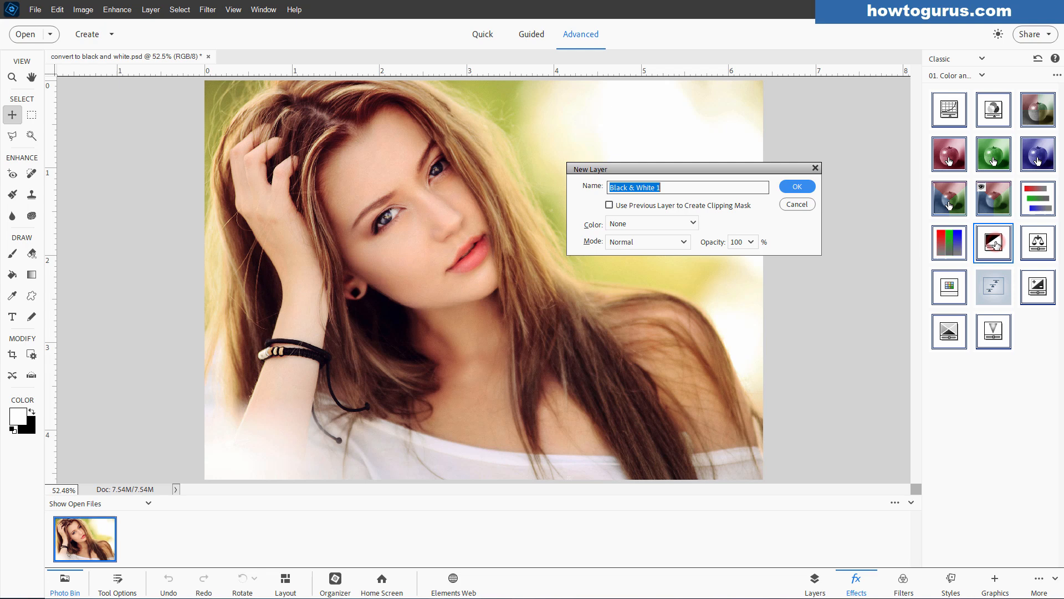
left_click_drag(692, 169, 719, 200)
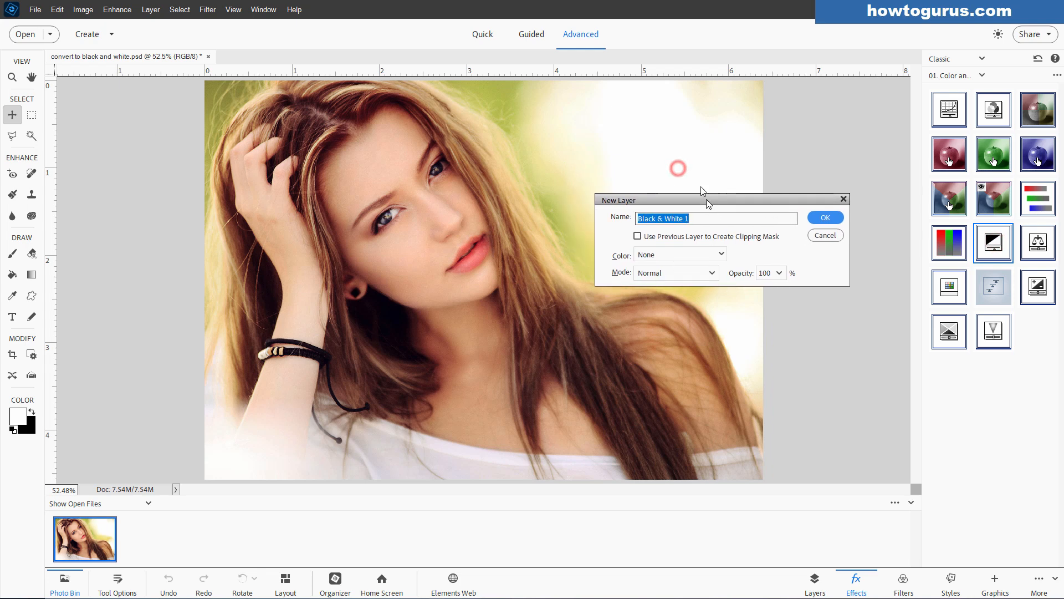
left_click_drag(704, 191, 713, 177)
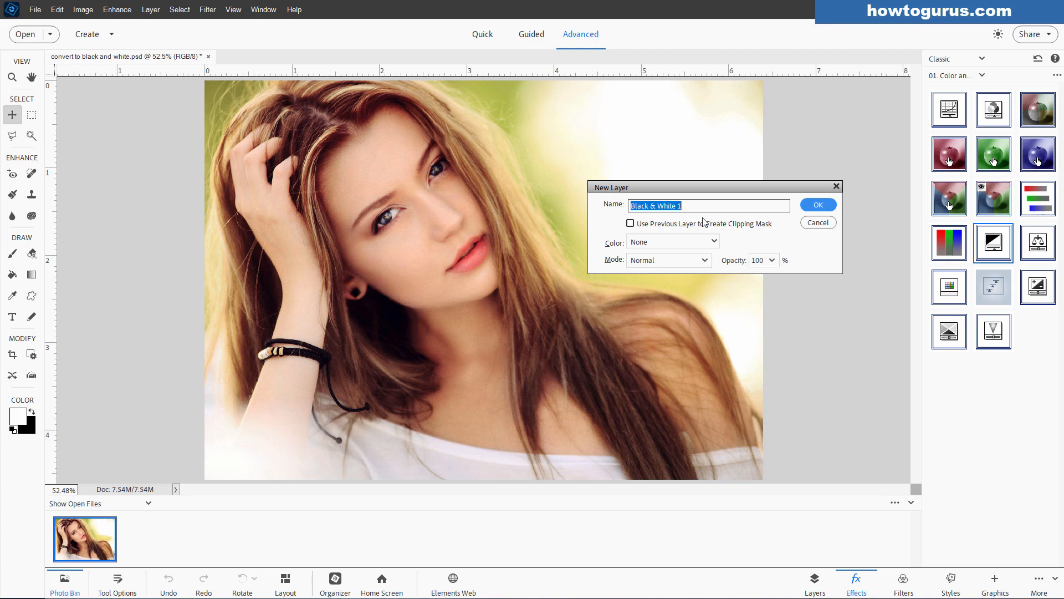
left_click(817, 204)
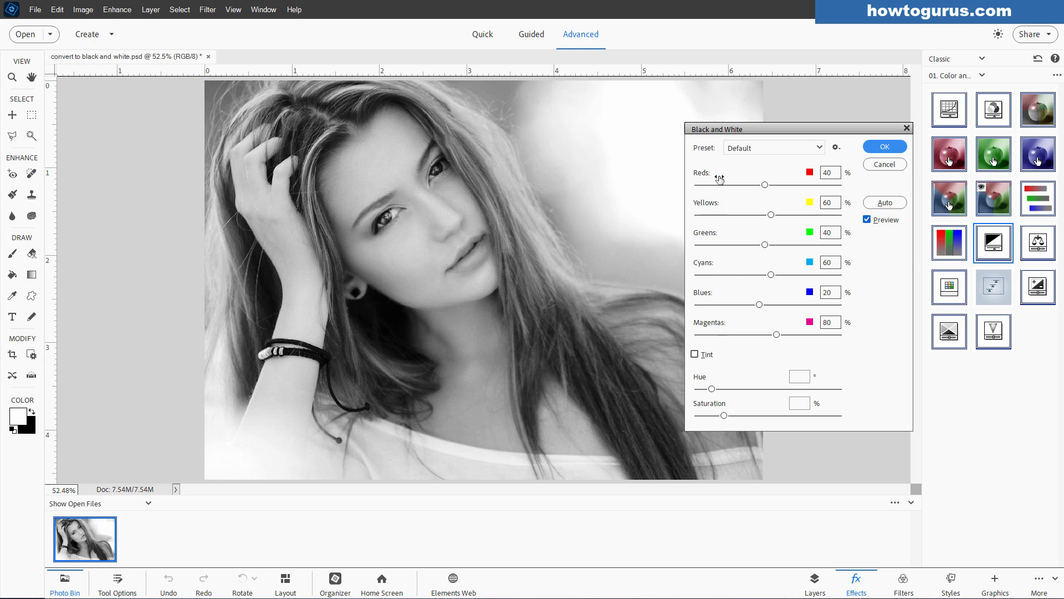
mouse_move(733, 233)
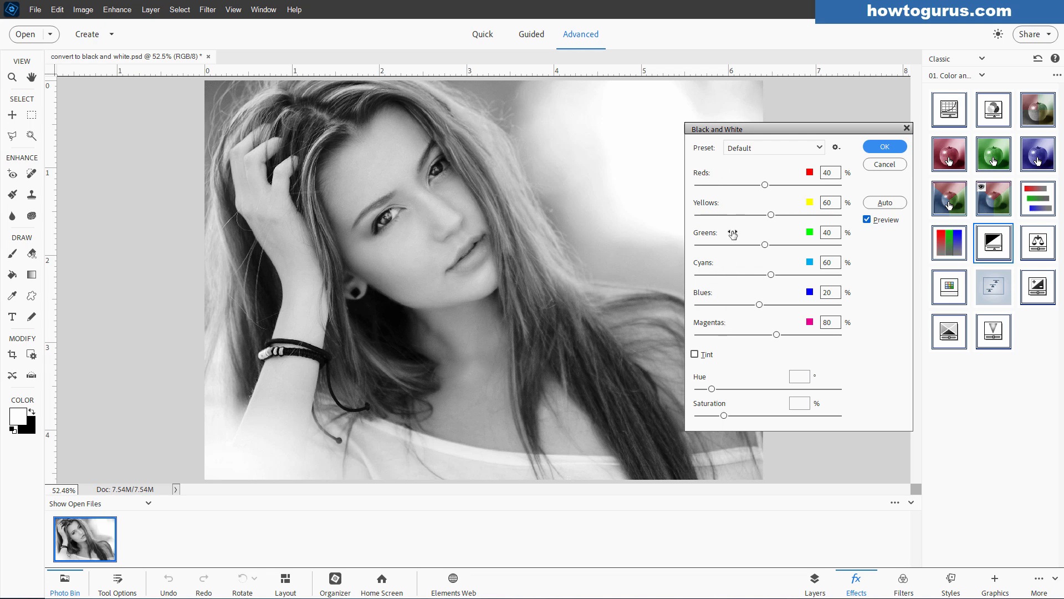
mouse_move(737, 321)
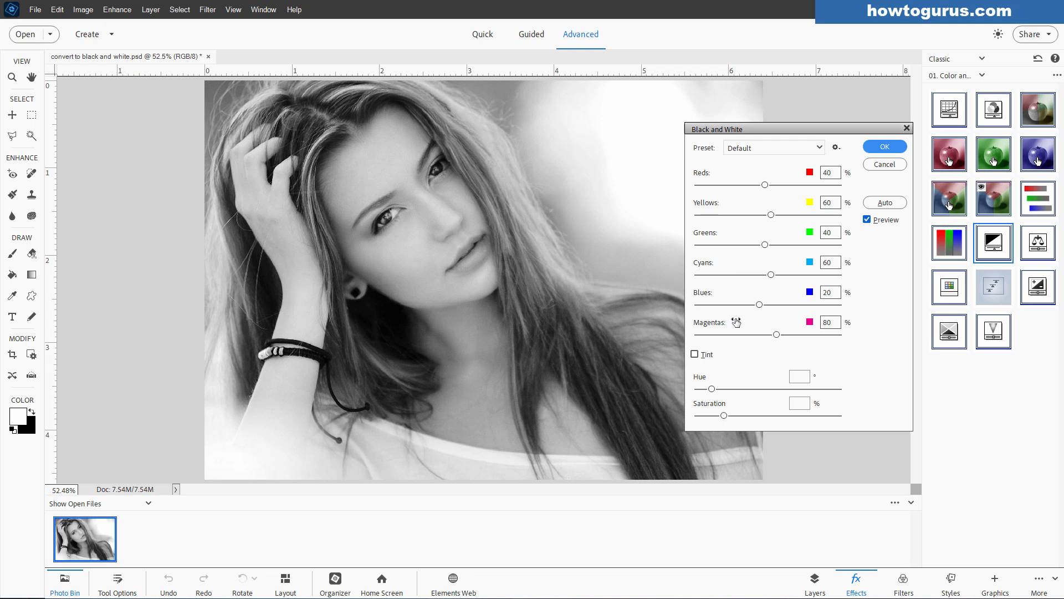
mouse_move(716, 281)
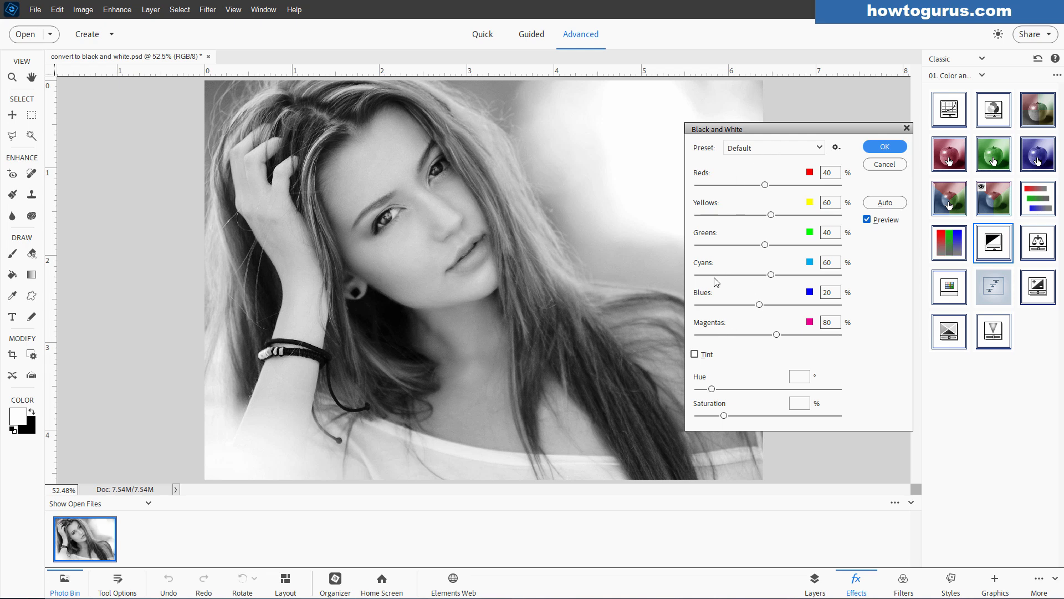
Nudge the Reds slider up and down, returning it to 40
left_click_drag(765, 185, 770, 185)
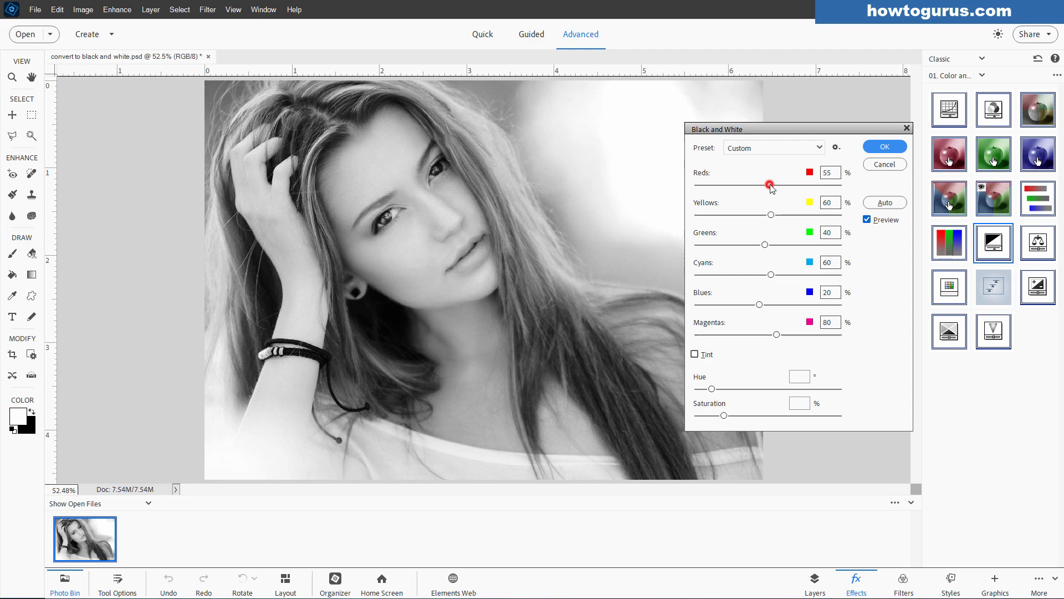
left_click_drag(769, 185, 762, 188)
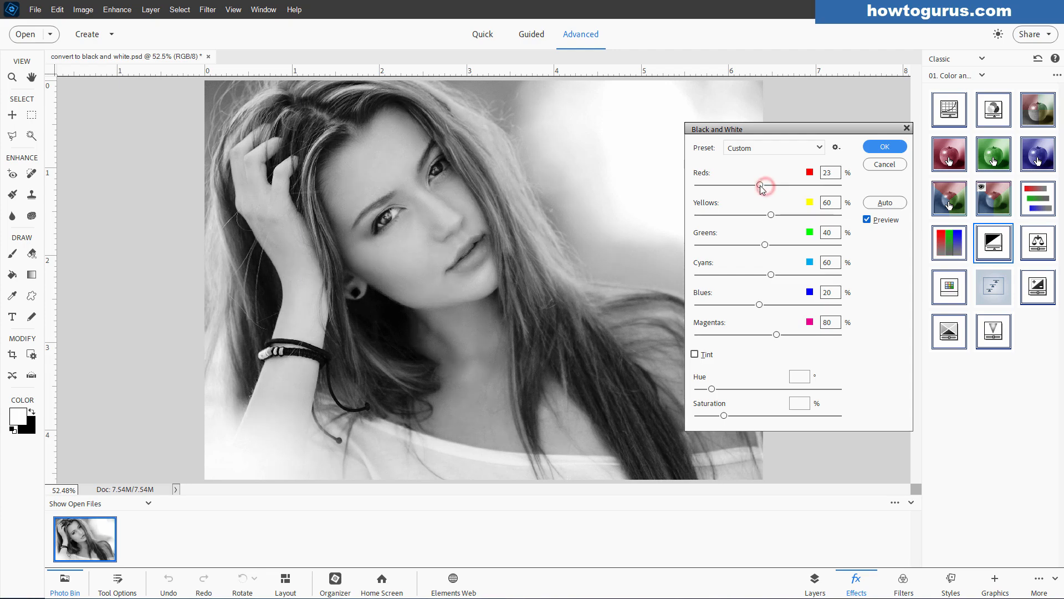
left_click_drag(762, 185, 766, 185)
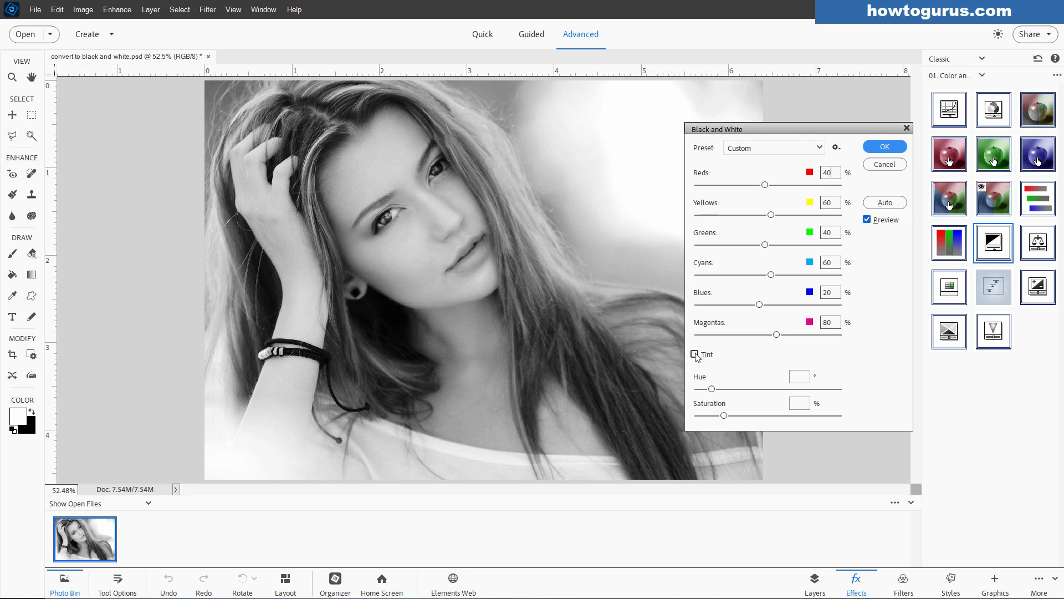
Try a sepia tint with stronger saturation, remove it, and browse the presets
left_click(695, 354)
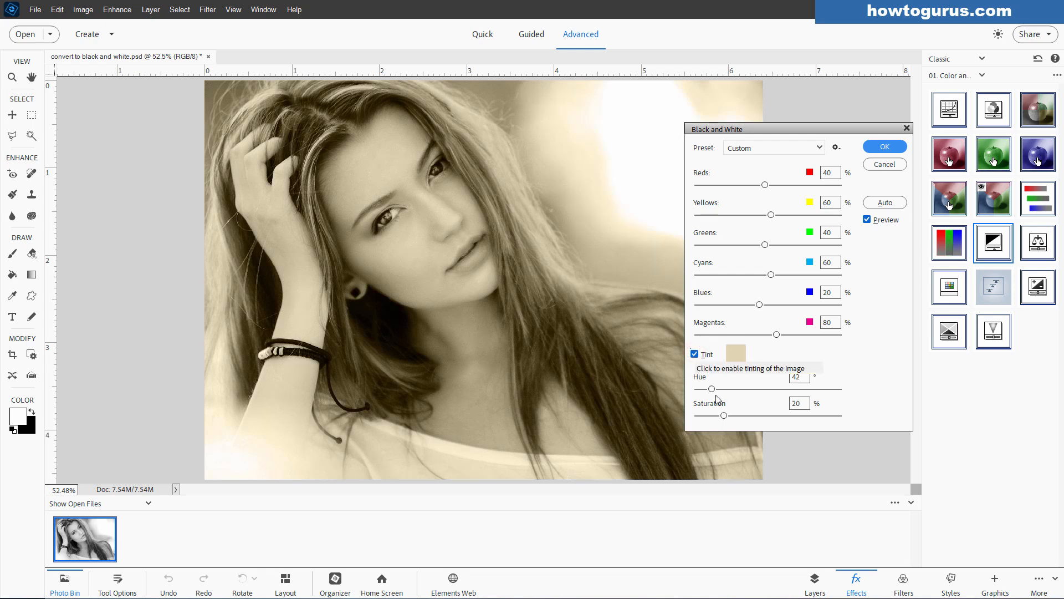
left_click_drag(712, 389, 706, 389)
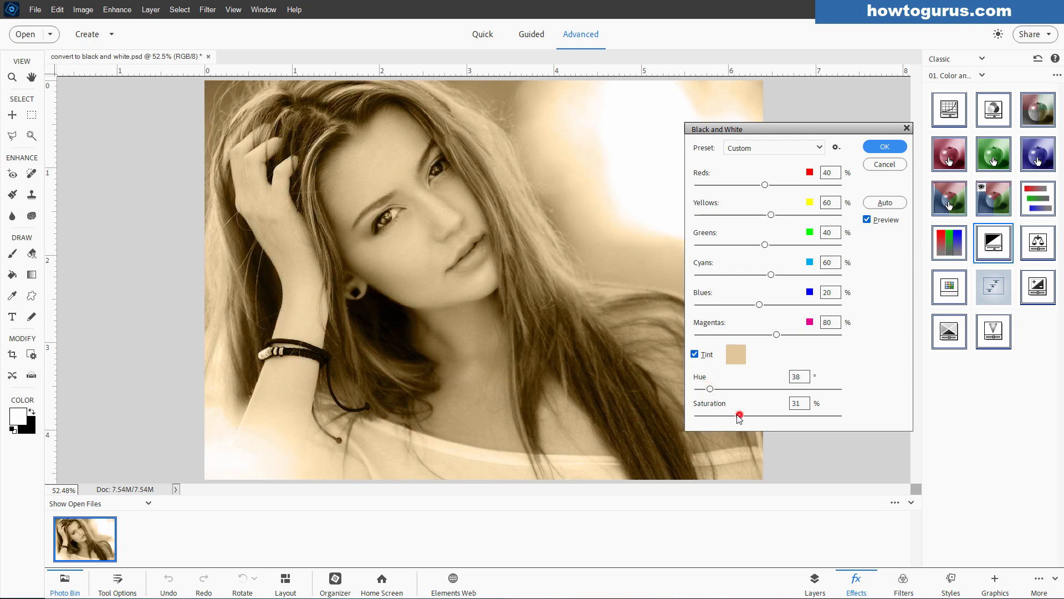
left_click(694, 354)
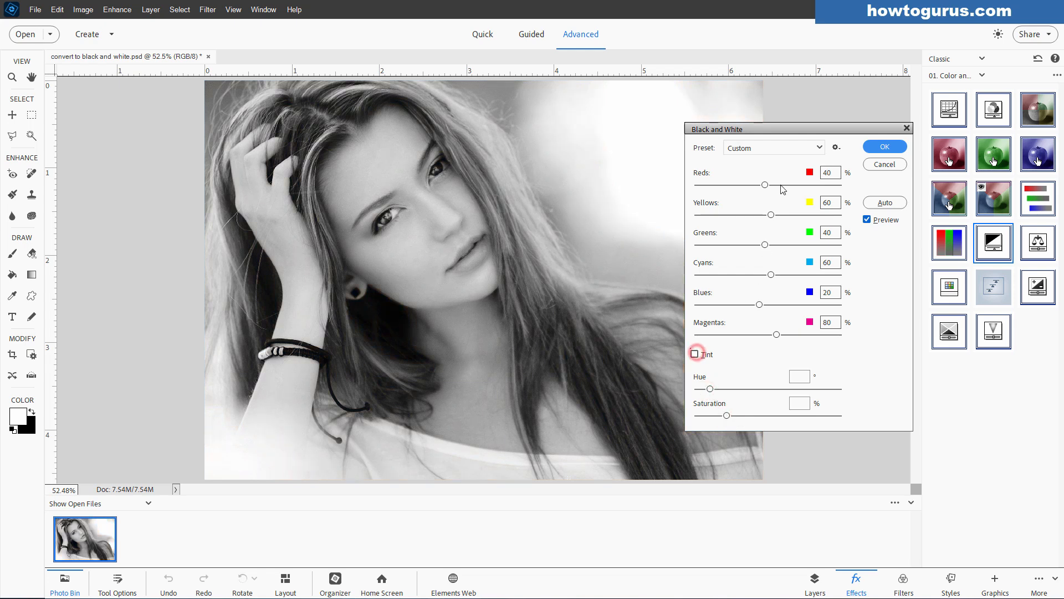
left_click(773, 147)
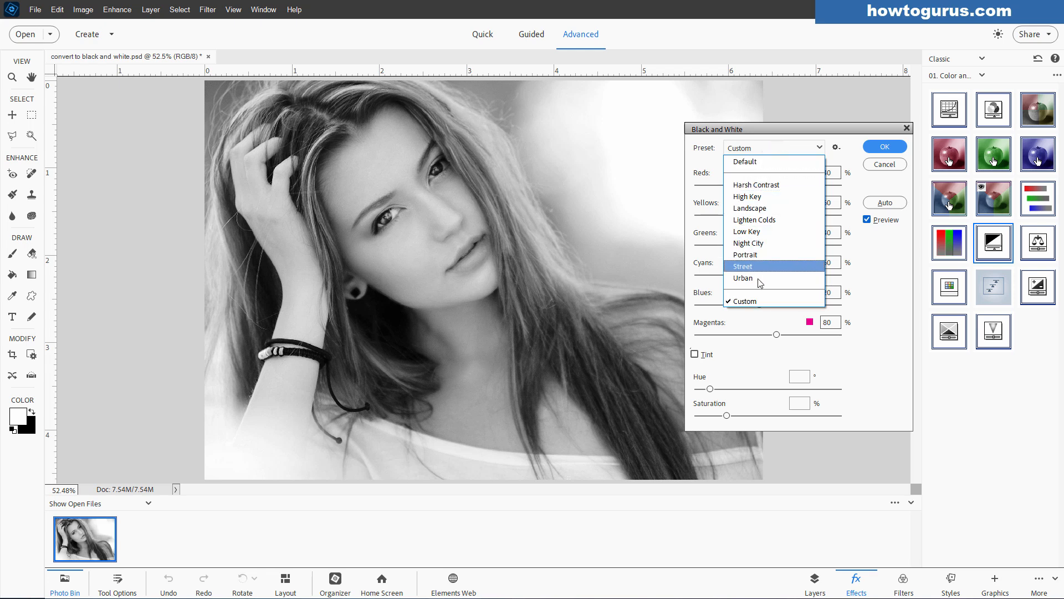
mouse_move(749, 242)
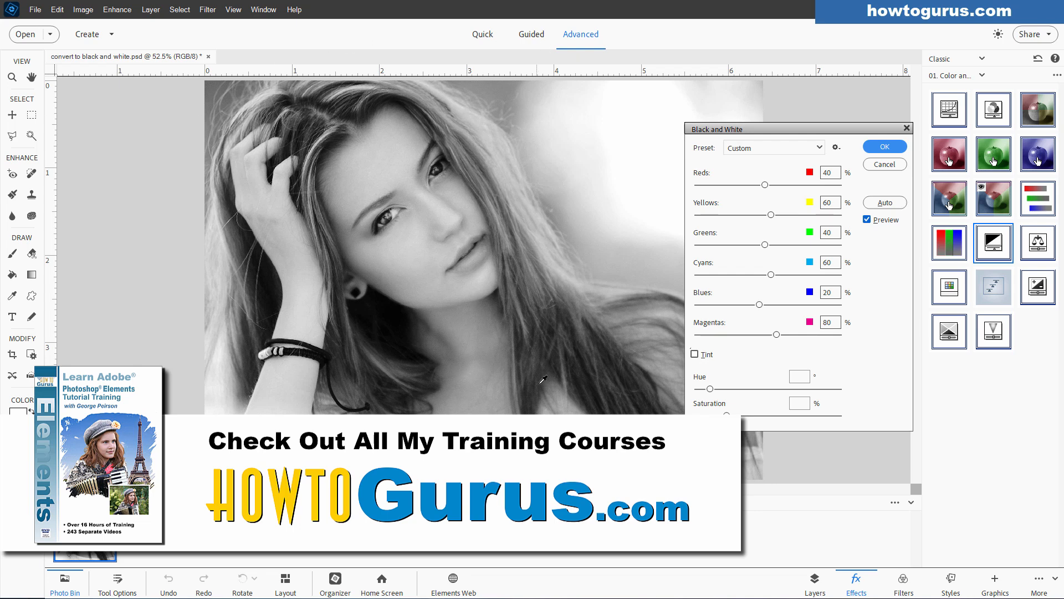
mouse_move(566, 406)
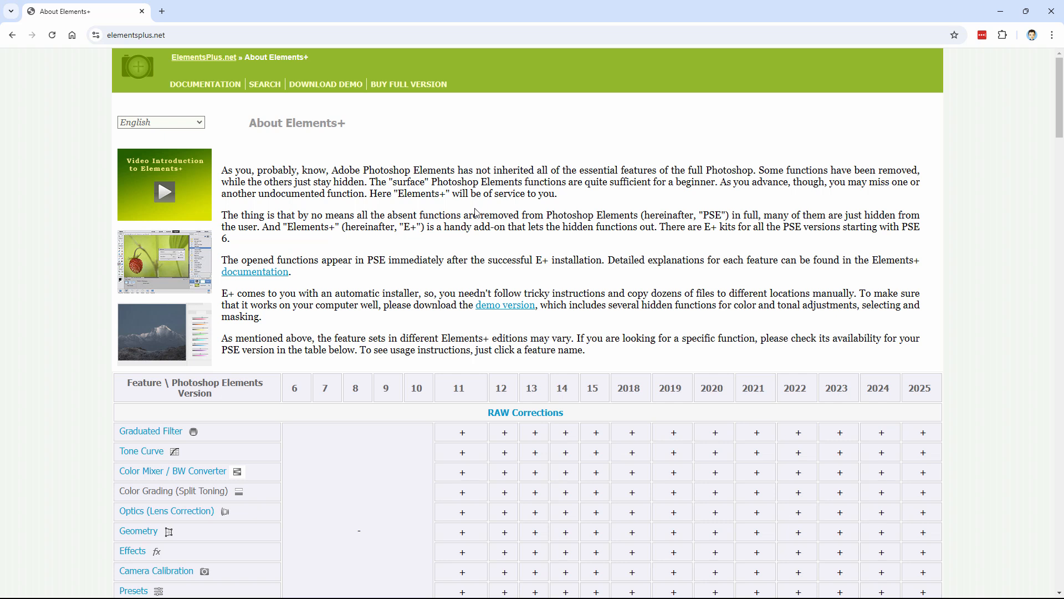
Scroll the Elements+ feature table down to the Black and White row and back up
scroll("down", 3)
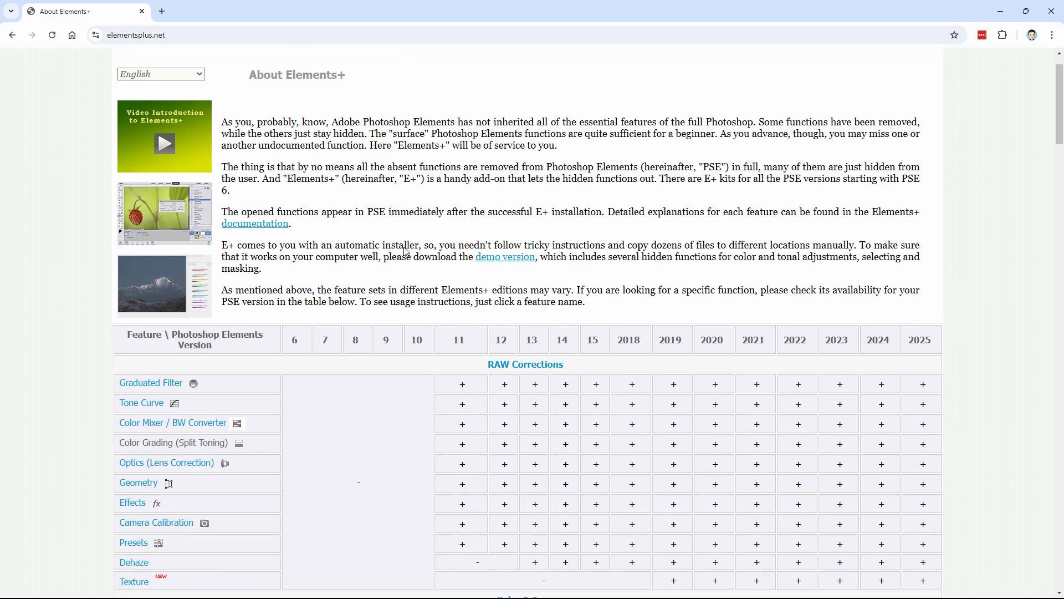
scroll("down", 3)
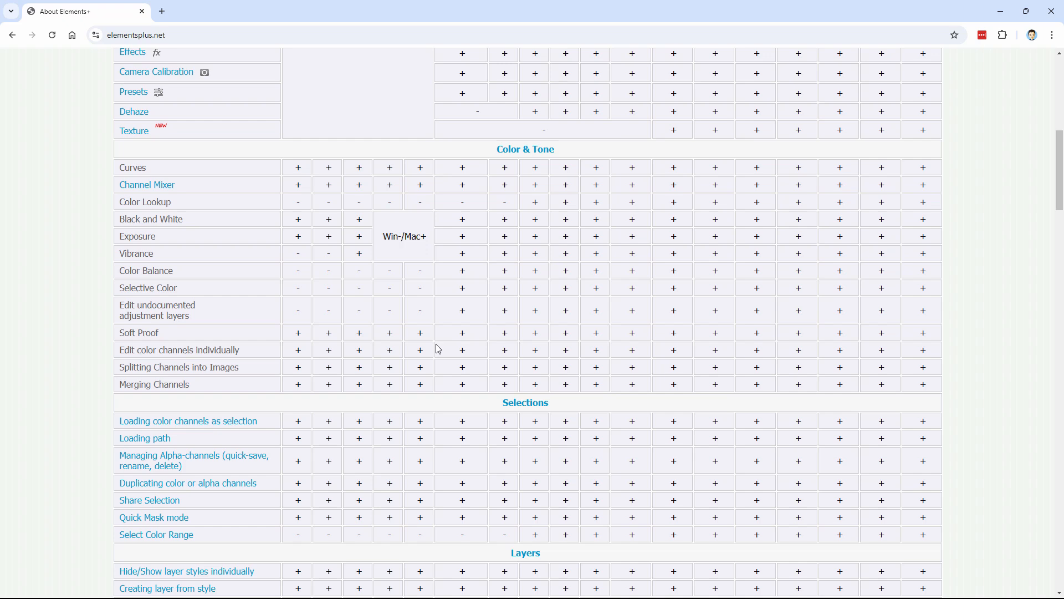
scroll("up", 3)
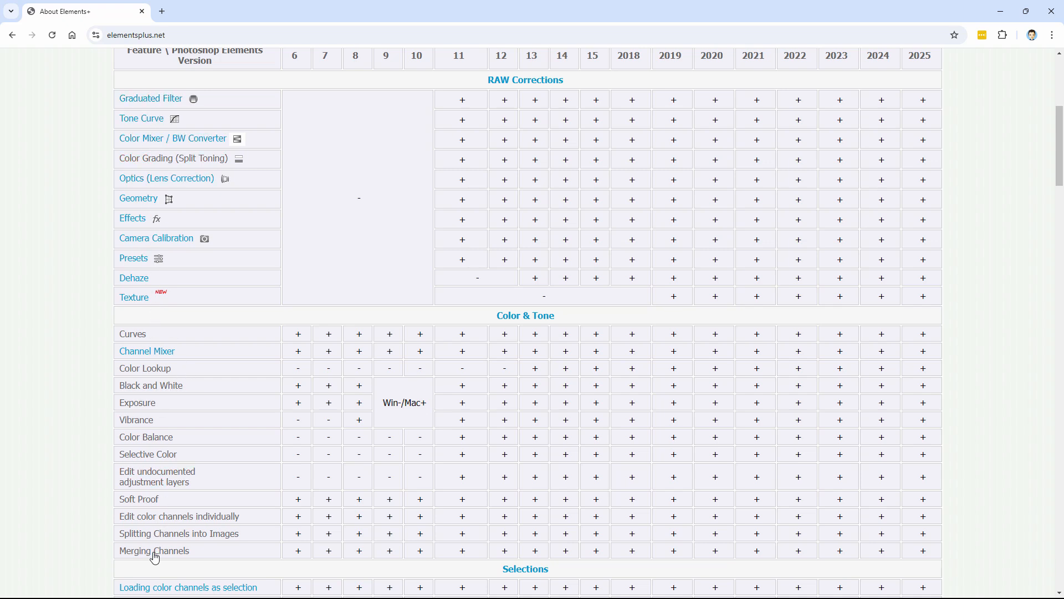
mouse_move(147, 350)
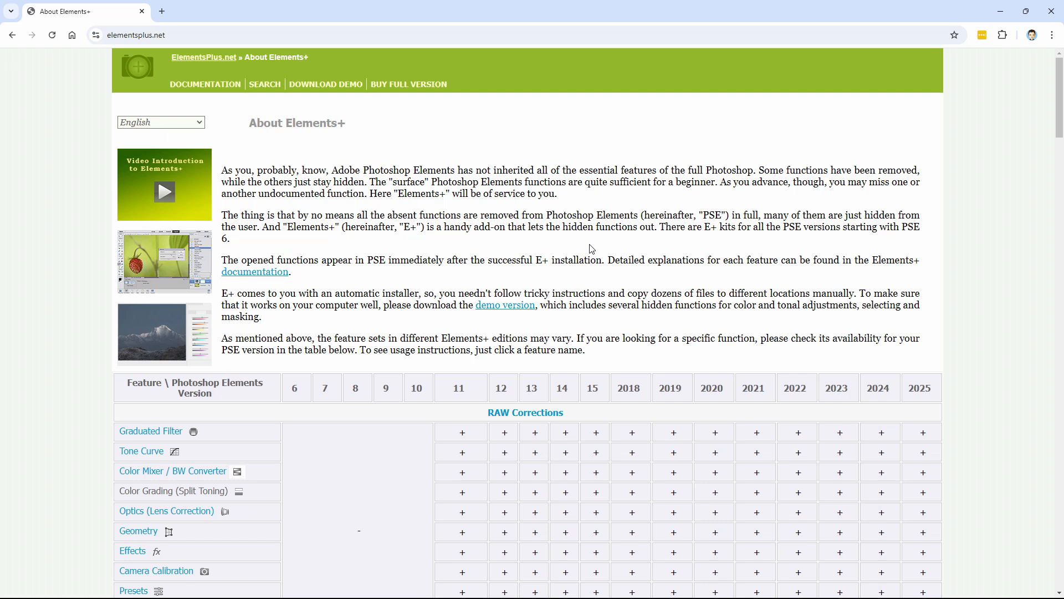
mouse_move(713, 387)
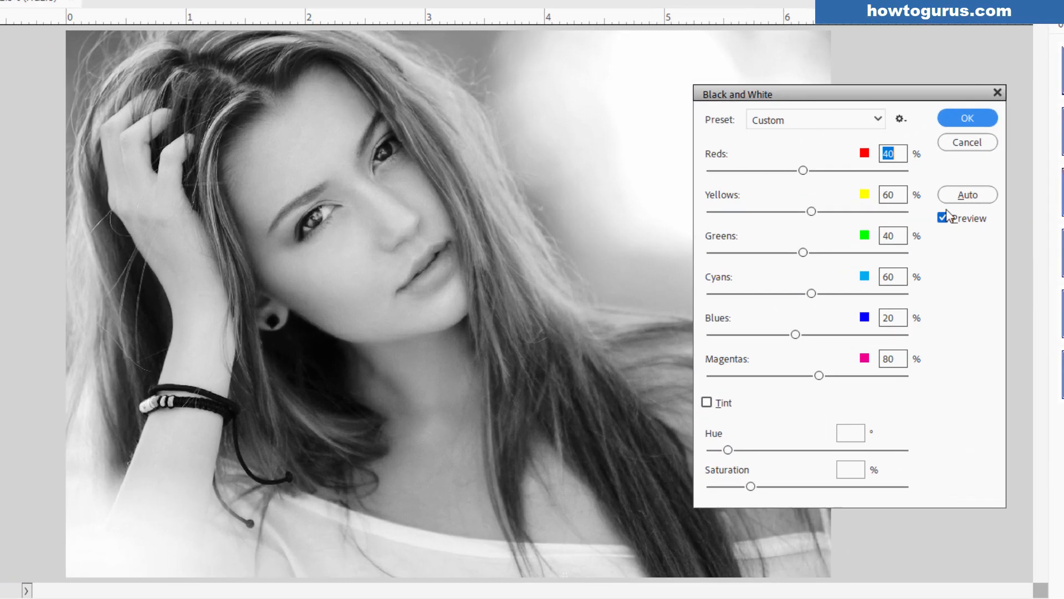
mouse_move(813, 314)
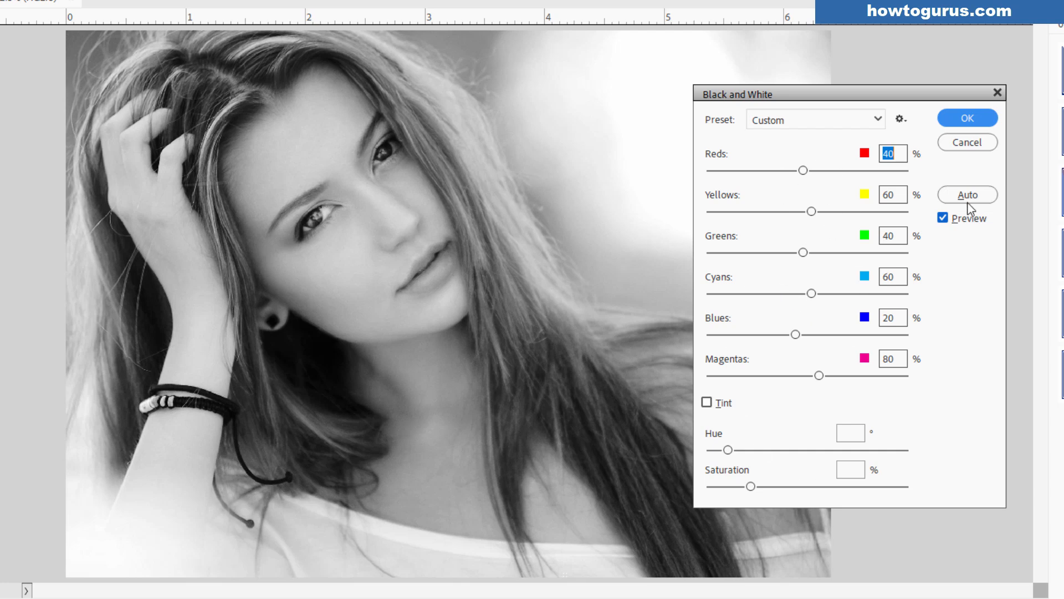
Toggle Preview to compare with the colour original, then sweep Reds and settle at 32%
left_click(942, 218)
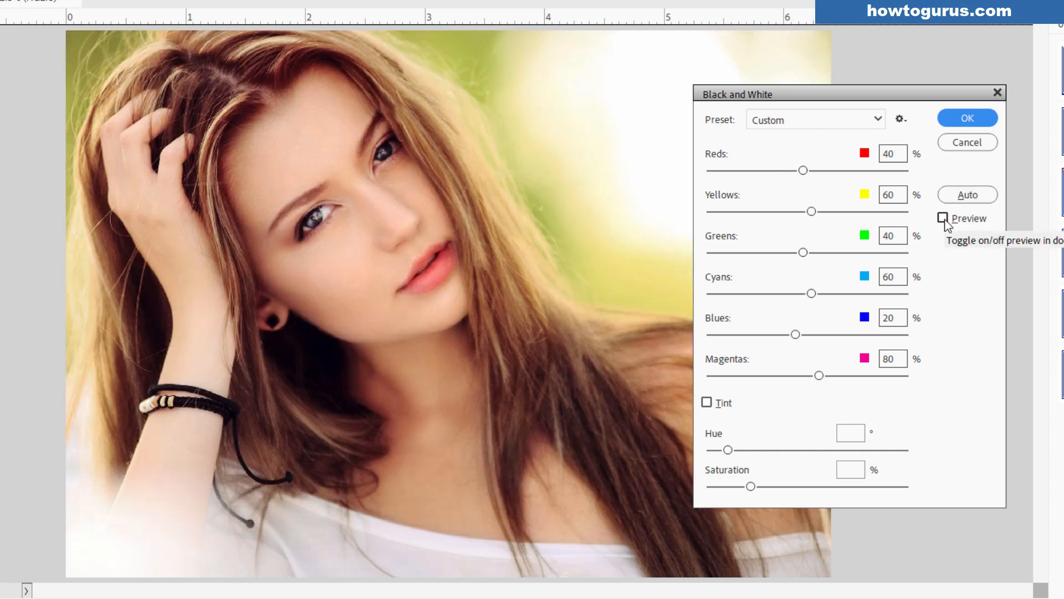
left_click(943, 217)
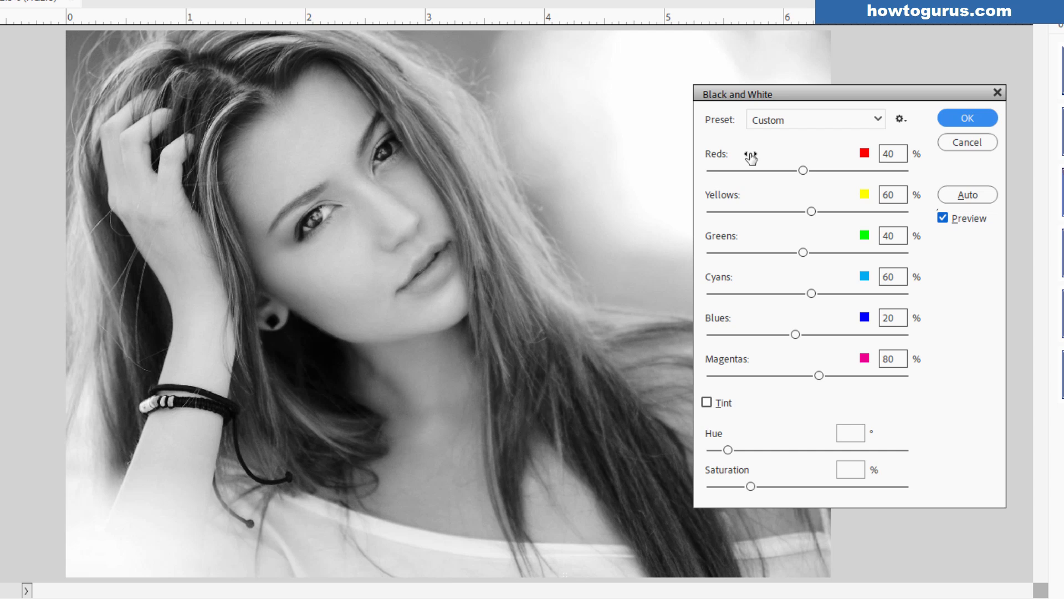
mouse_move(785, 172)
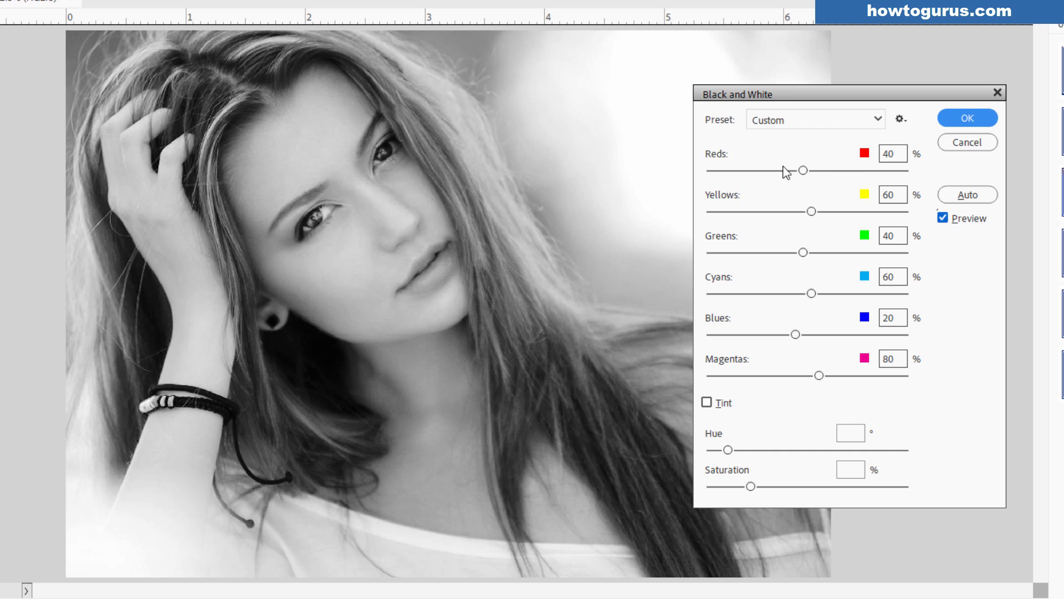
mouse_move(814, 194)
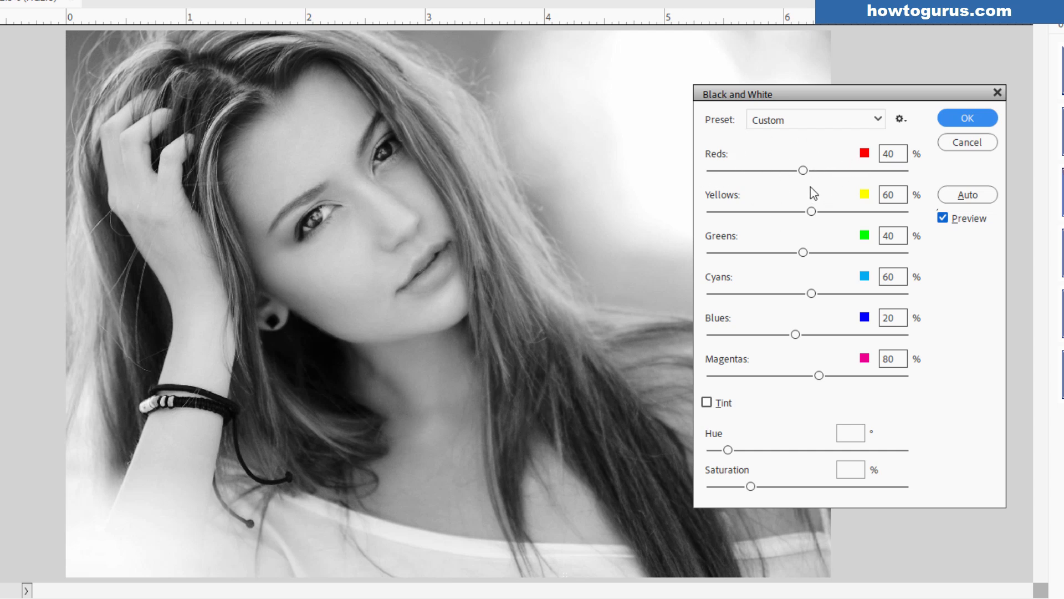
mouse_move(749, 211)
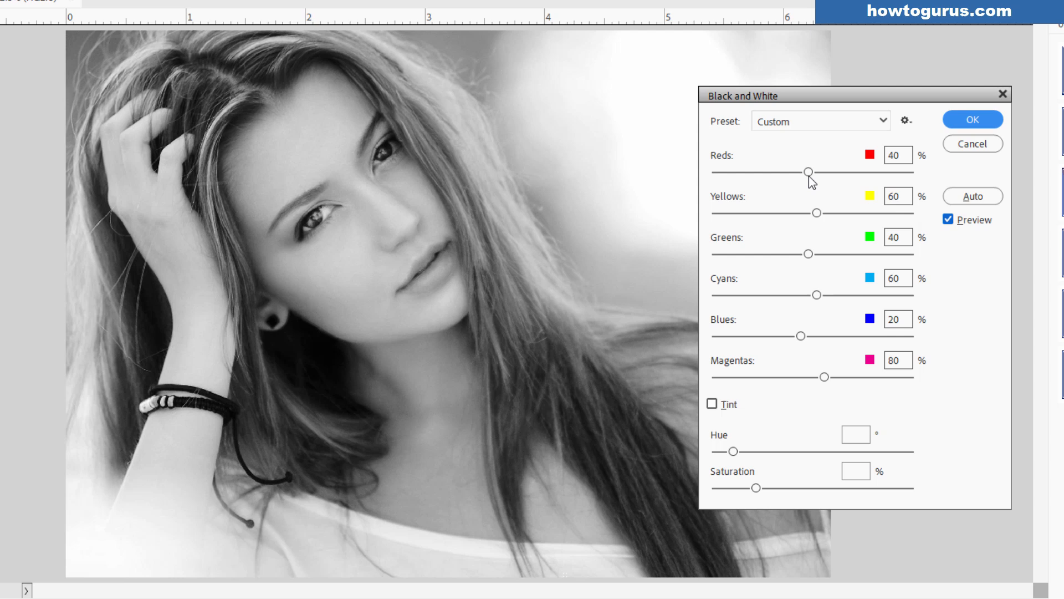
mouse_move(750, 215)
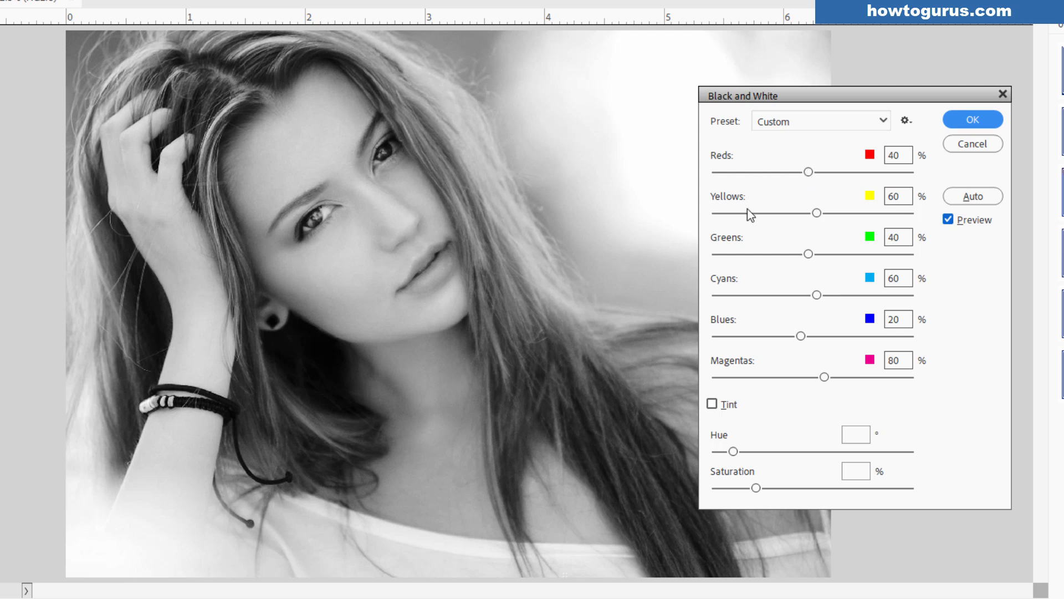
mouse_move(760, 175)
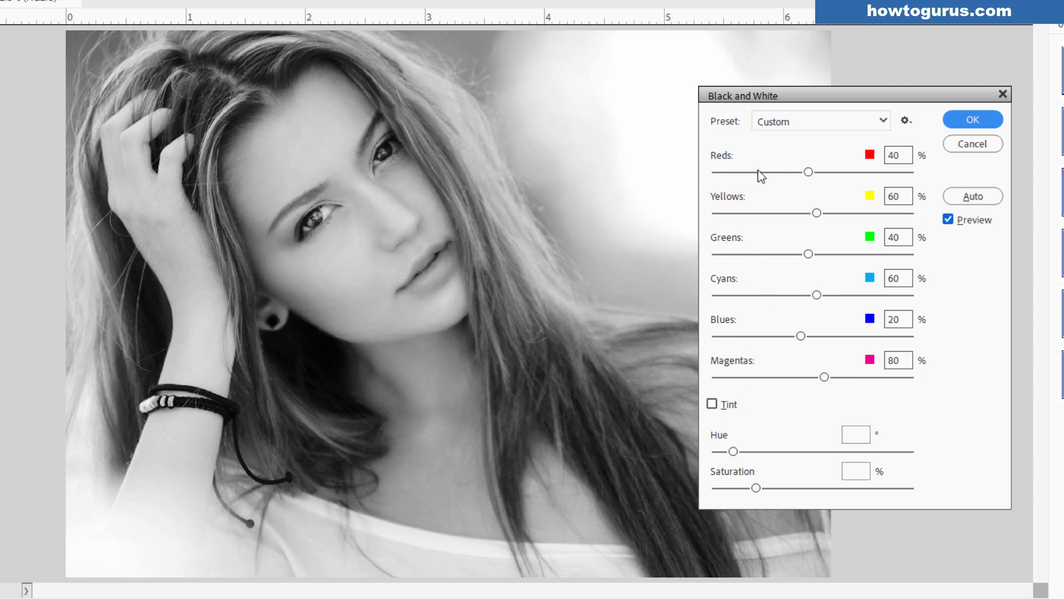
left_click_drag(808, 172, 827, 172)
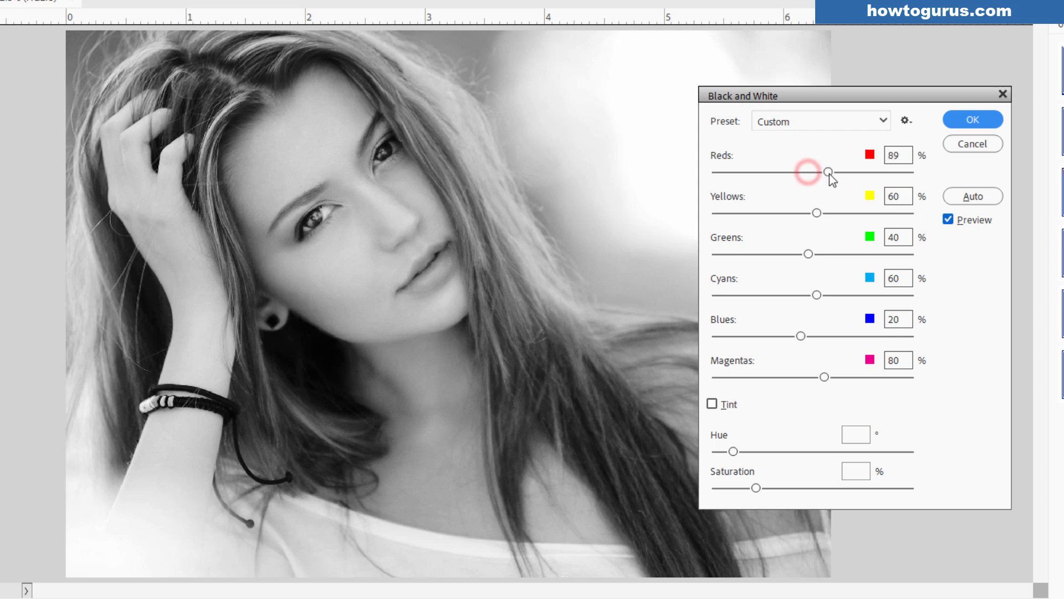
left_click_drag(826, 172, 811, 171)
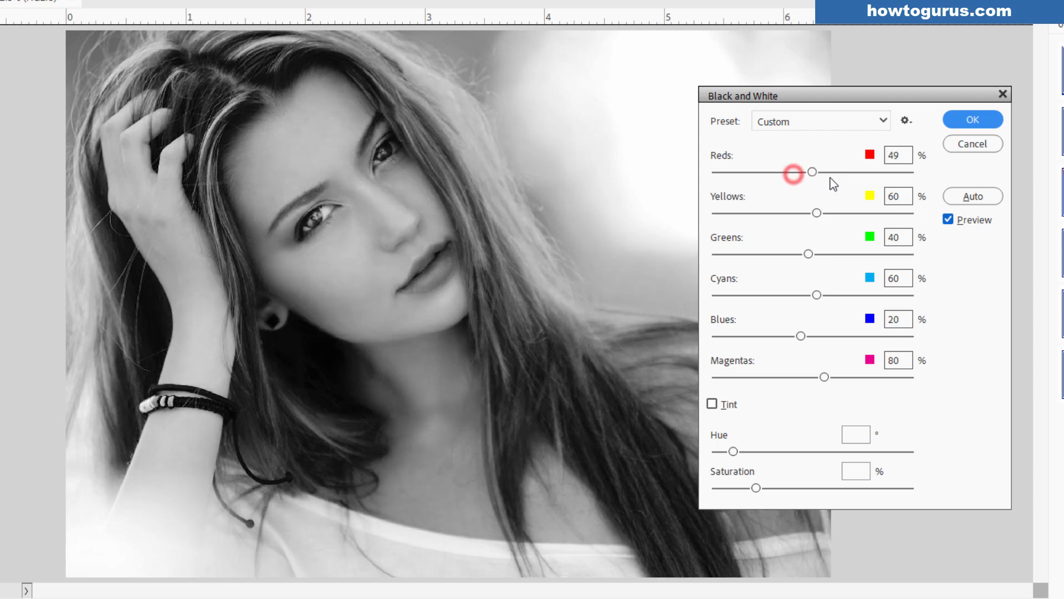
left_click_drag(811, 172, 779, 172)
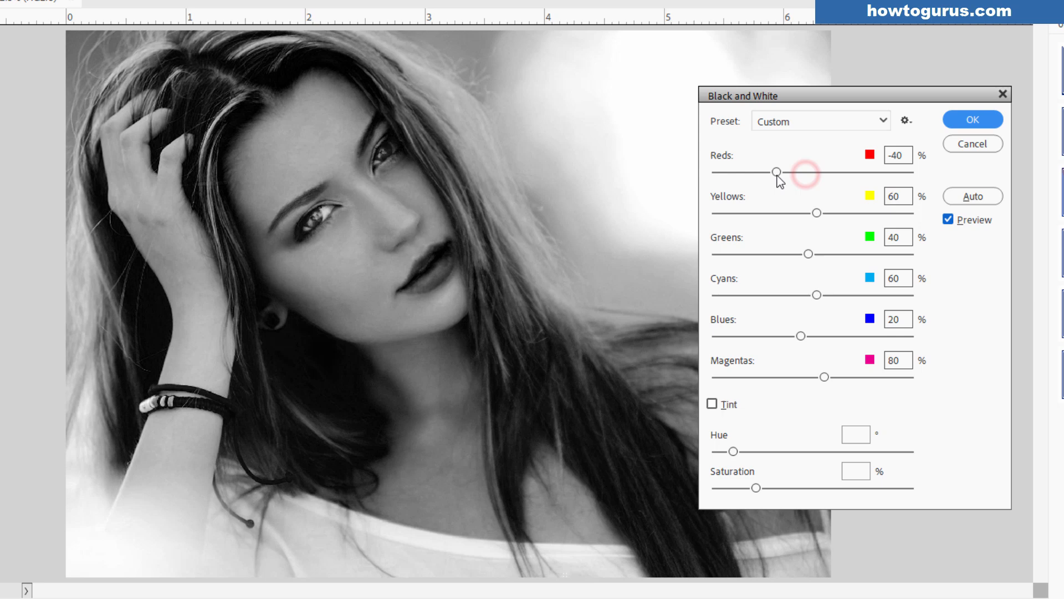
left_click_drag(778, 171, 813, 172)
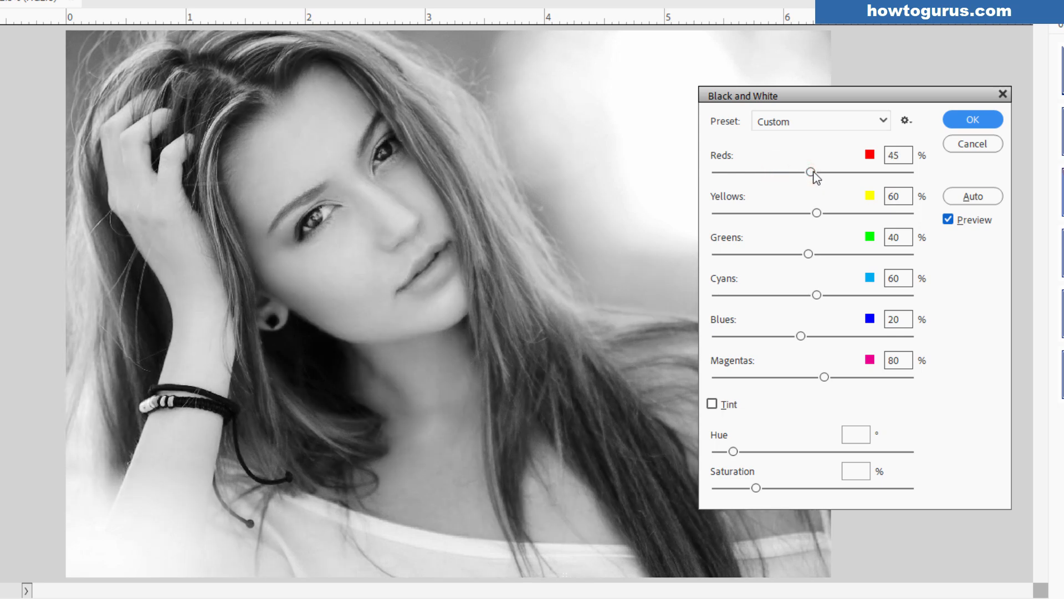
left_click_drag(813, 171, 803, 171)
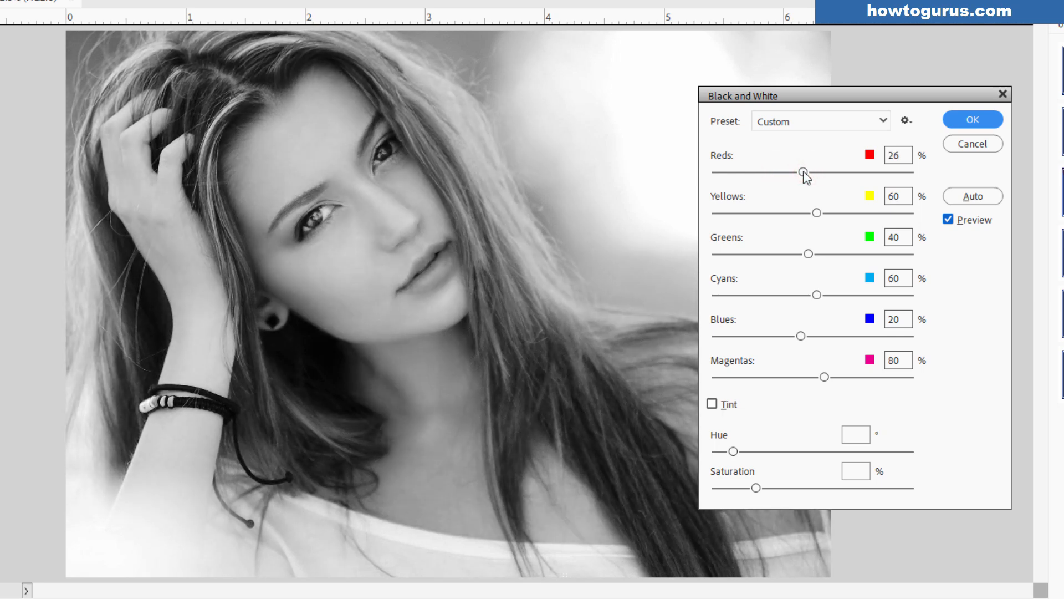
left_click_drag(805, 170, 825, 171)
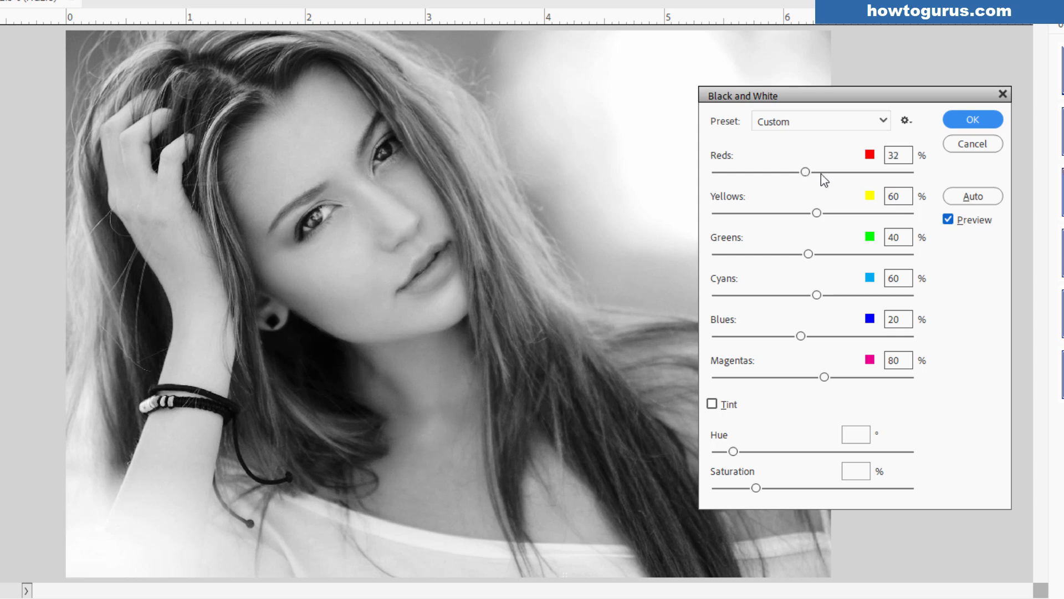
mouse_move(814, 178)
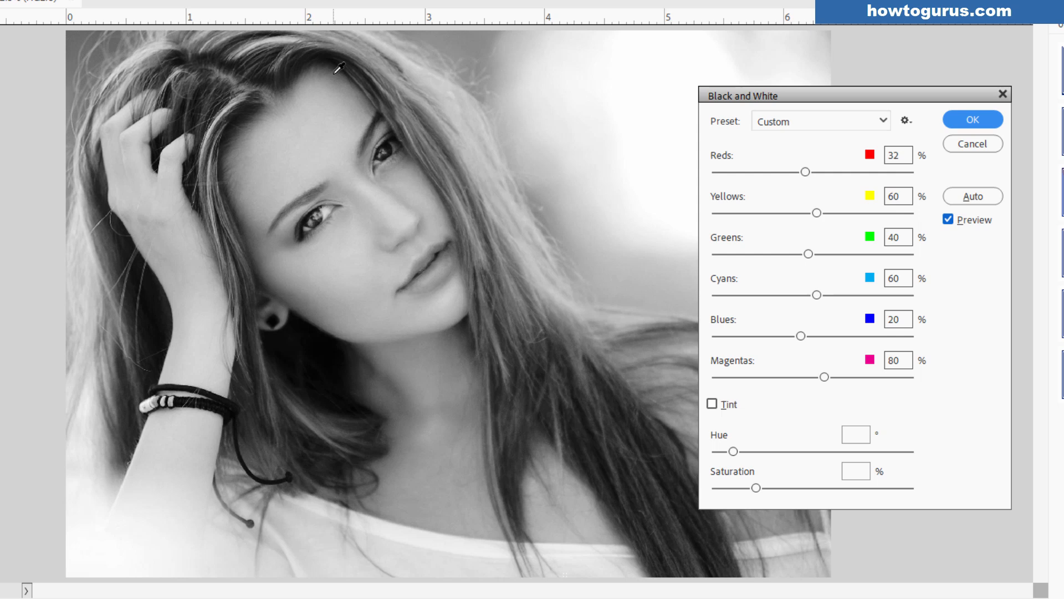
mouse_move(315, 304)
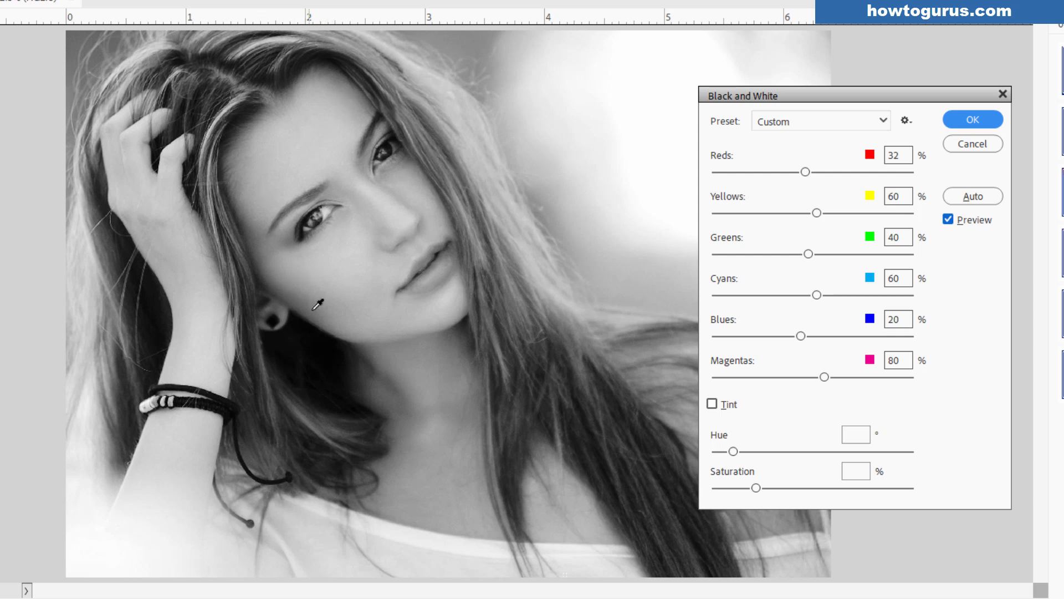
mouse_move(804, 191)
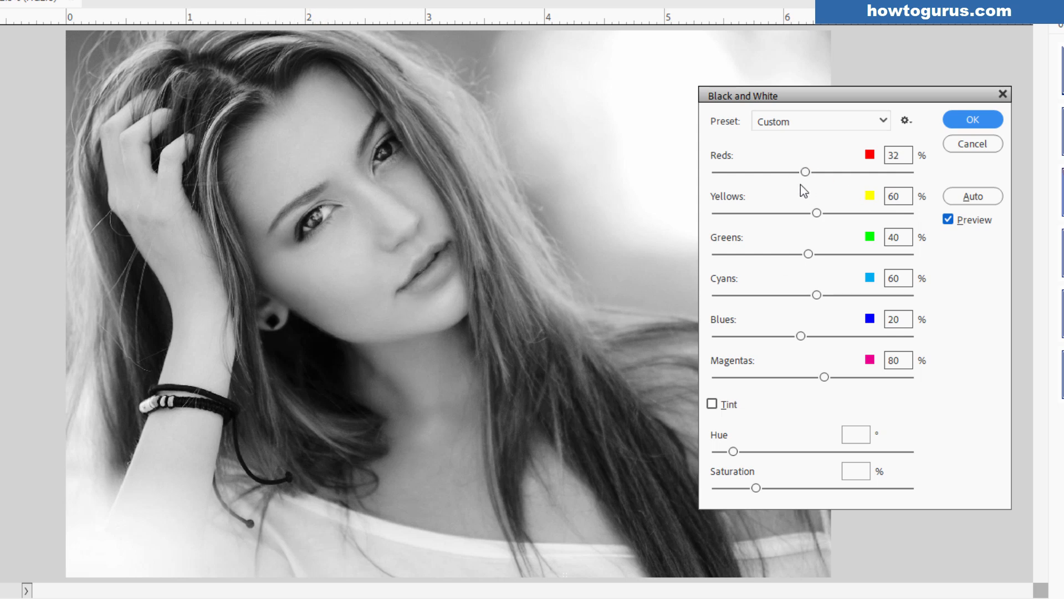
Sweep the Yellows slider between 30% and 185%, settling near 102%
left_click_drag(817, 212, 867, 212)
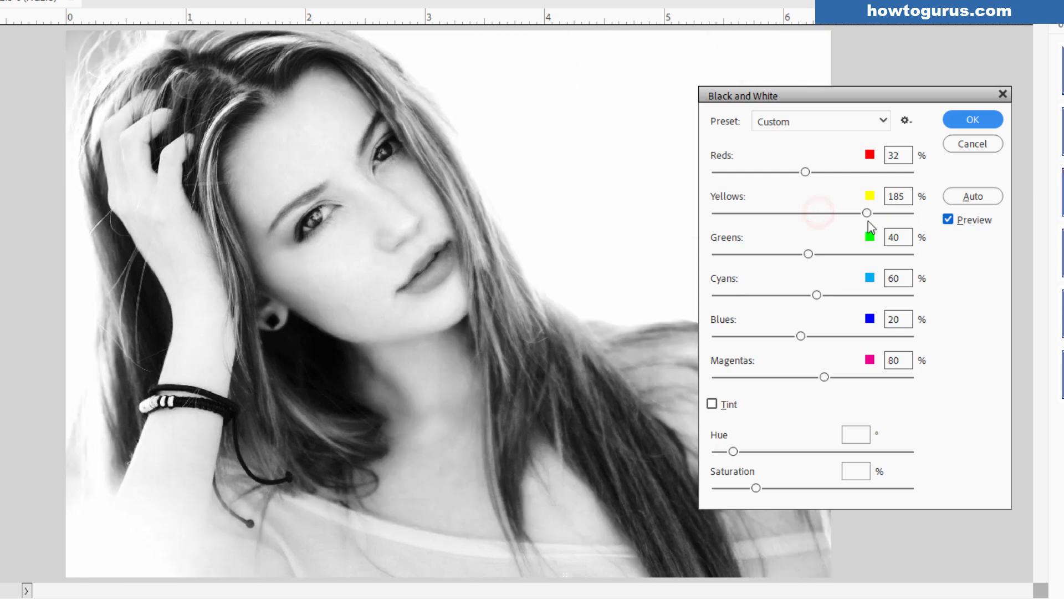
left_click_drag(867, 212, 735, 212)
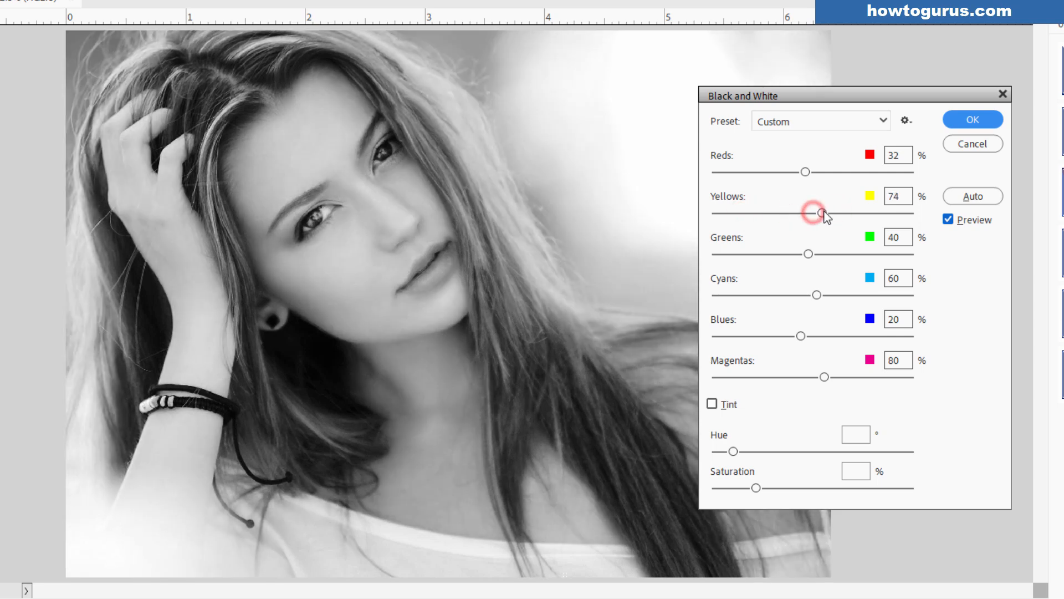
left_click_drag(818, 213, 803, 212)
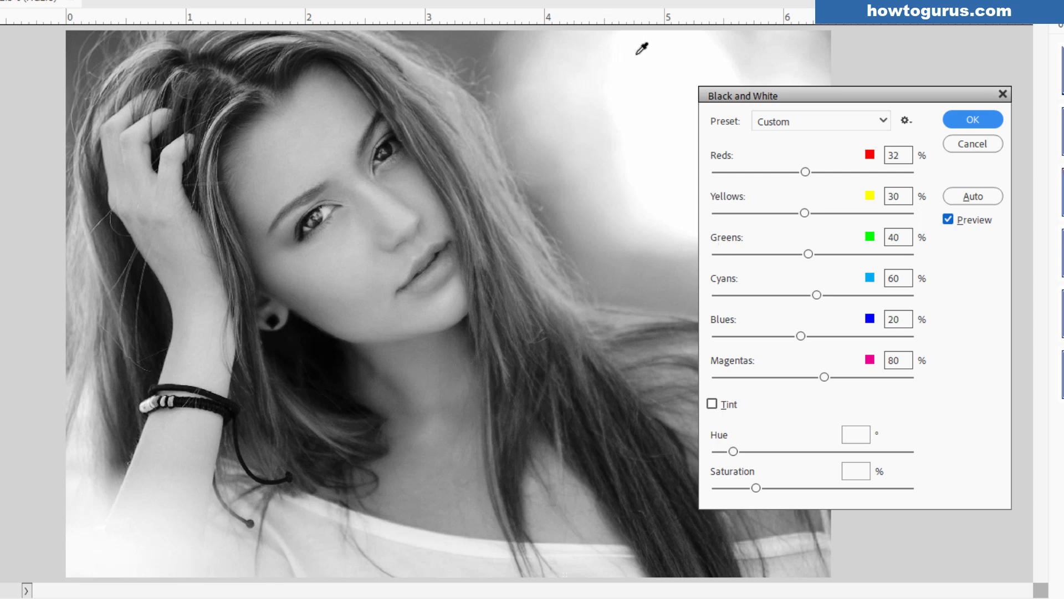
left_click_drag(805, 212, 818, 212)
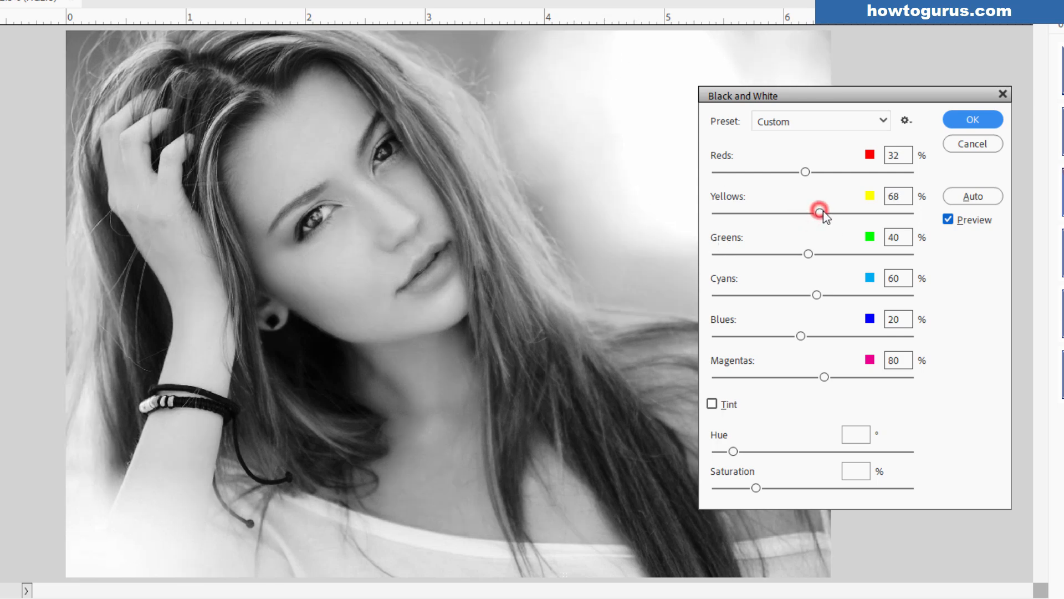
left_click_drag(819, 212, 832, 212)
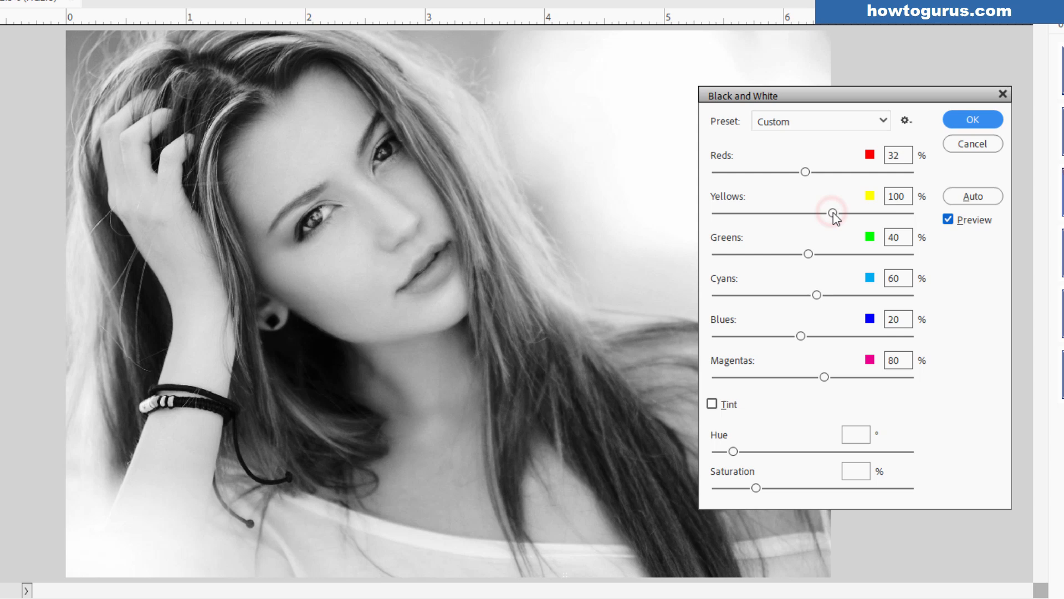
left_click_drag(832, 212, 837, 212)
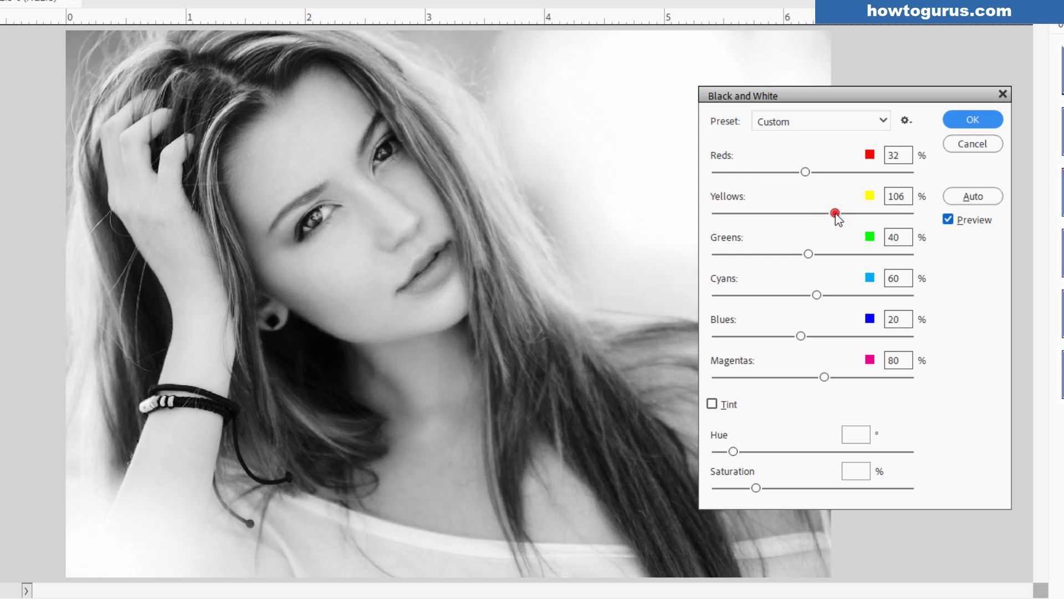
left_click_drag(834, 213, 834, 212)
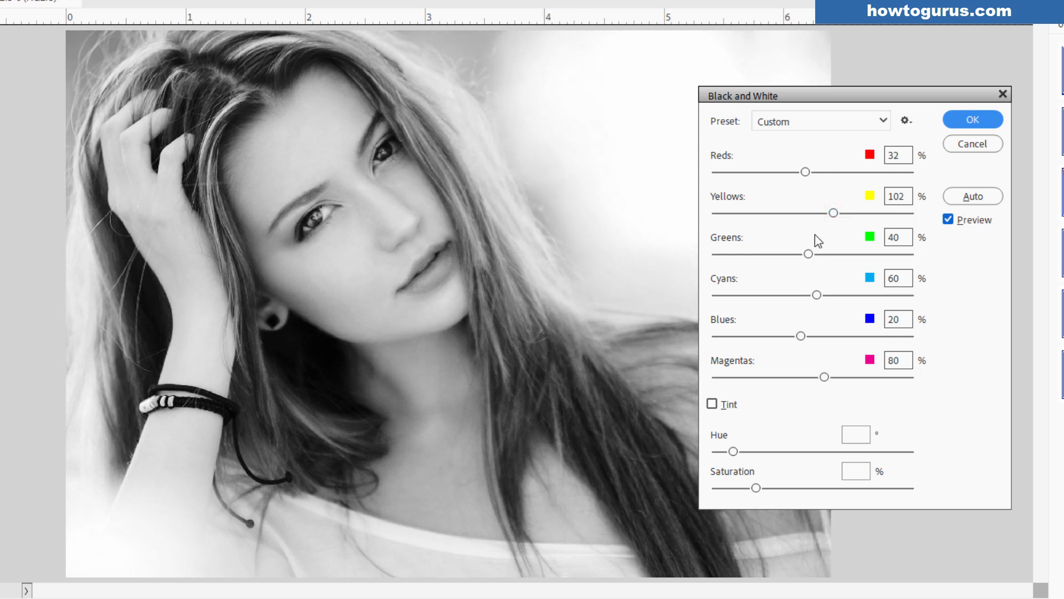
Swing the Greens slider between its extremes, finishing at 181%
left_click_drag(808, 253, 903, 254)
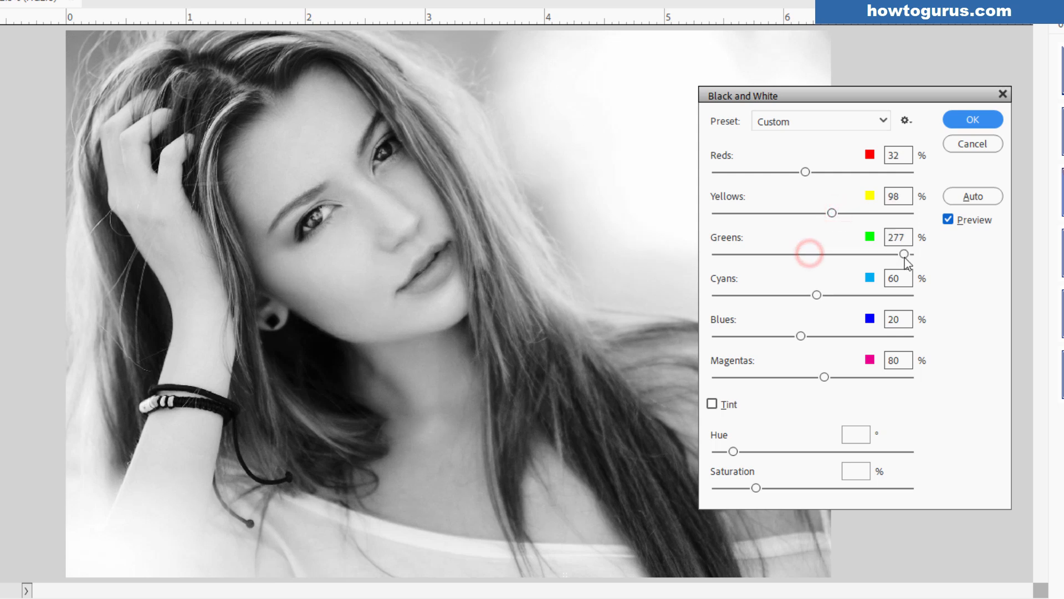
left_click_drag(904, 254, 722, 254)
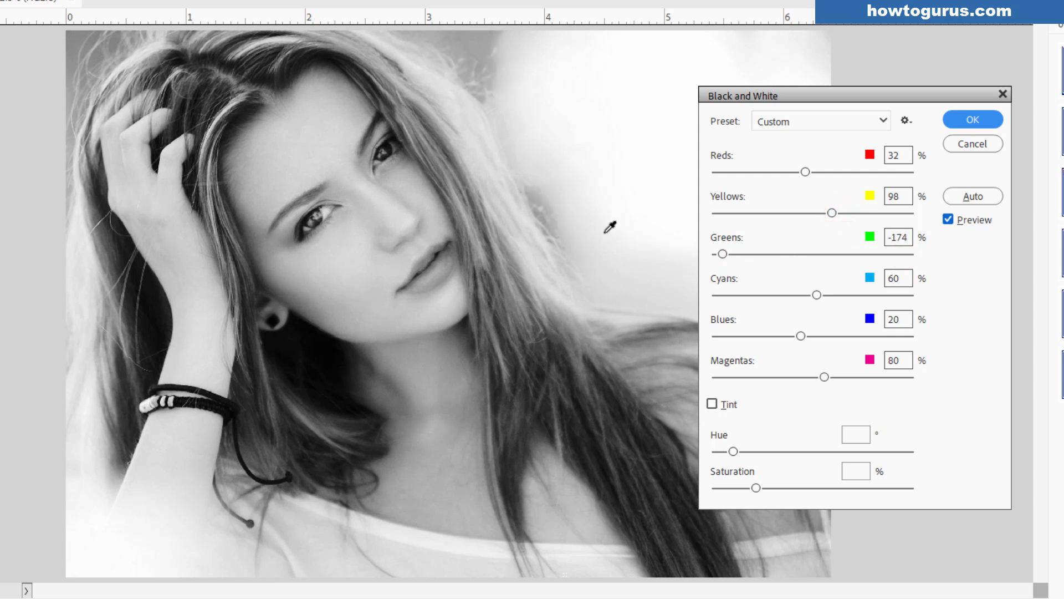
mouse_move(787, 245)
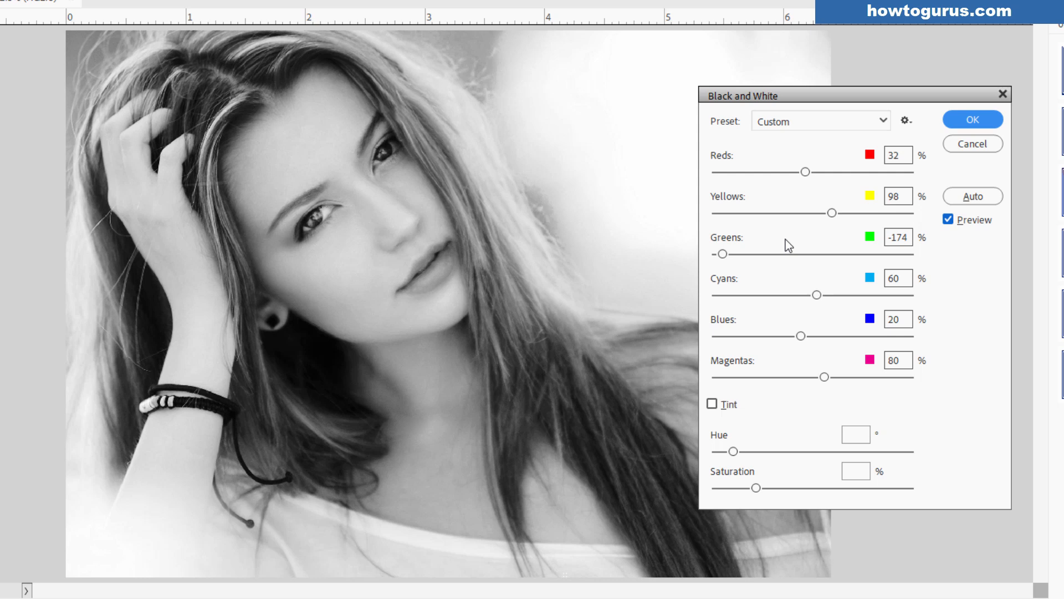
left_click_drag(722, 253, 814, 253)
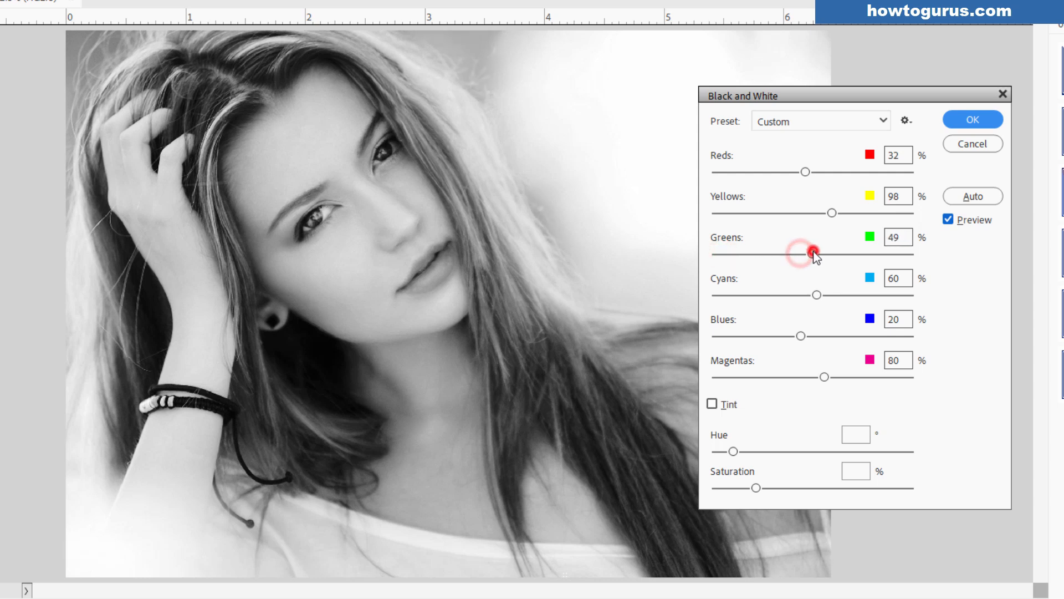
left_click_drag(811, 254, 849, 253)
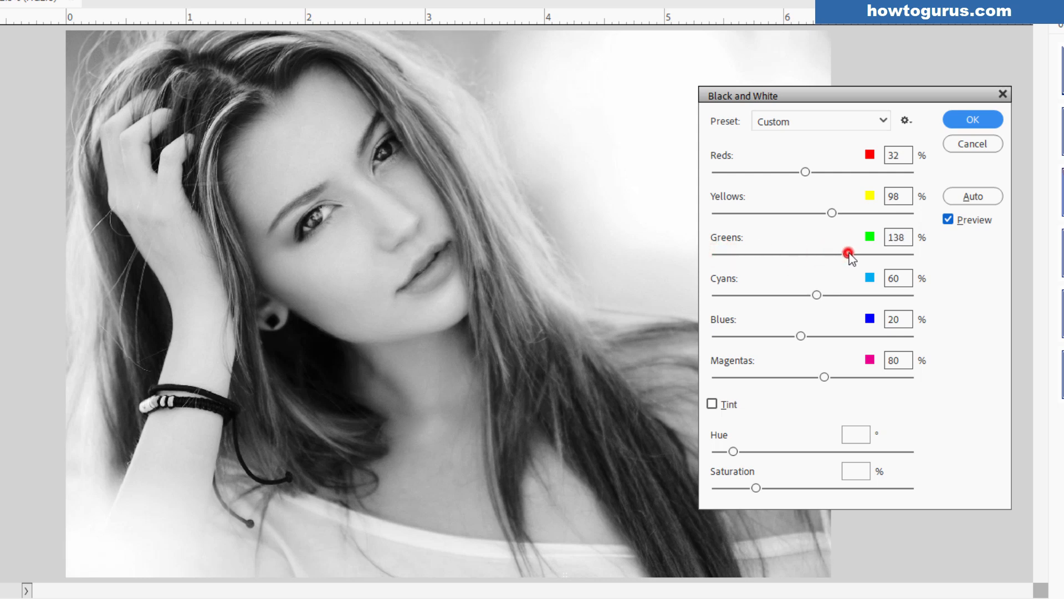
left_click_drag(847, 254, 913, 254)
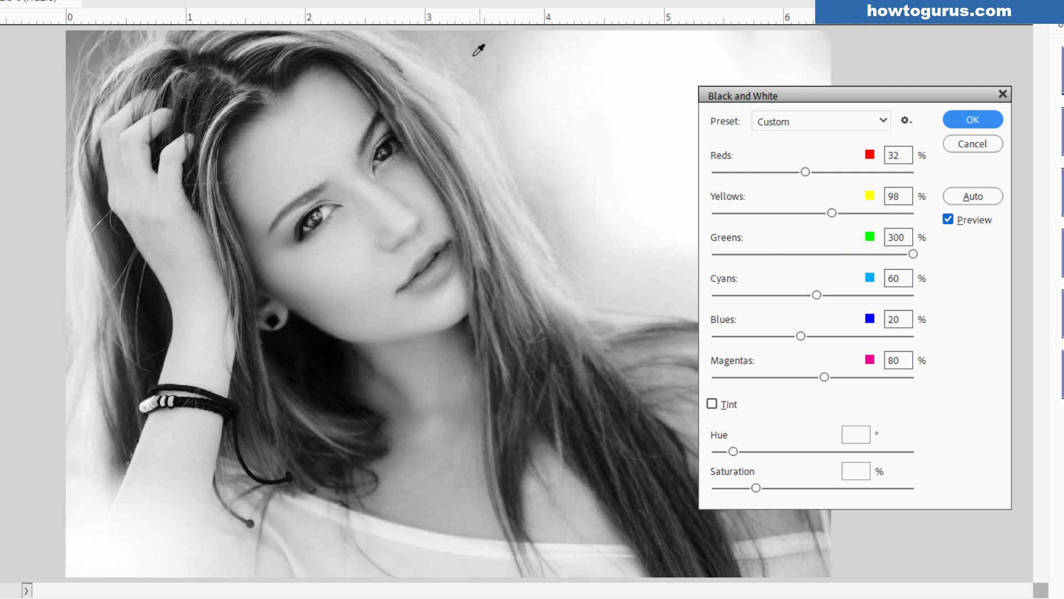
left_click_drag(913, 253, 867, 253)
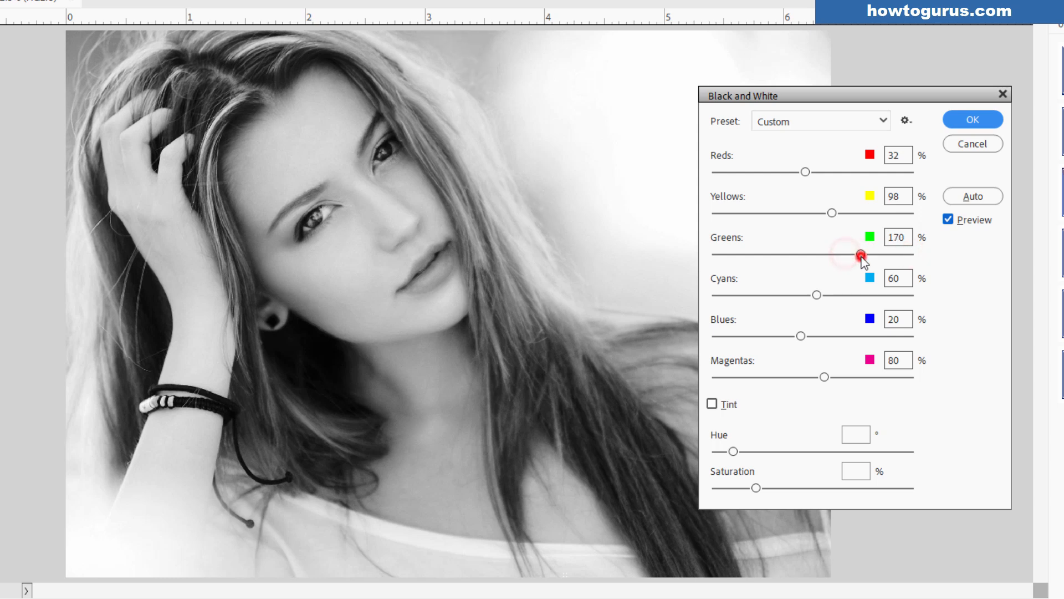
left_click_drag(861, 256, 866, 254)
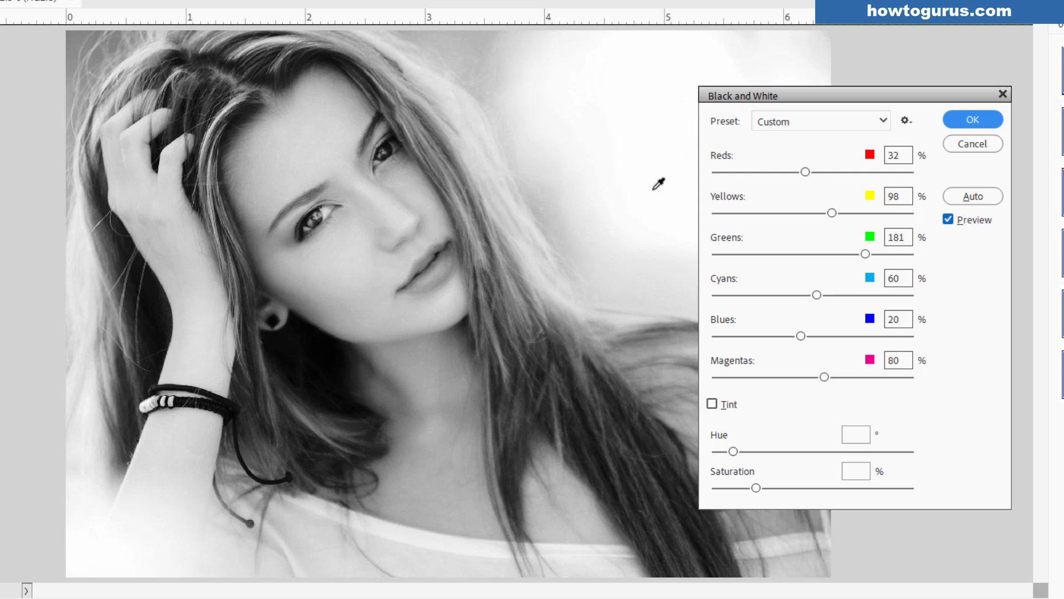
mouse_move(832, 315)
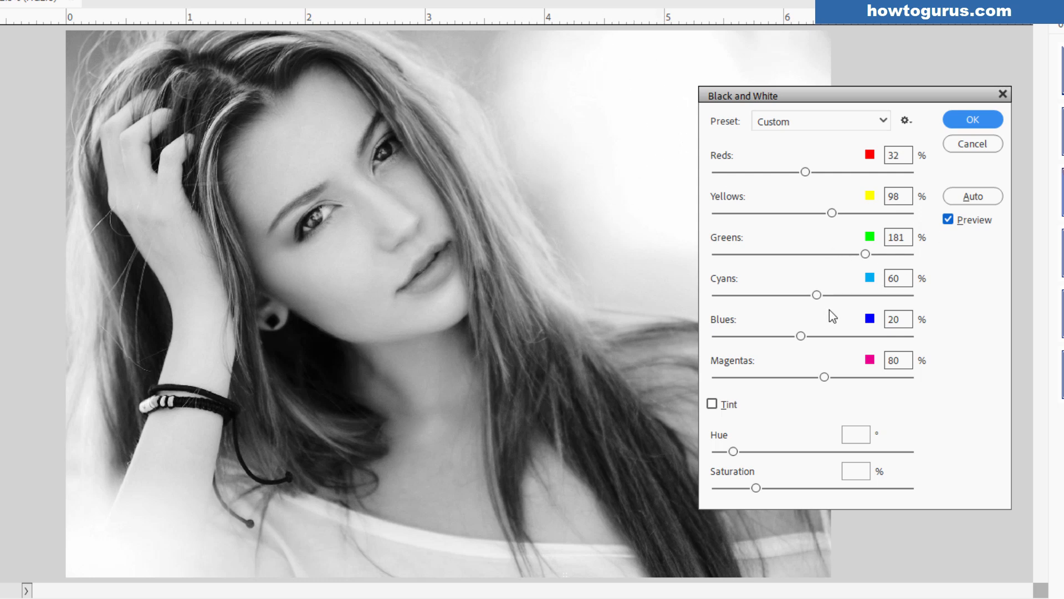
Push Cyans to both extremes and reset it to 0%, then drop Blues to -200%
left_click_drag(817, 294, 906, 295)
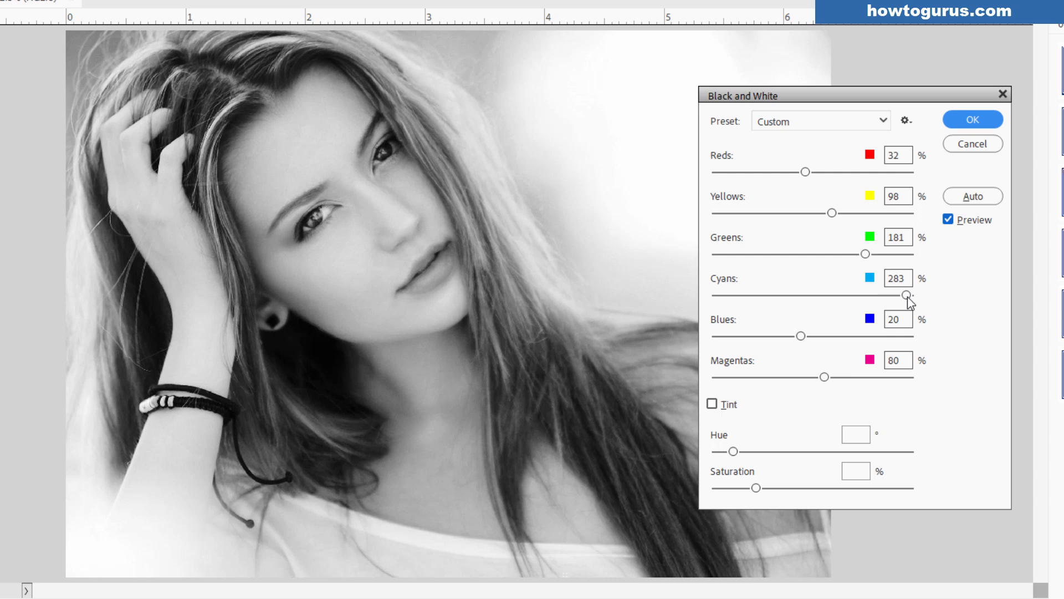
left_click_drag(905, 295, 713, 294)
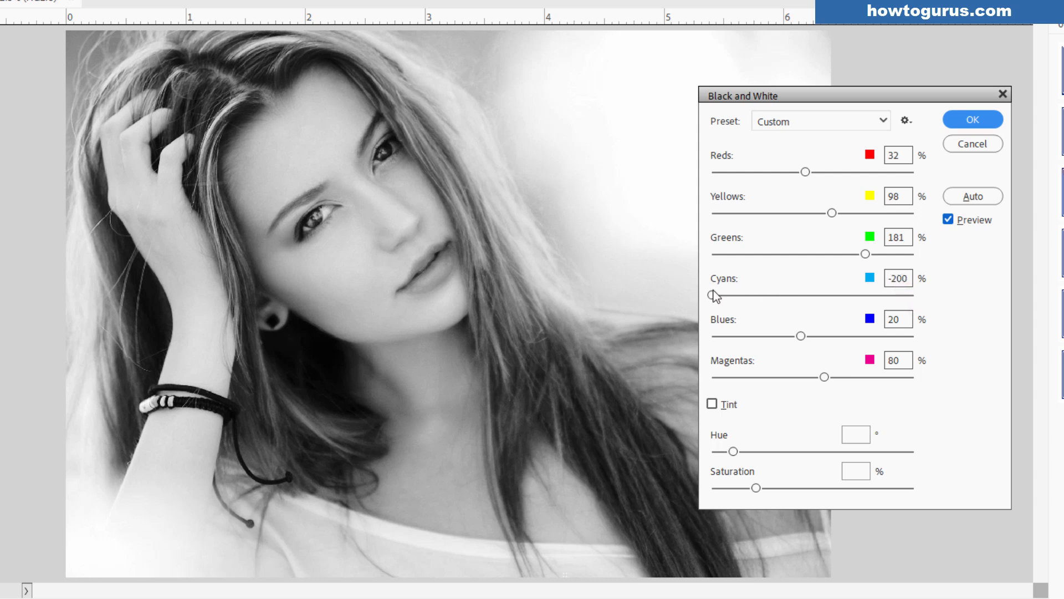
left_click_drag(714, 295, 797, 295)
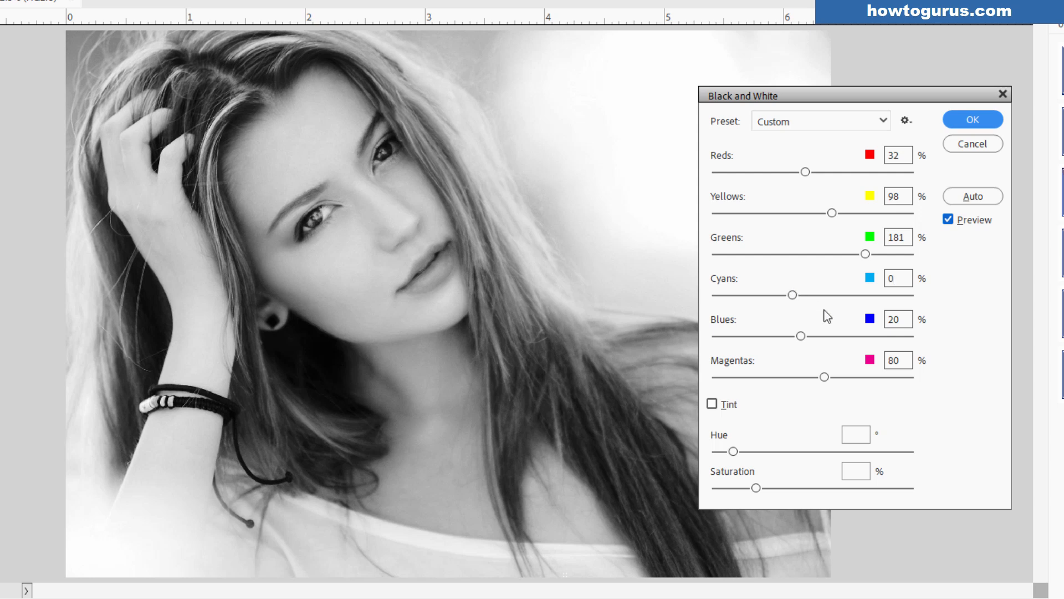
left_click_drag(801, 335, 888, 335)
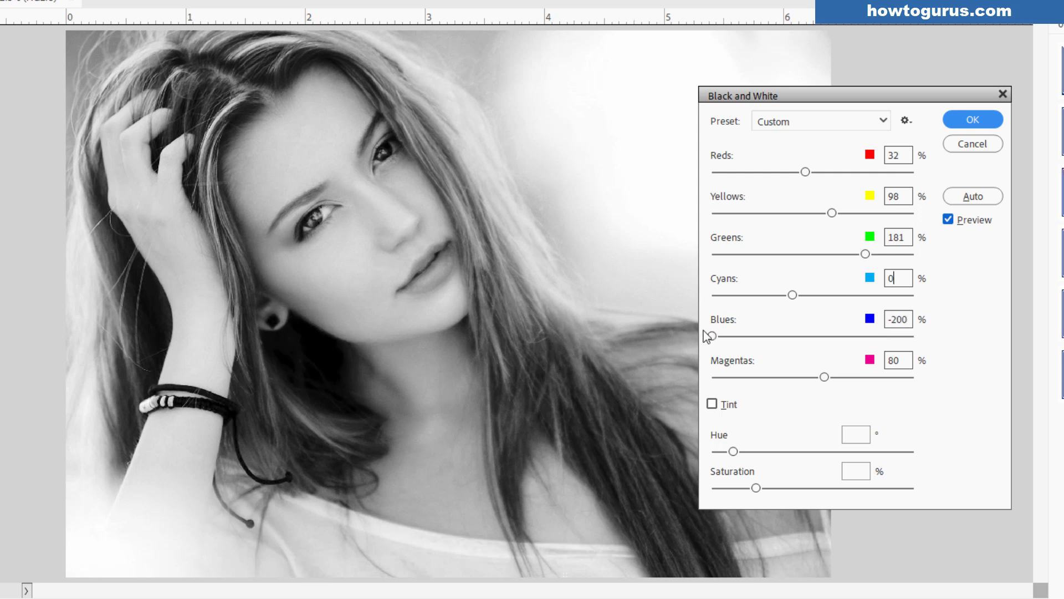
Swing Blues between minimum and 300%, then fine-tune it to 28%
left_click_drag(711, 336, 750, 336)
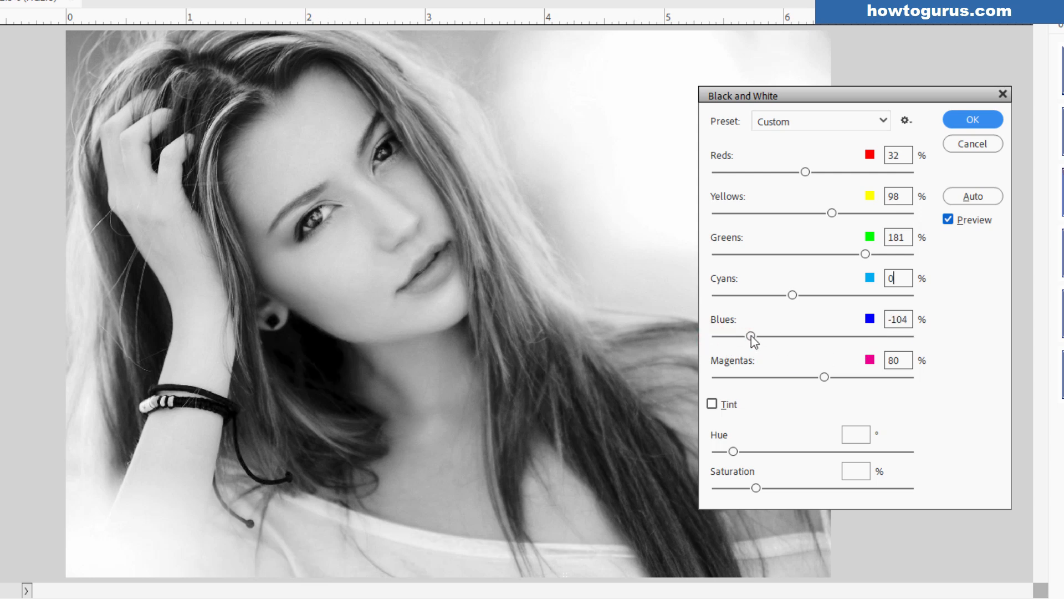
left_click_drag(750, 336, 719, 335)
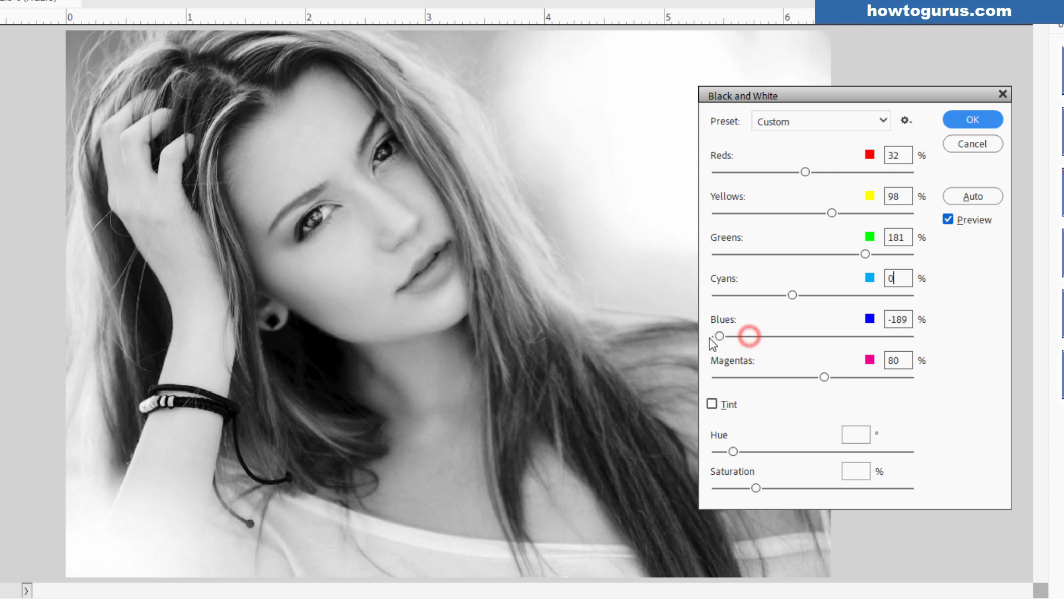
left_click_drag(719, 336, 711, 336)
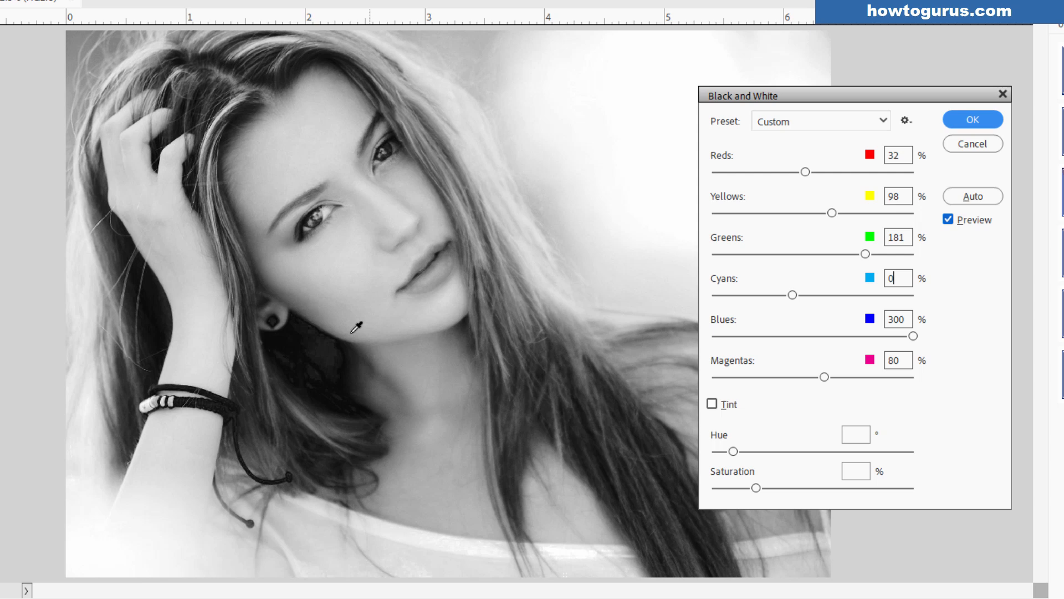
left_click_drag(913, 336, 813, 335)
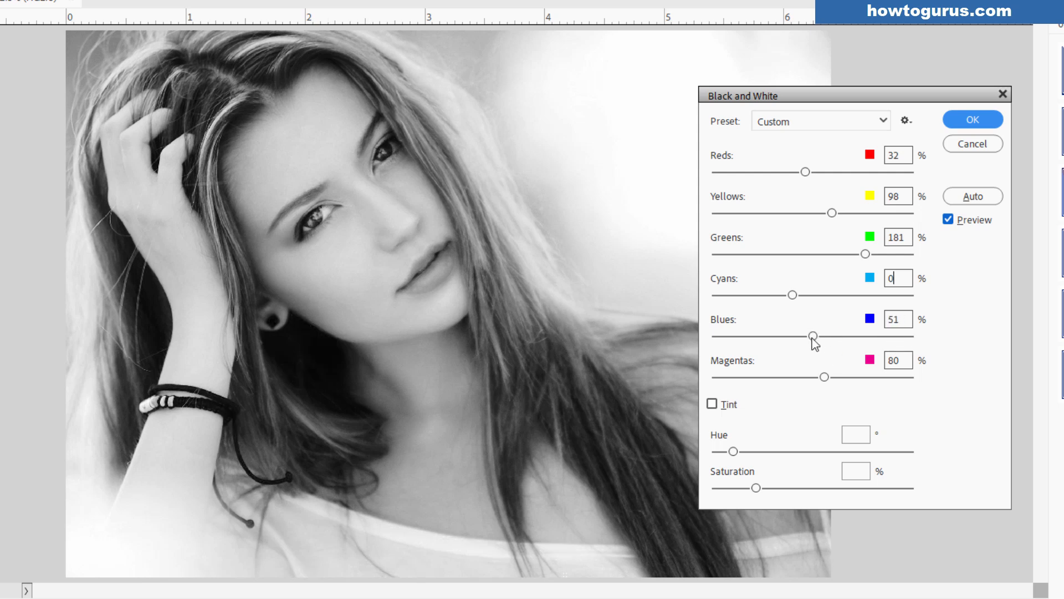
left_click(813, 337)
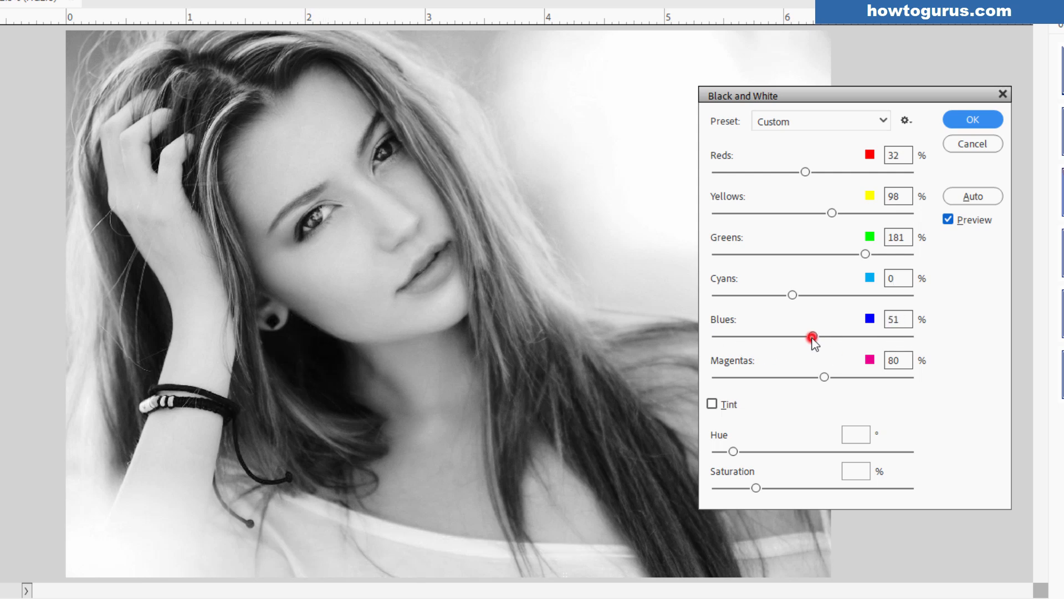
left_click_drag(813, 338, 777, 335)
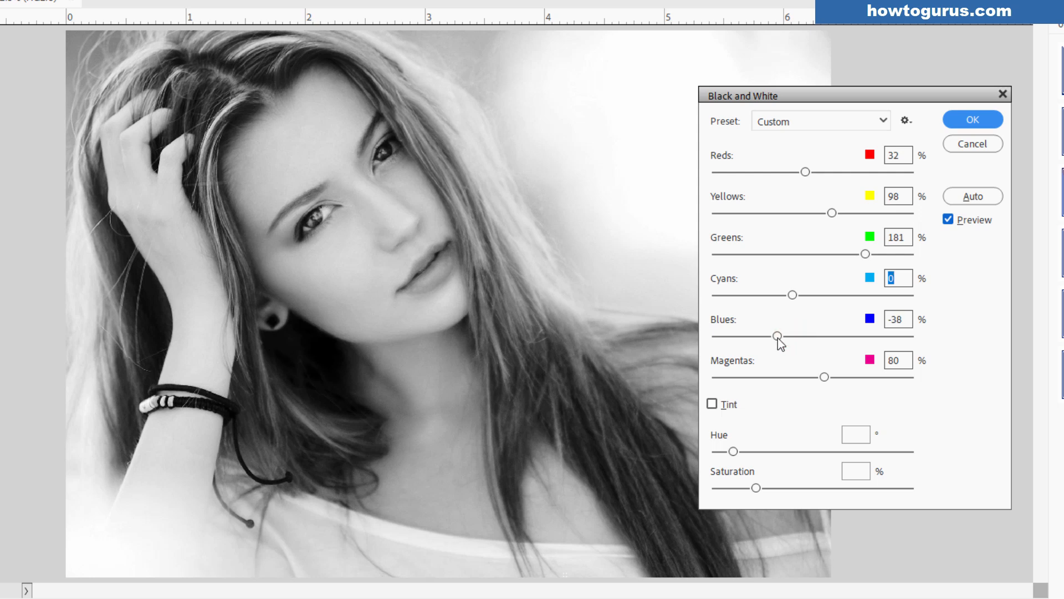
left_click_drag(777, 335, 795, 335)
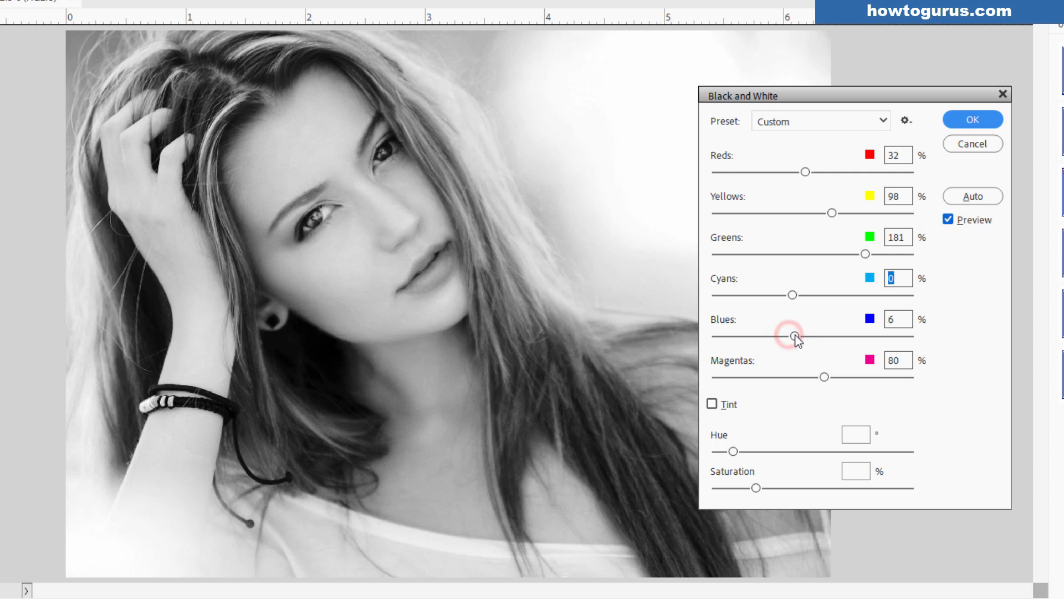
left_click_drag(792, 336, 804, 336)
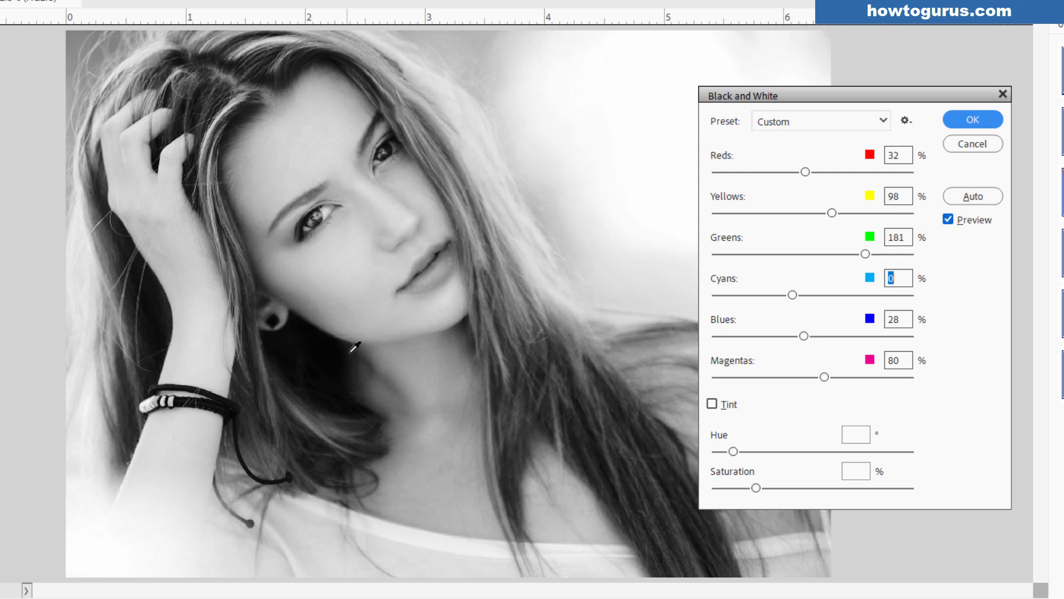
mouse_move(323, 359)
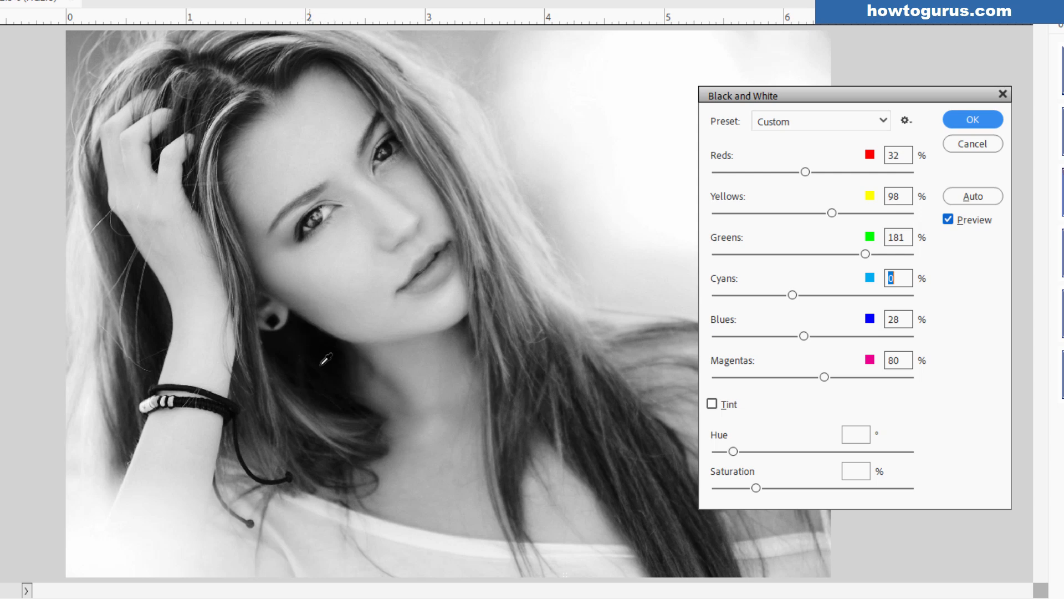
mouse_move(951, 333)
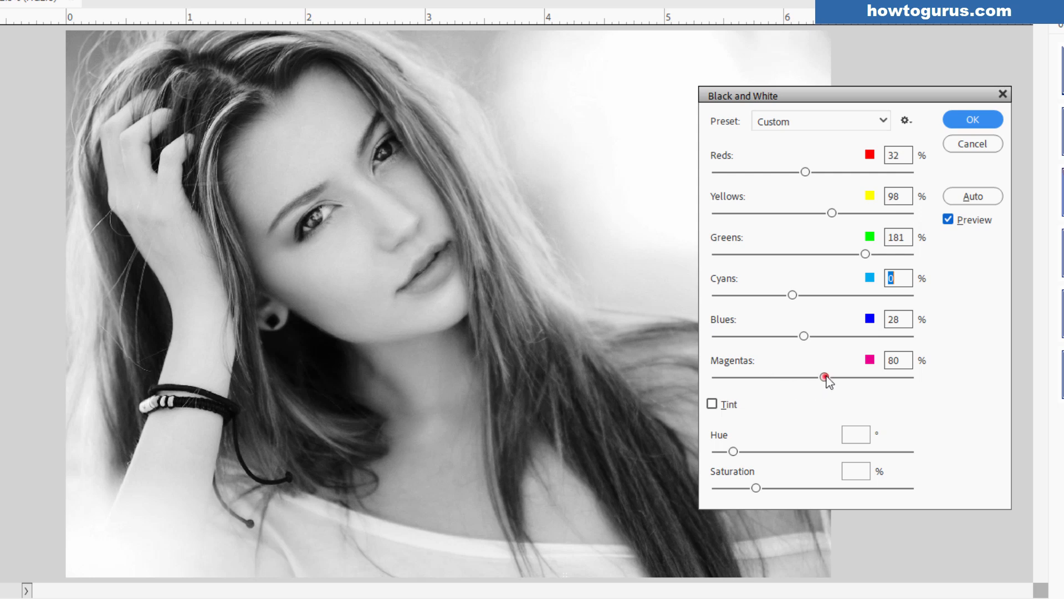
Swing Magentas between -45% and 266%, ending at 119%
left_click_drag(826, 377, 901, 377)
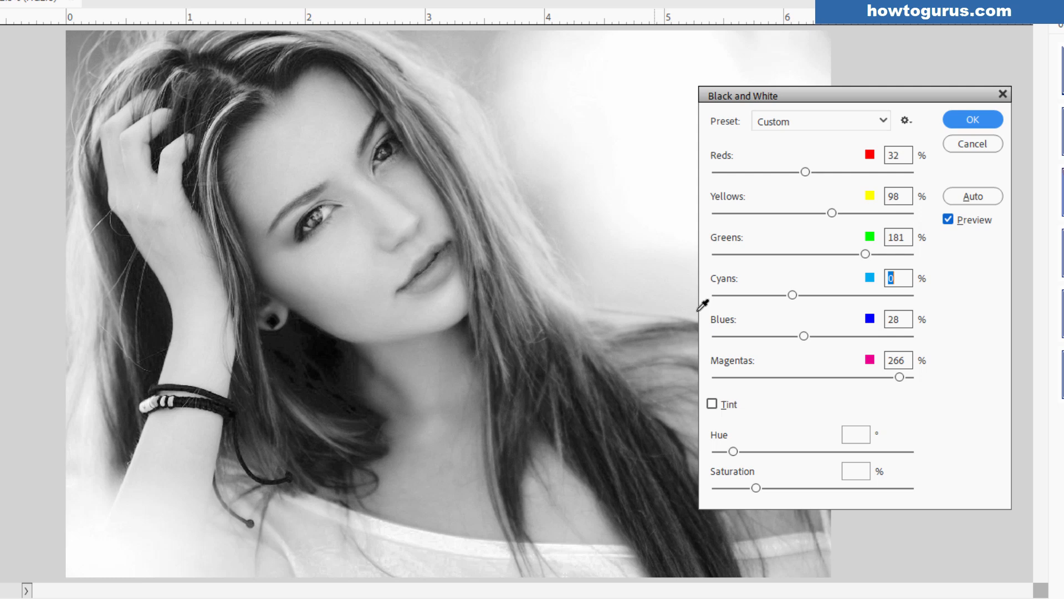
left_click_drag(902, 377, 774, 377)
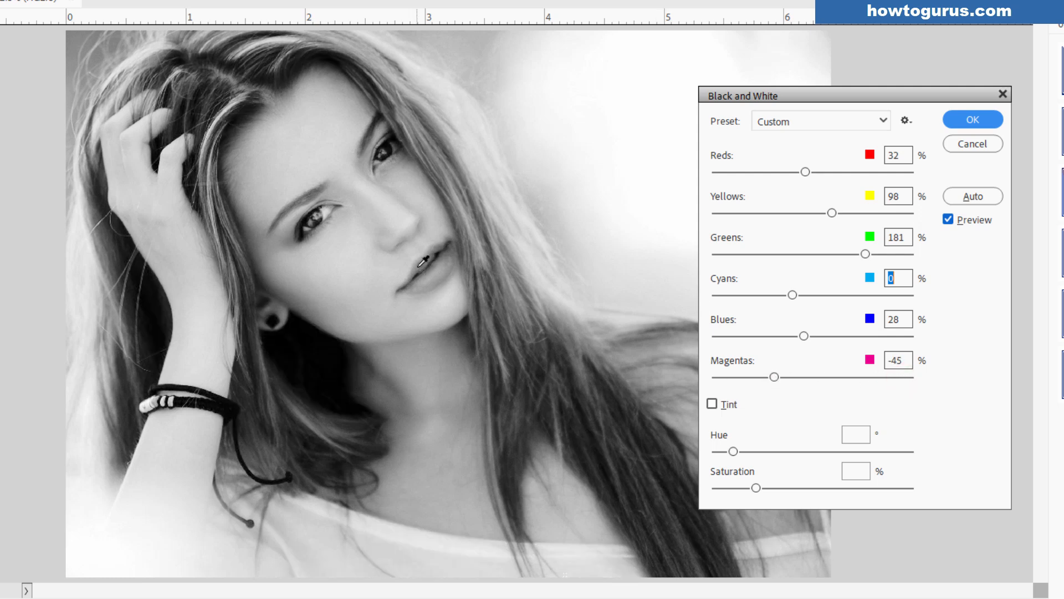
mouse_move(803, 337)
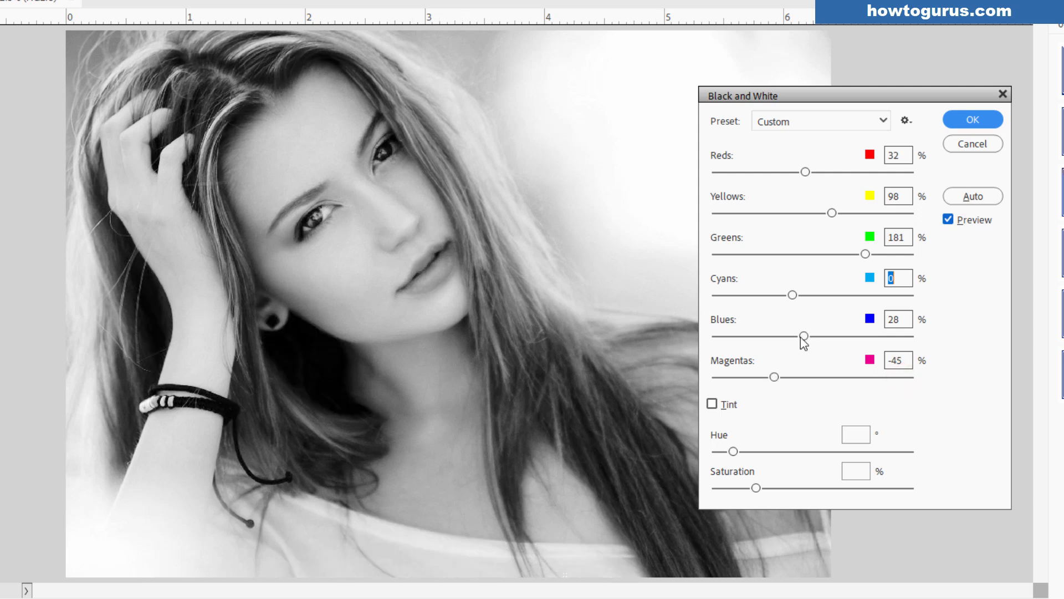
left_click_drag(773, 376, 822, 377)
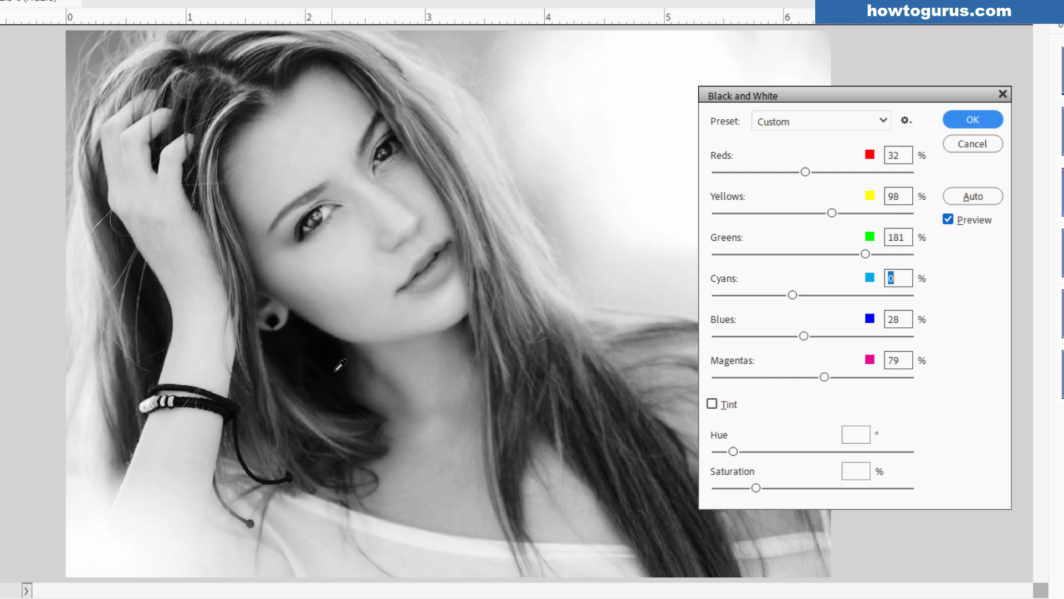
left_click_drag(823, 377, 801, 377)
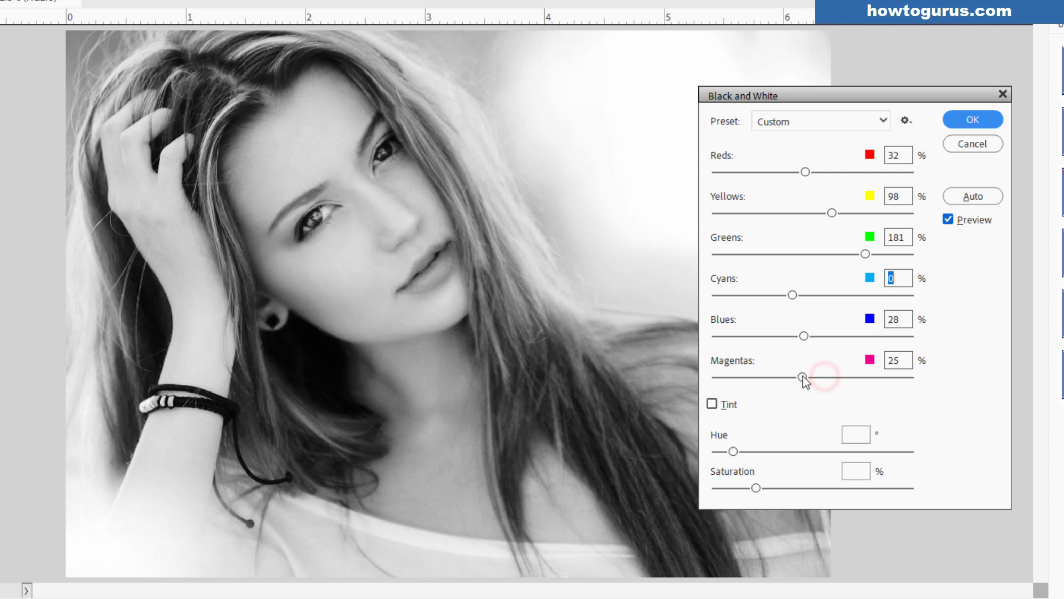
left_click_drag(801, 376, 826, 376)
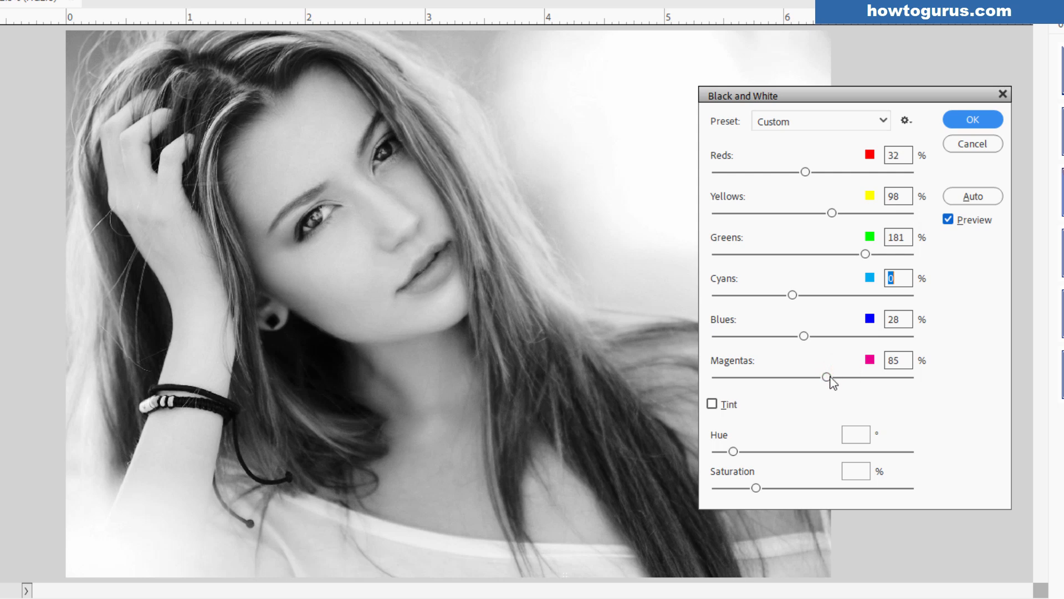
left_click_drag(825, 377, 841, 377)
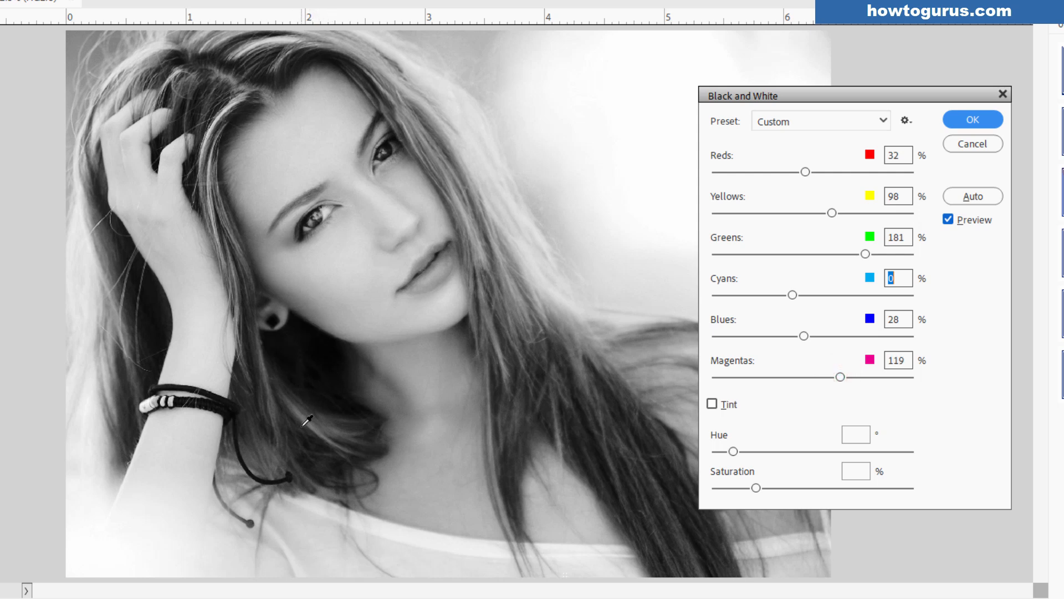
mouse_move(760, 427)
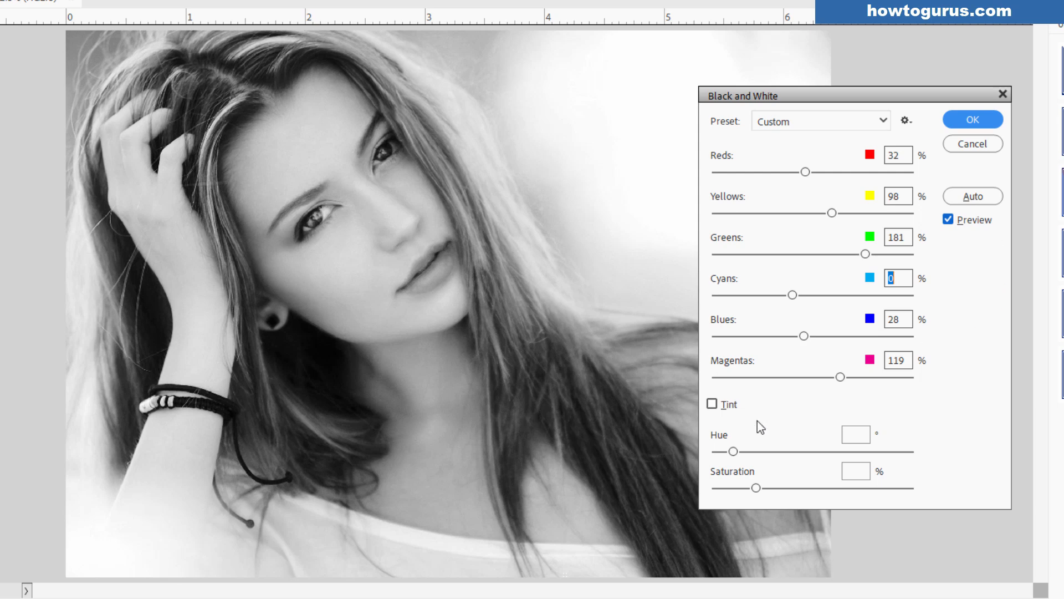
mouse_move(913, 260)
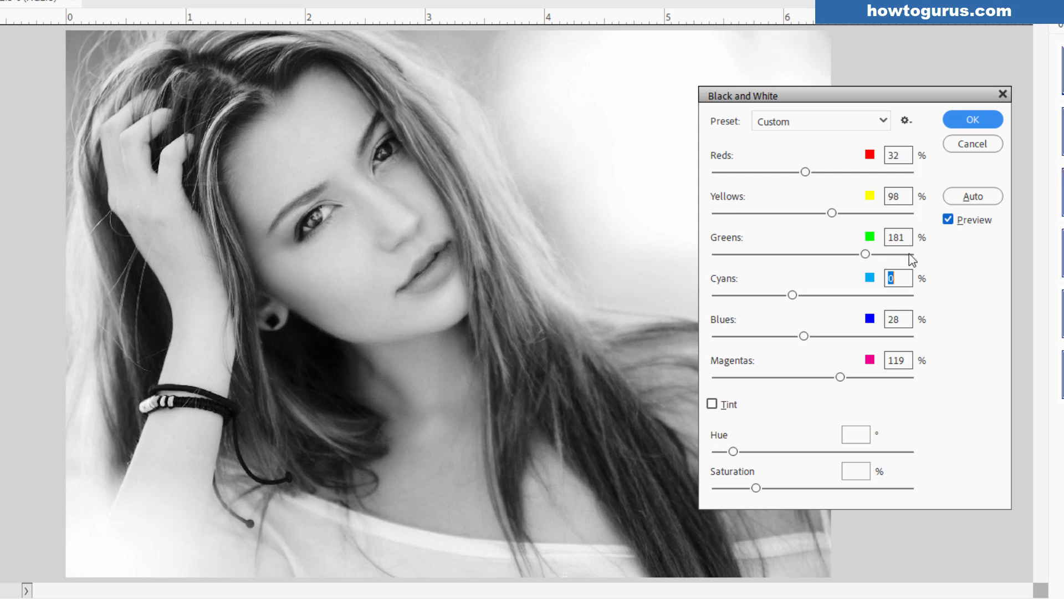
Toggle the Black and White preview several times against the colour original, then apply the conversion
left_click(948, 220)
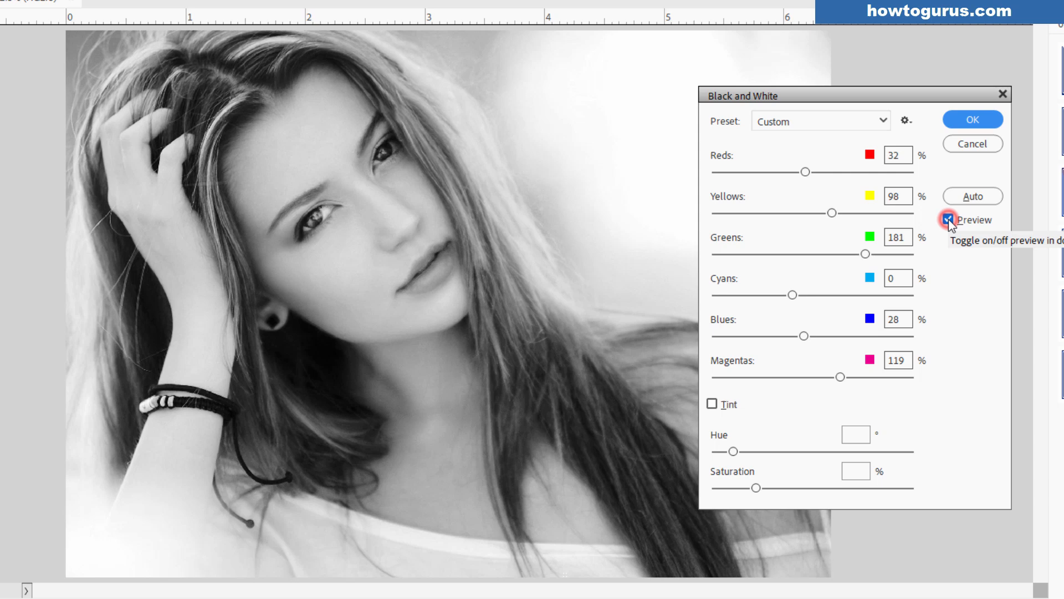
left_click(949, 219)
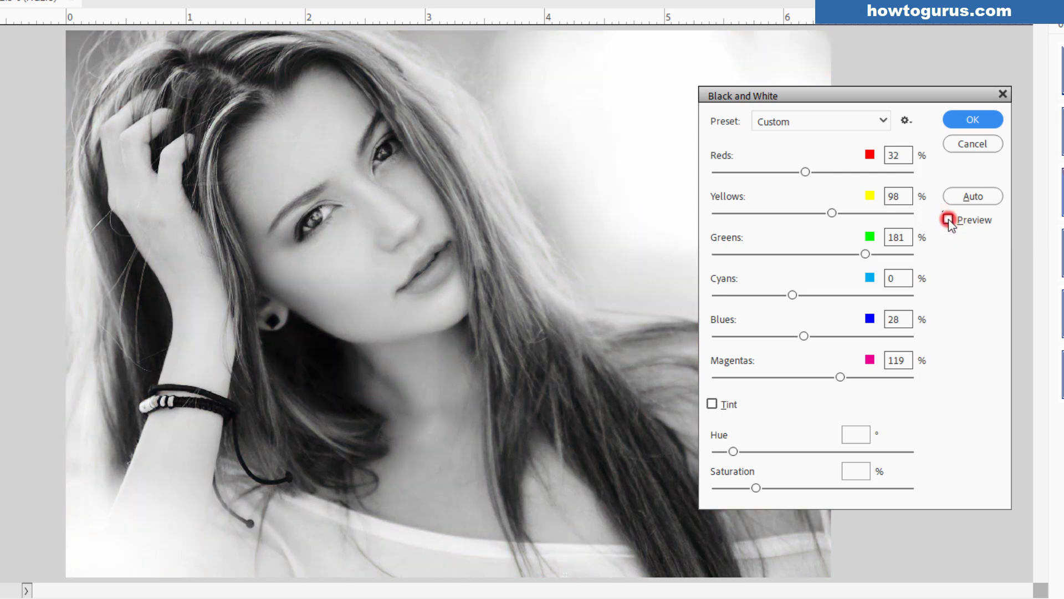
left_click(949, 220)
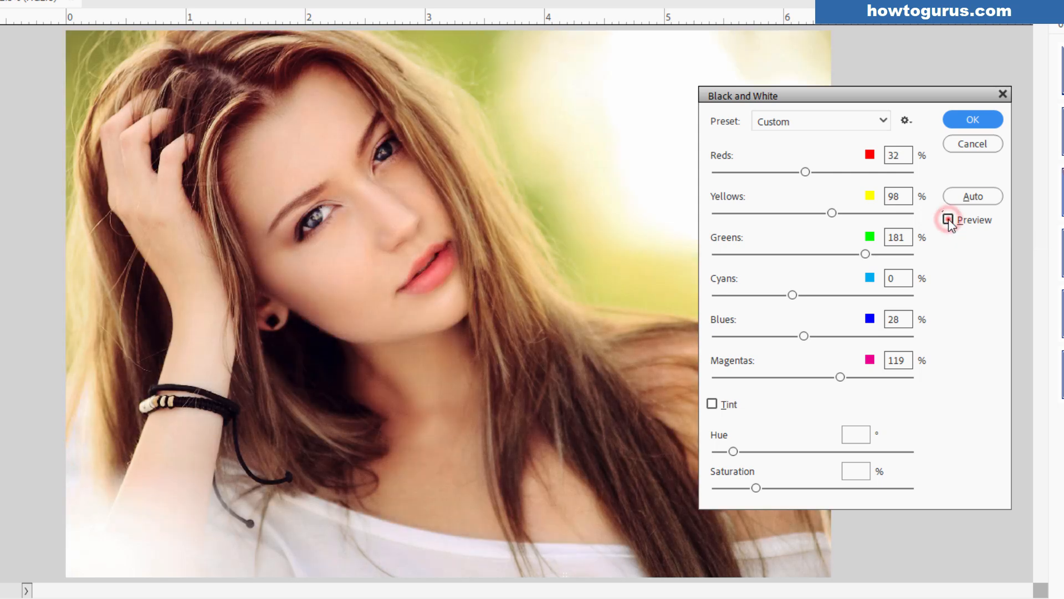
left_click(949, 220)
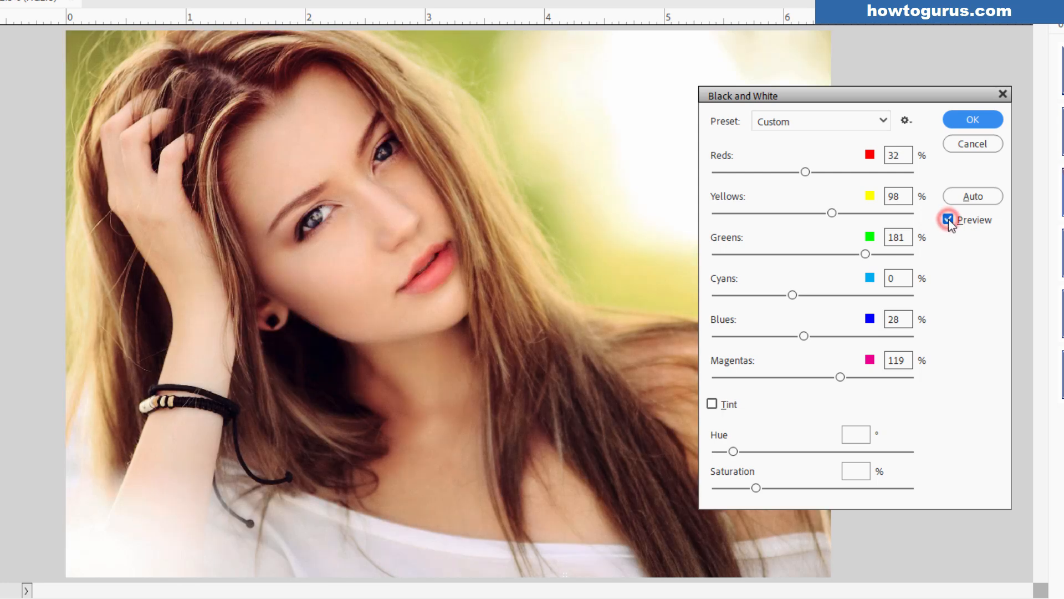
left_click(949, 220)
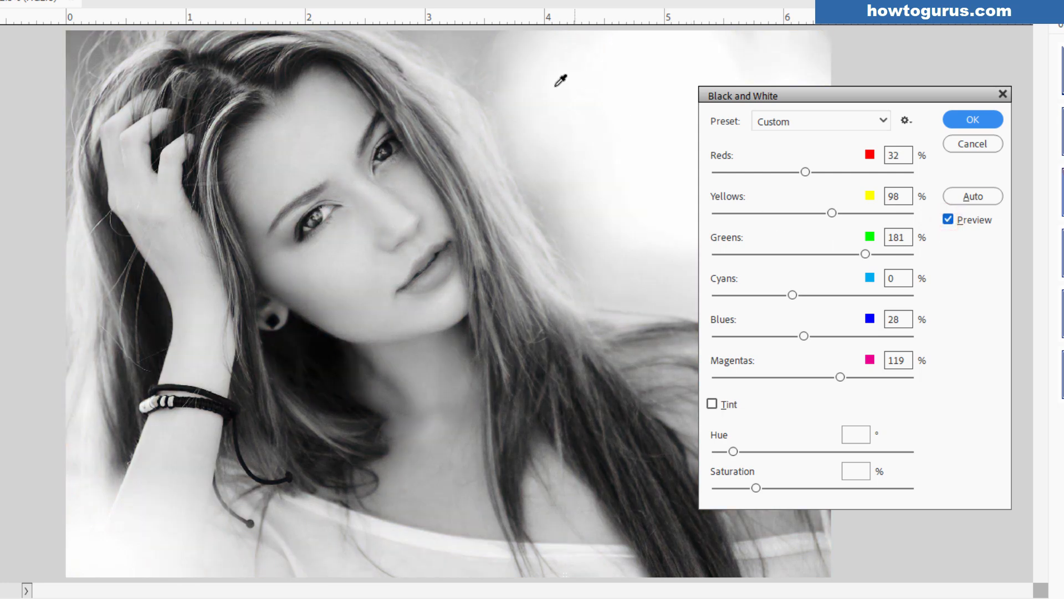
mouse_move(928, 267)
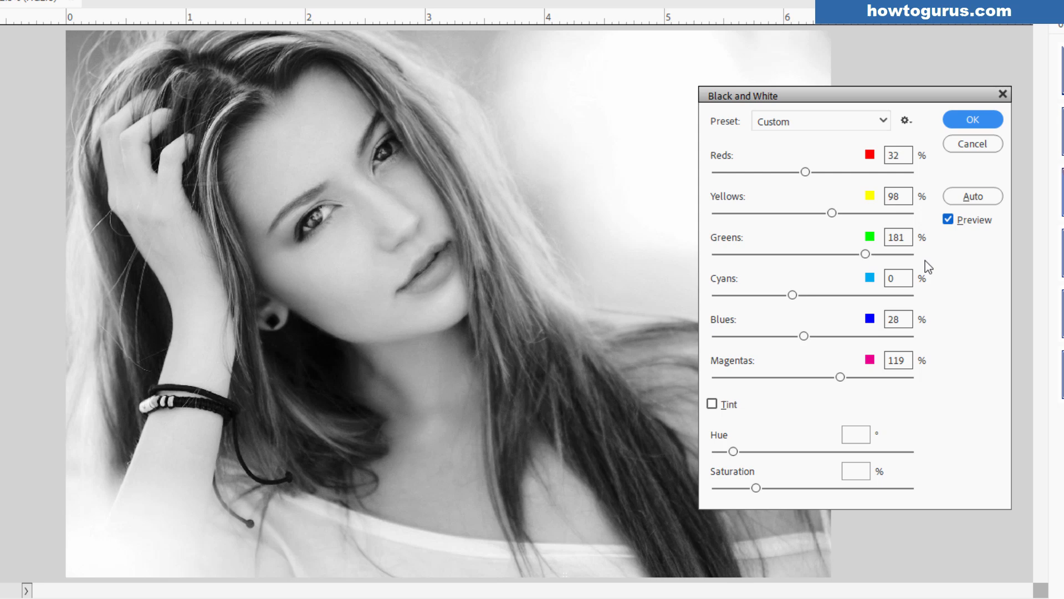
left_click(948, 219)
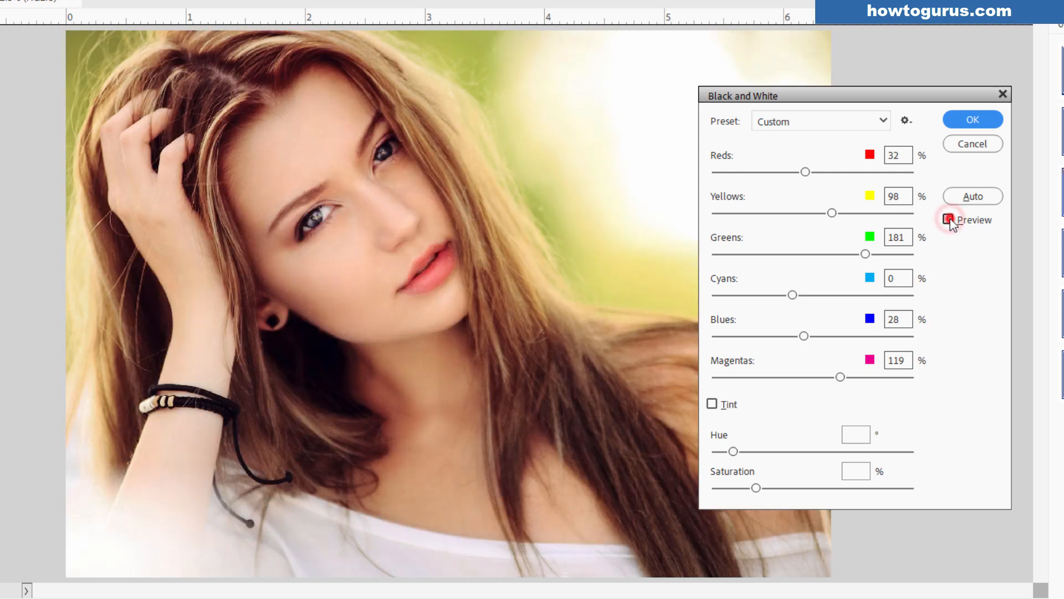
left_click(949, 220)
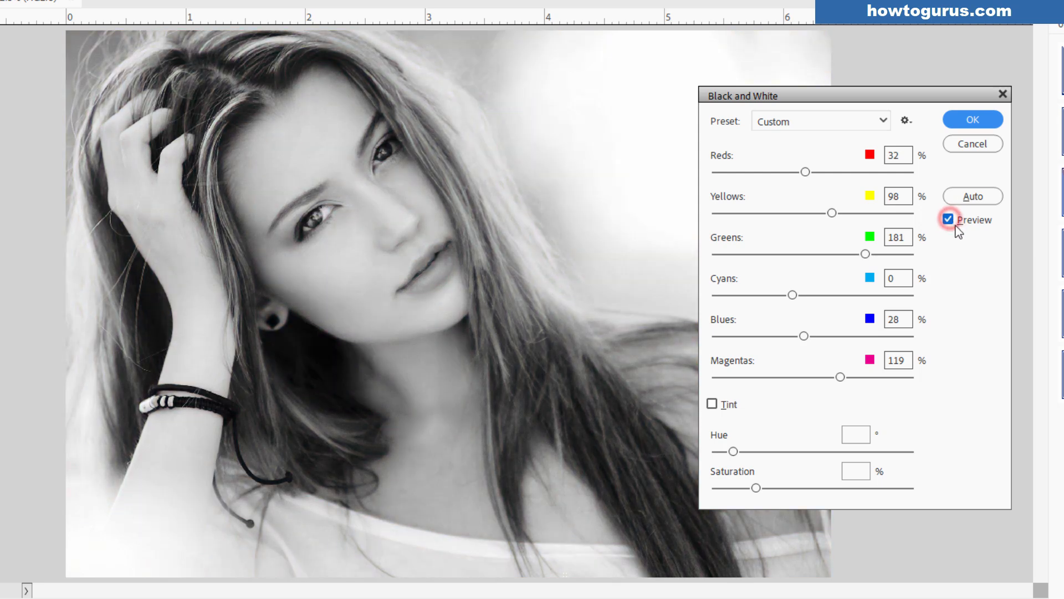
left_click(972, 119)
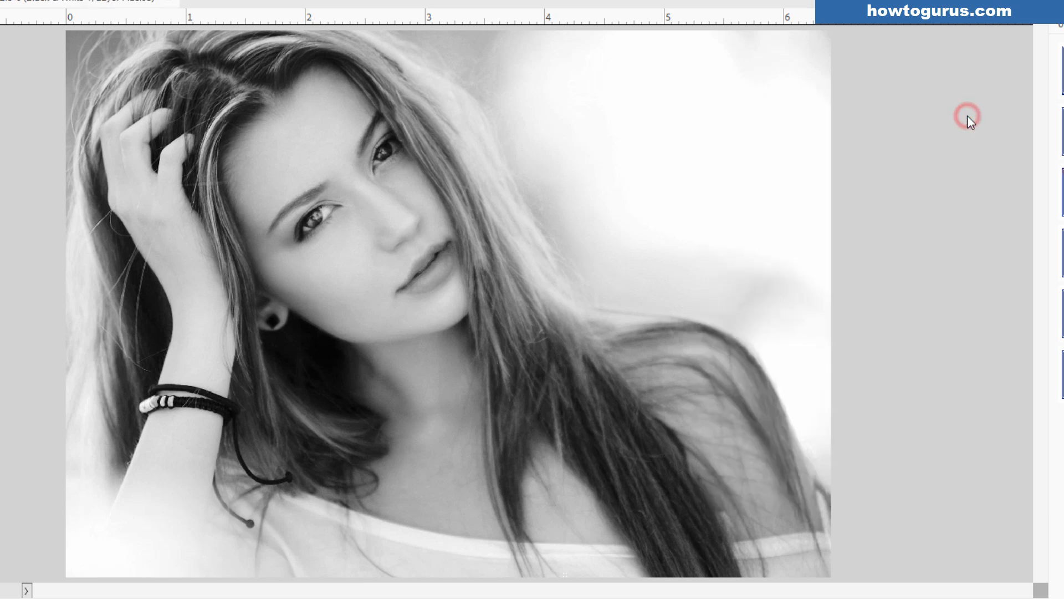
Hide the Black & White adjustment layer to glimpse the colour, then show it again
left_click(813, 578)
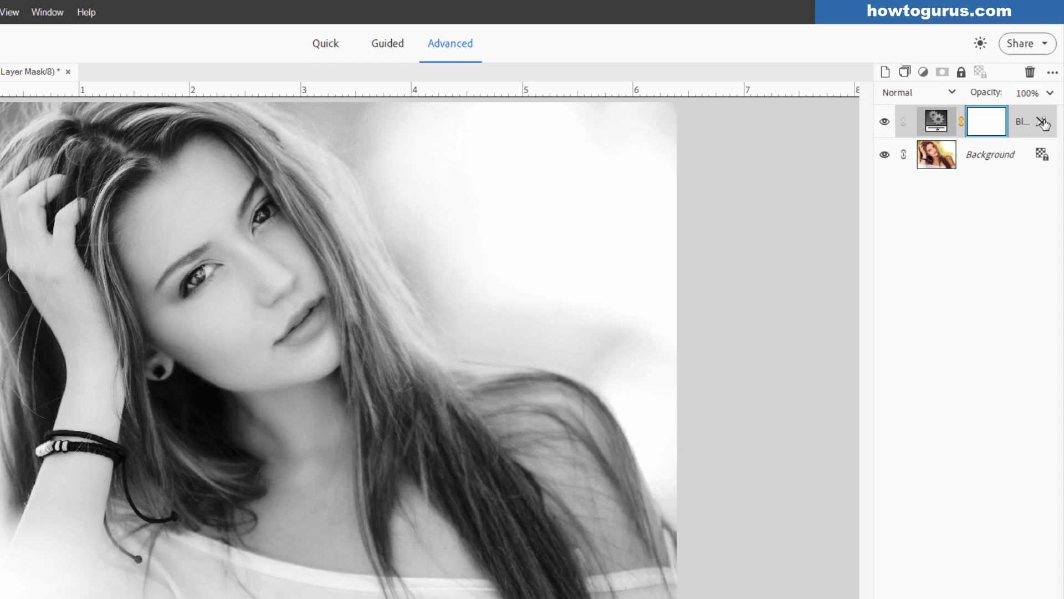
left_click(884, 121)
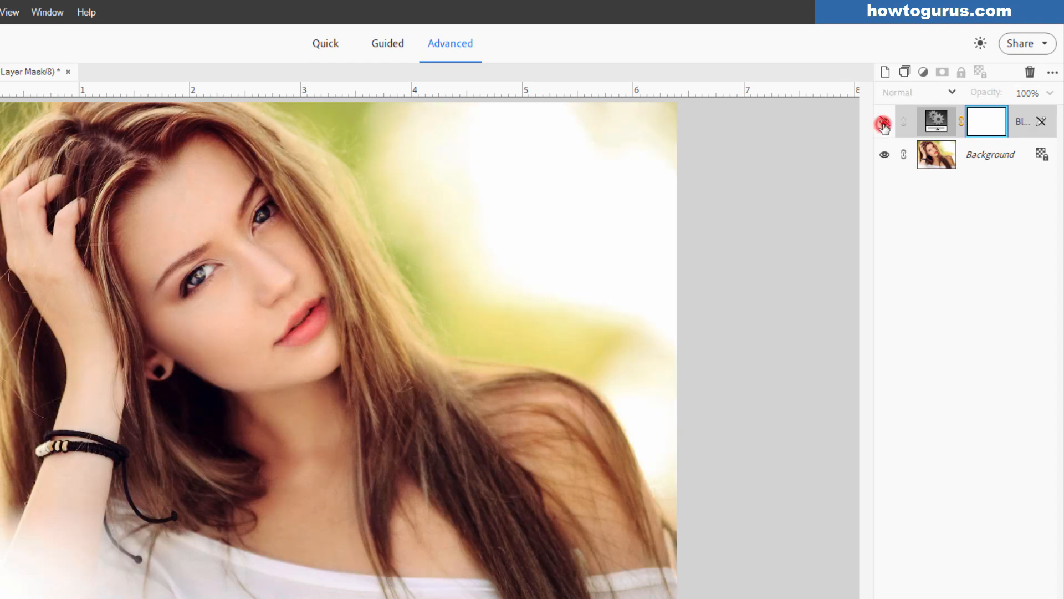
left_click(885, 122)
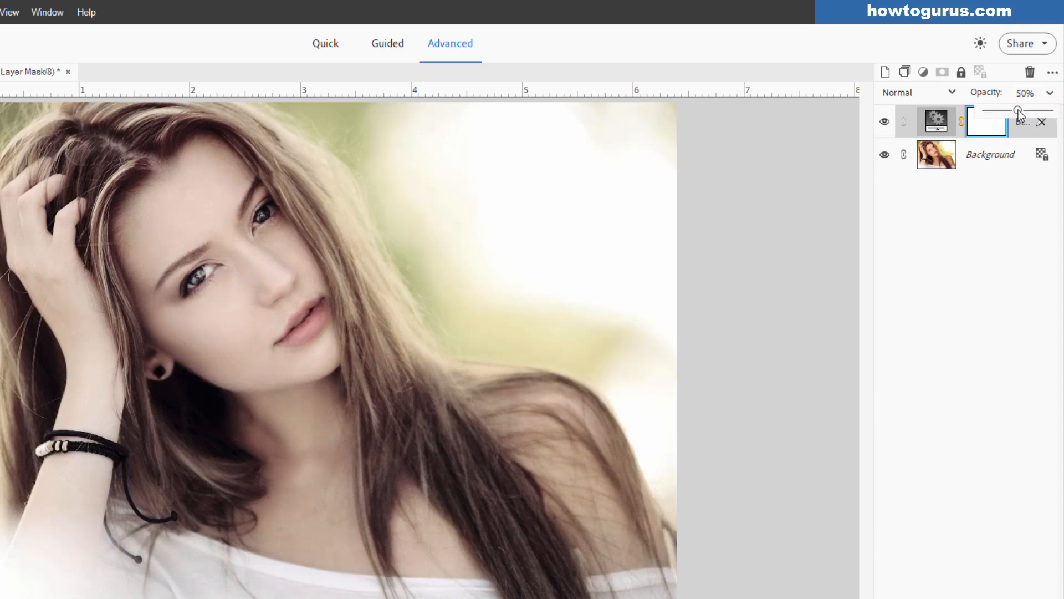
Swing the black-and-white layer opacity through 34%, 68% and 73%, then back to full
left_click_drag(1018, 111, 1006, 110)
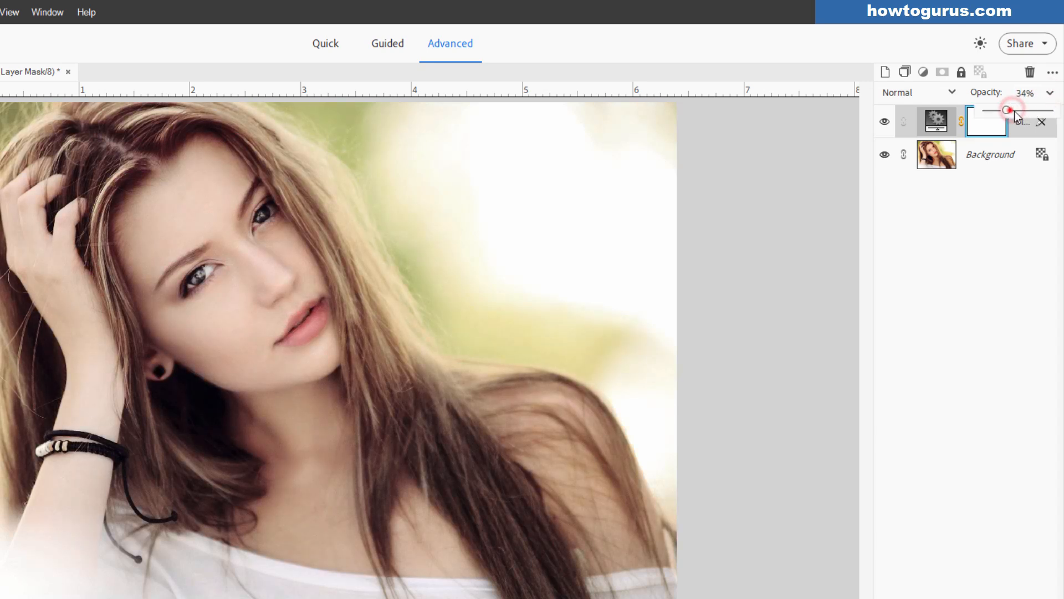
left_click_drag(1009, 110, 1030, 110)
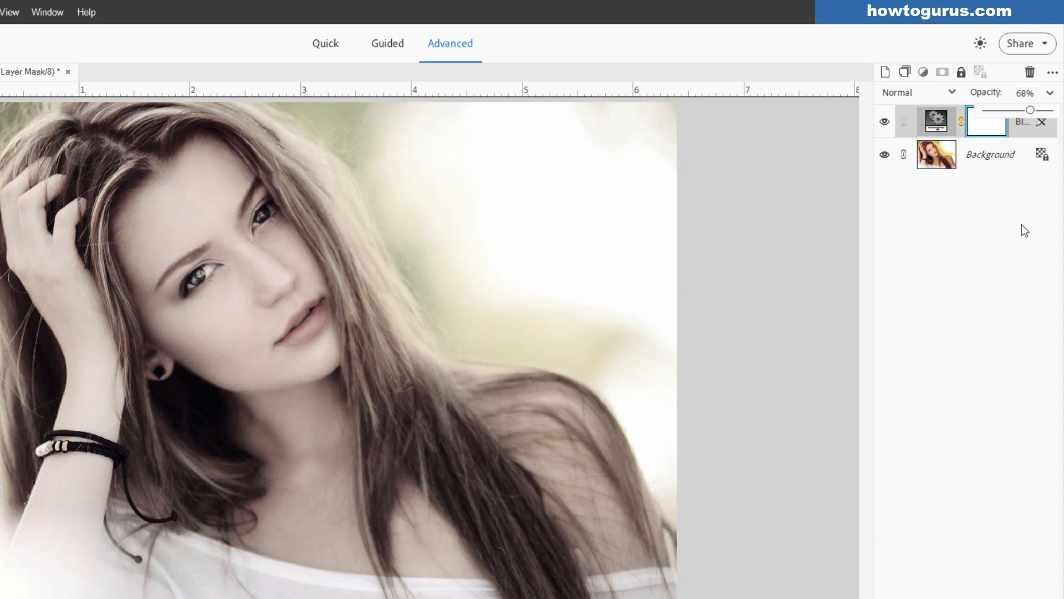
left_click_drag(1031, 110, 1035, 109)
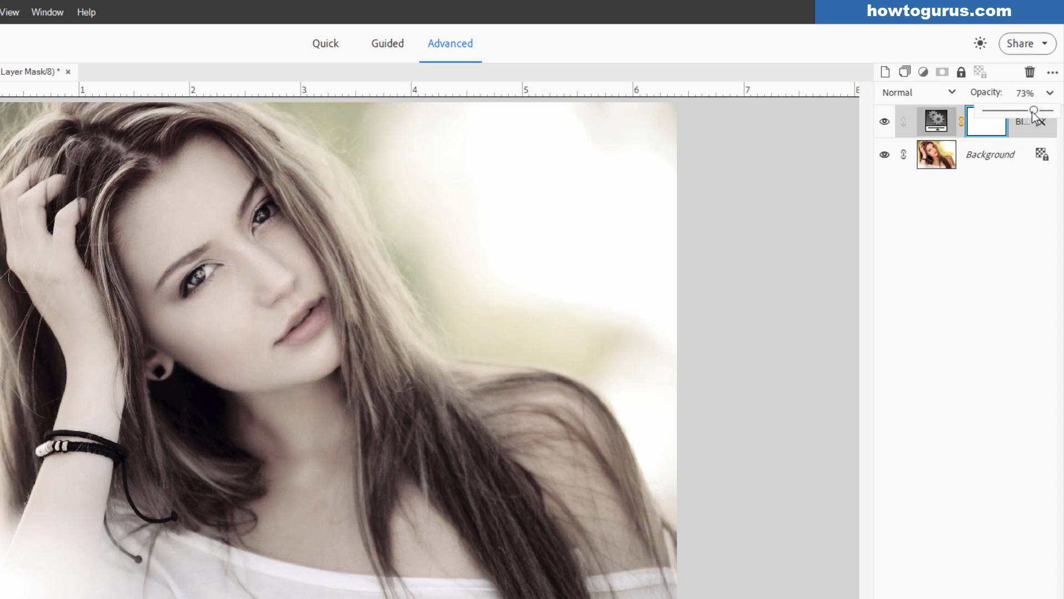
left_click_drag(1033, 111, 1037, 111)
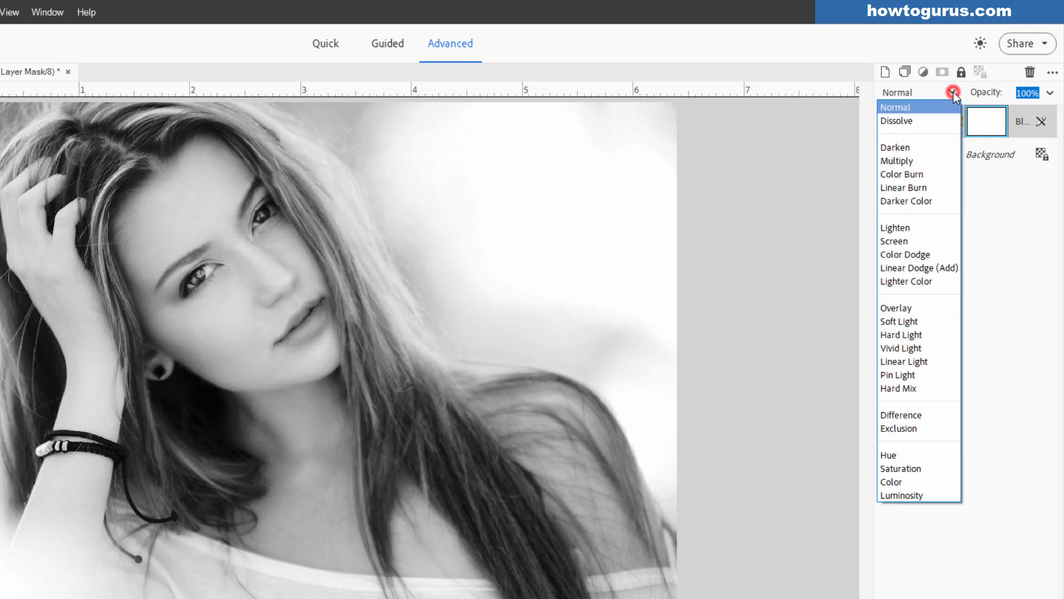
mouse_move(897, 121)
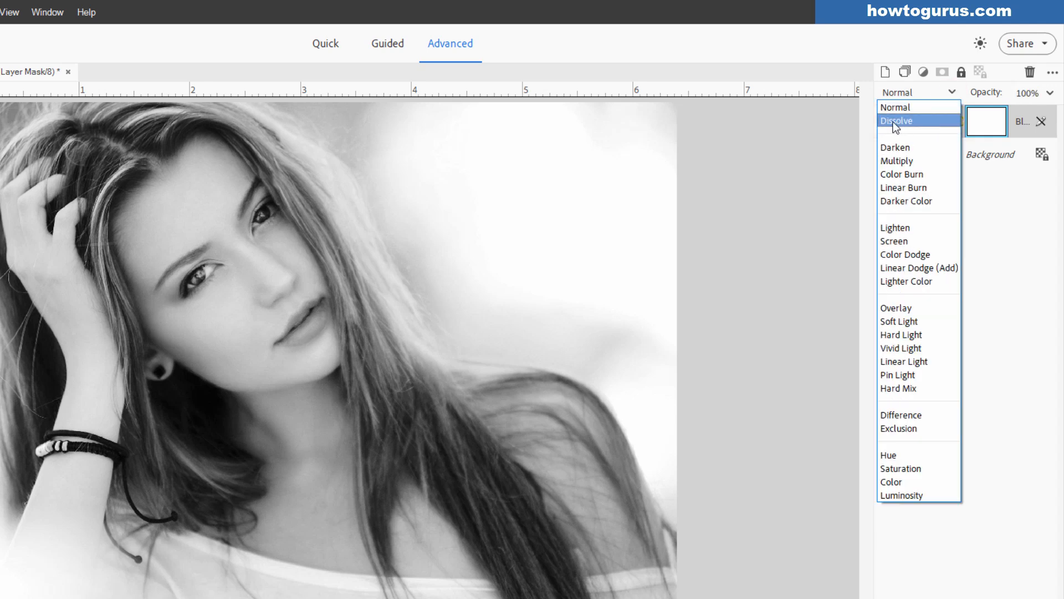
Cycle the layer blend mode through Dissolve, Darken, Multiply, Lighten, Color Dodge and Overlay to Hard Light
left_click(897, 121)
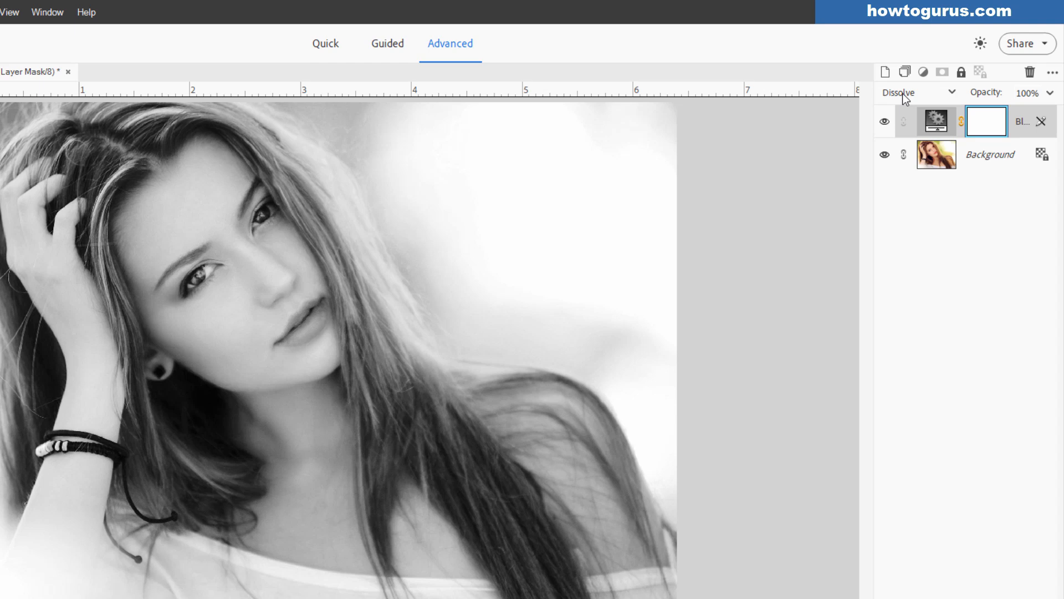
left_click(913, 91)
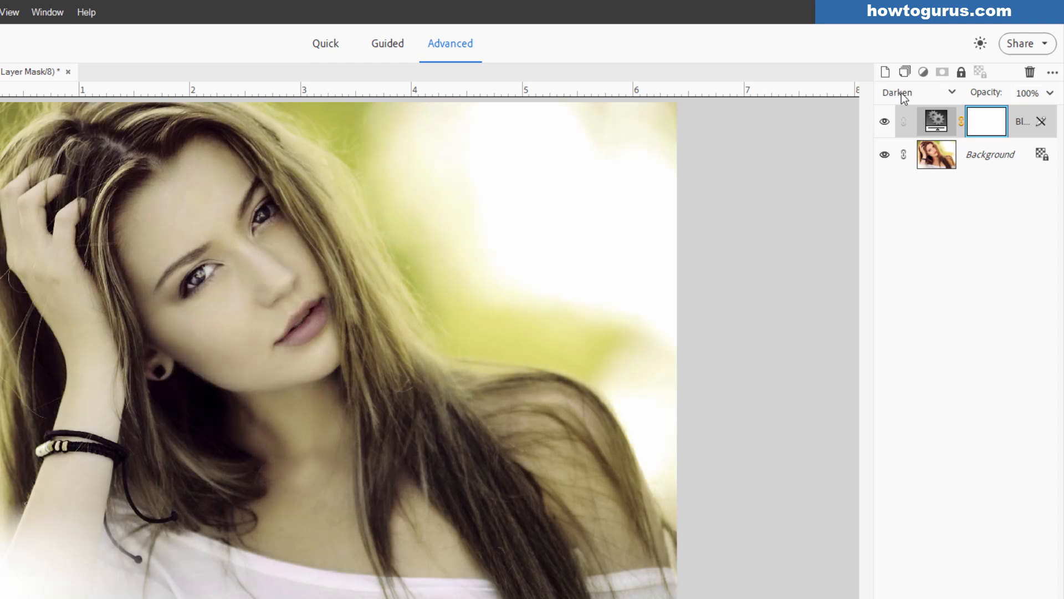
left_click(916, 91)
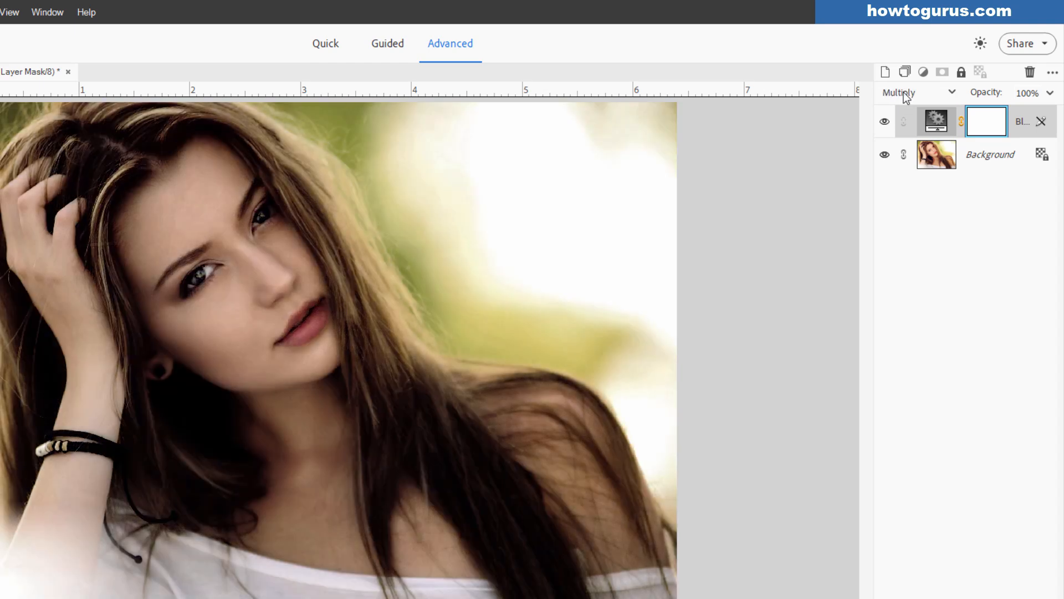
left_click(909, 92)
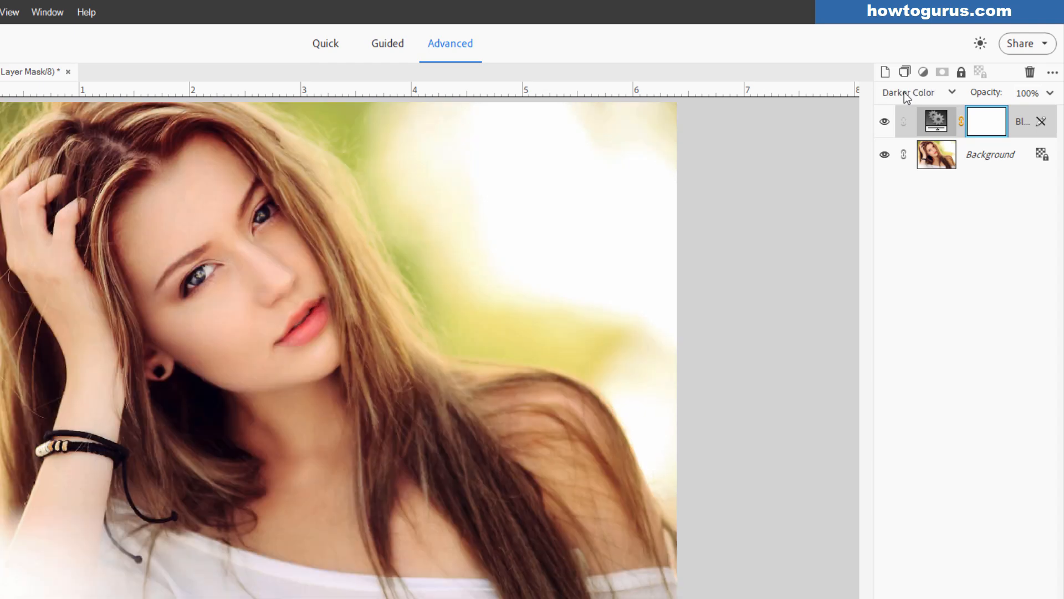
mouse_move(909, 99)
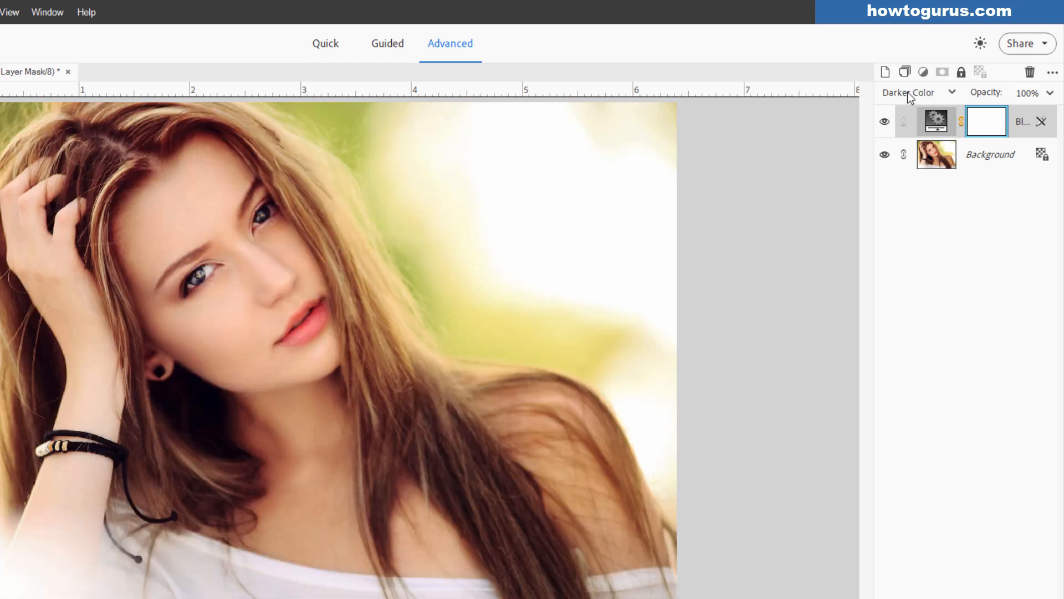
left_click(917, 92)
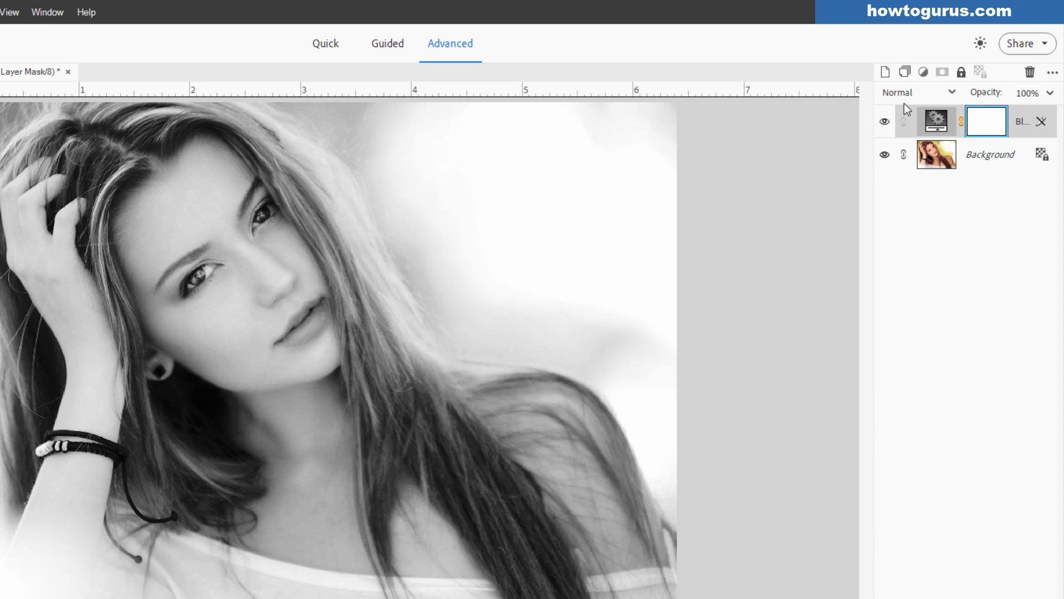
left_click(917, 91)
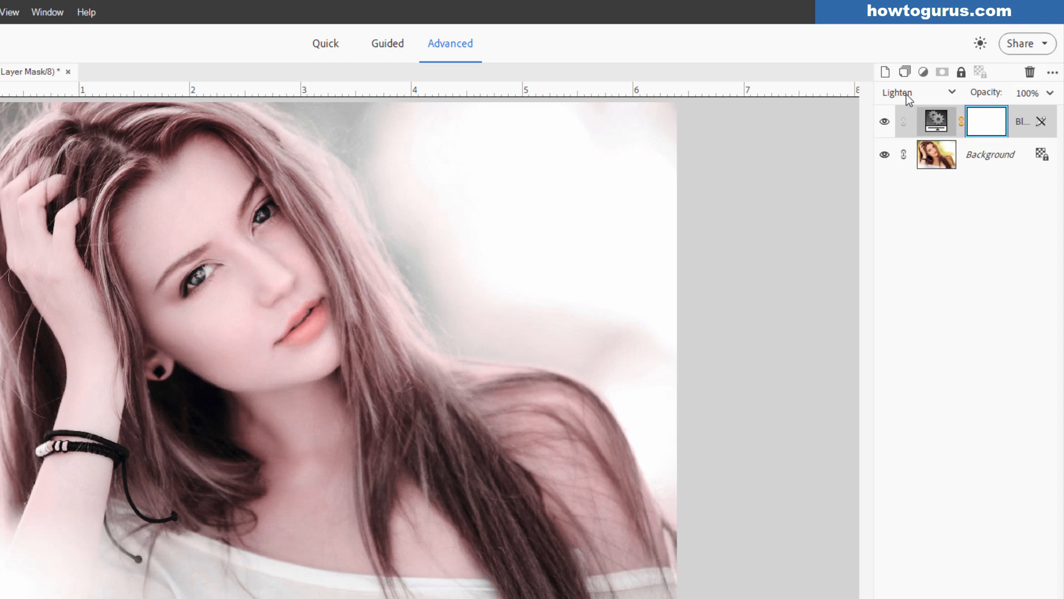
left_click(916, 92)
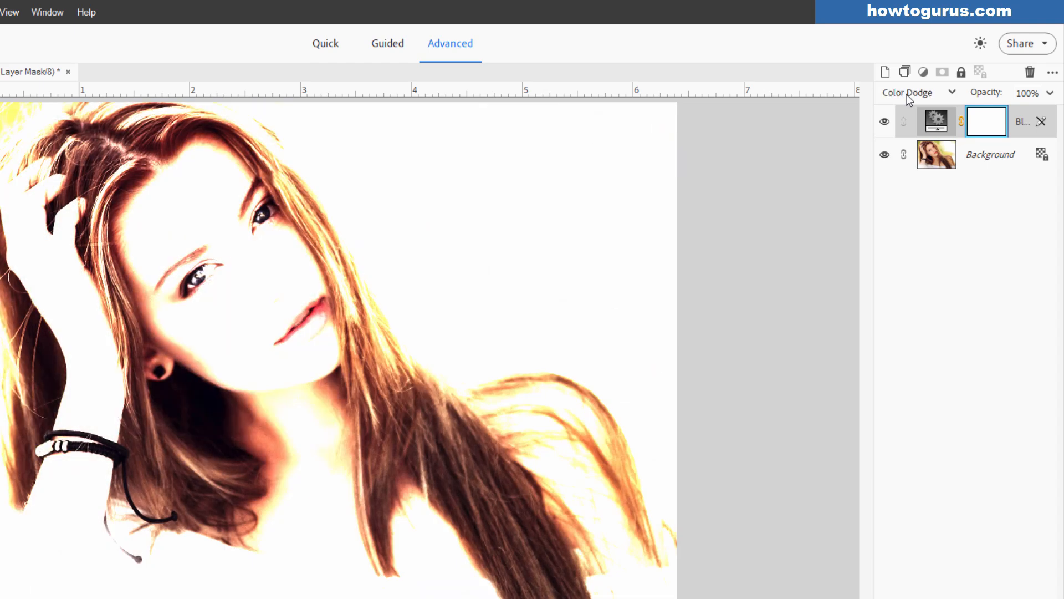
left_click(913, 92)
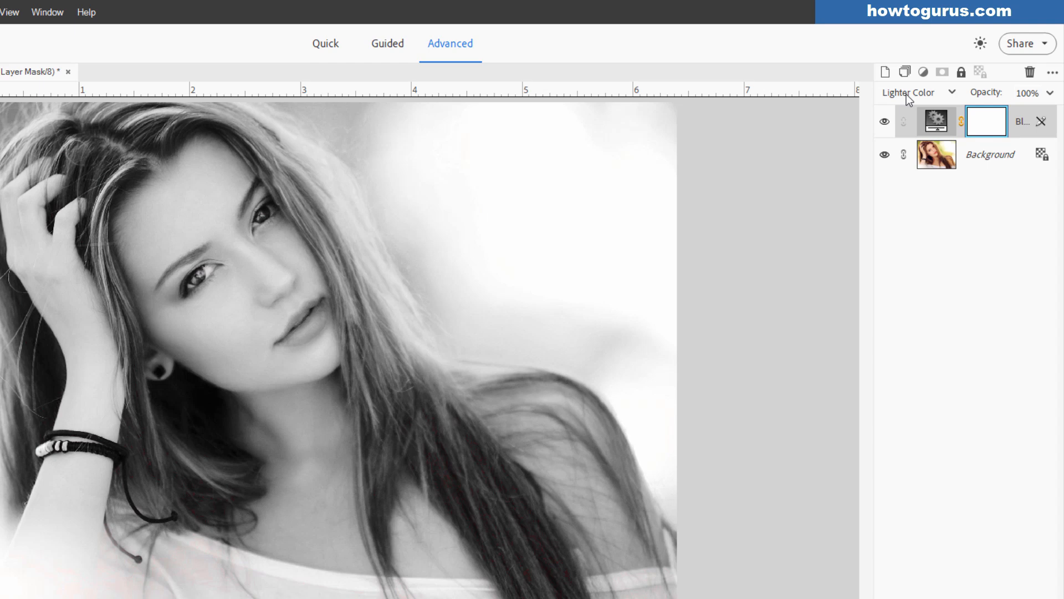
left_click(914, 93)
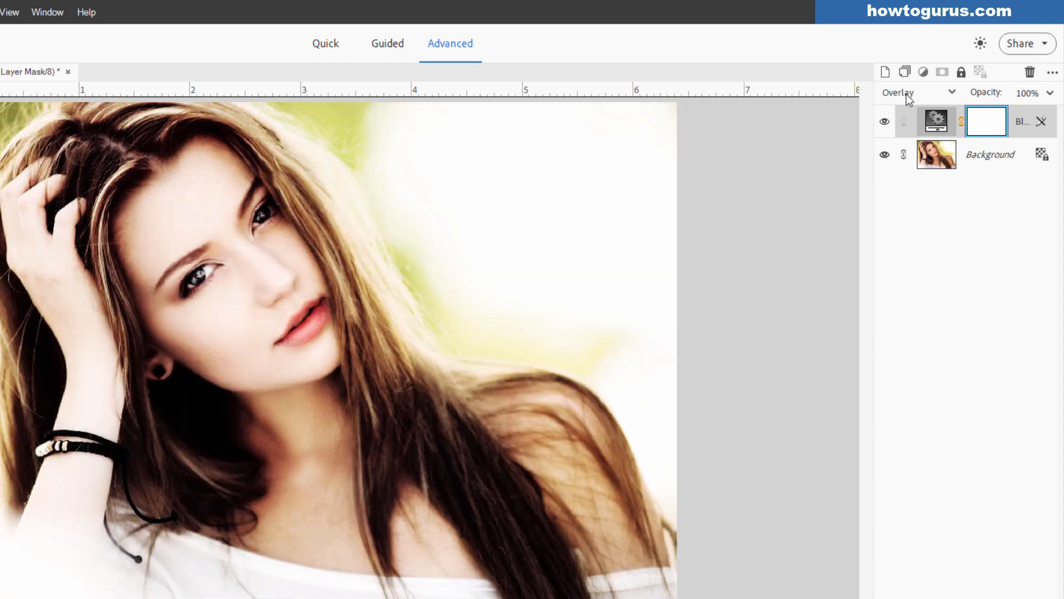
left_click(917, 91)
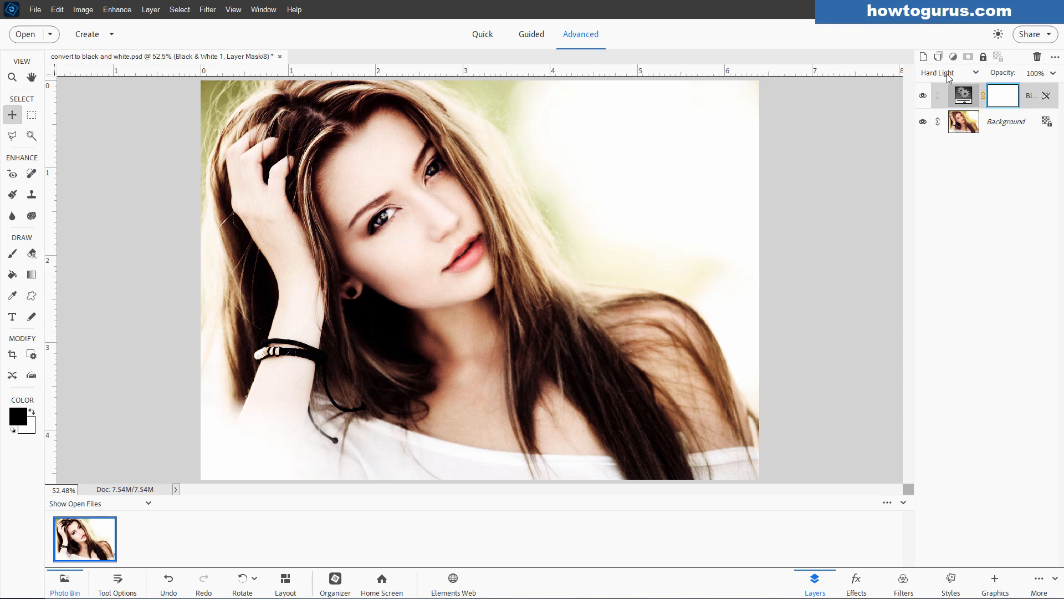
mouse_move(952, 78)
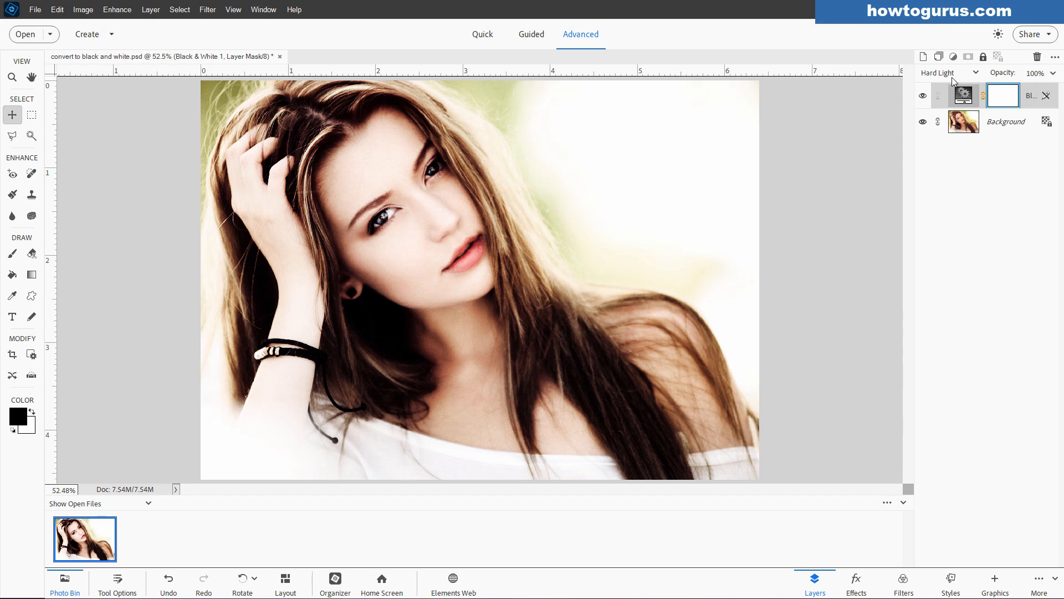
Set the black-and-white layer's blend mode back to Normal
left_click(946, 72)
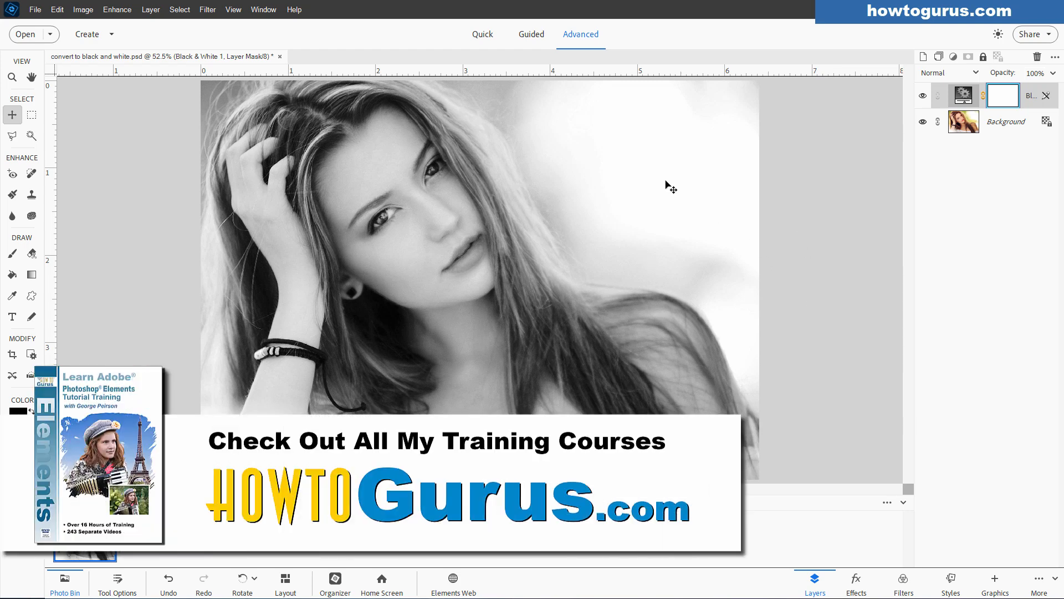
mouse_move(633, 242)
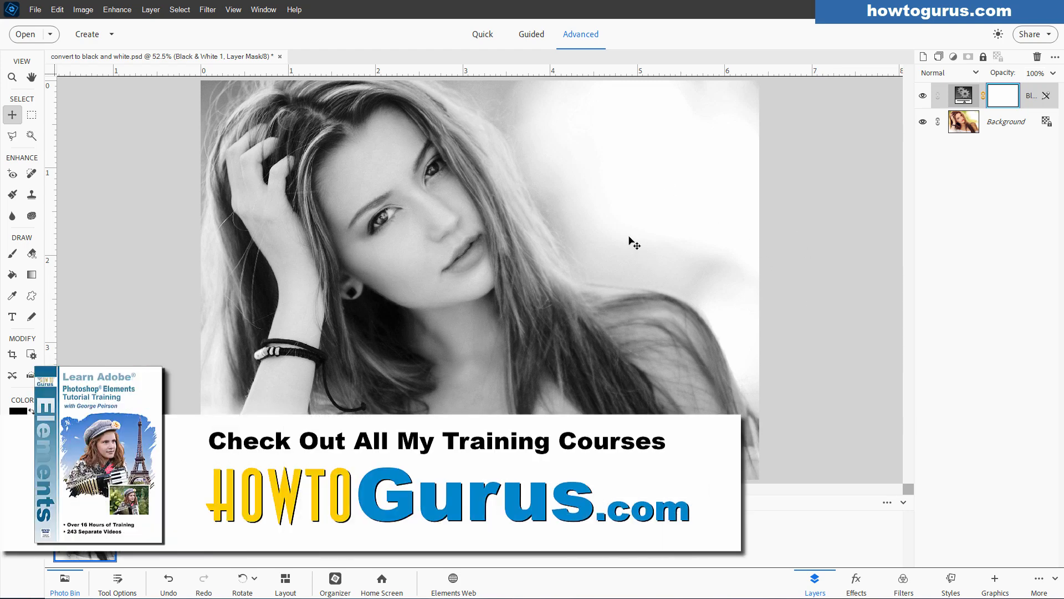